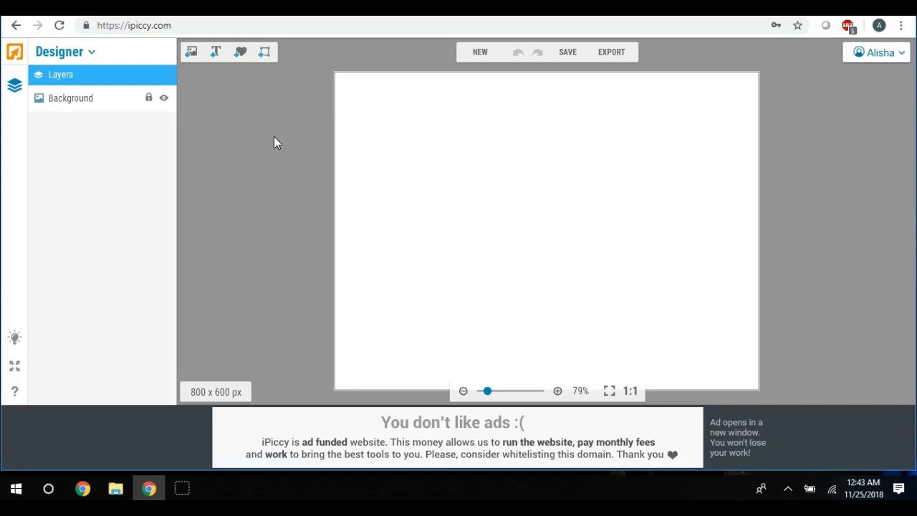
Step: Start uploading a picture from the computer via the Add images panel
click(192, 52)
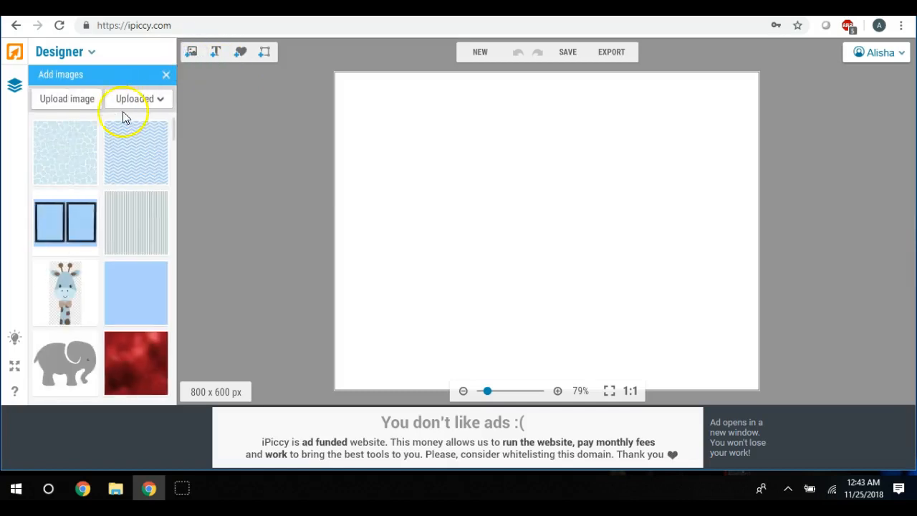
click(66, 97)
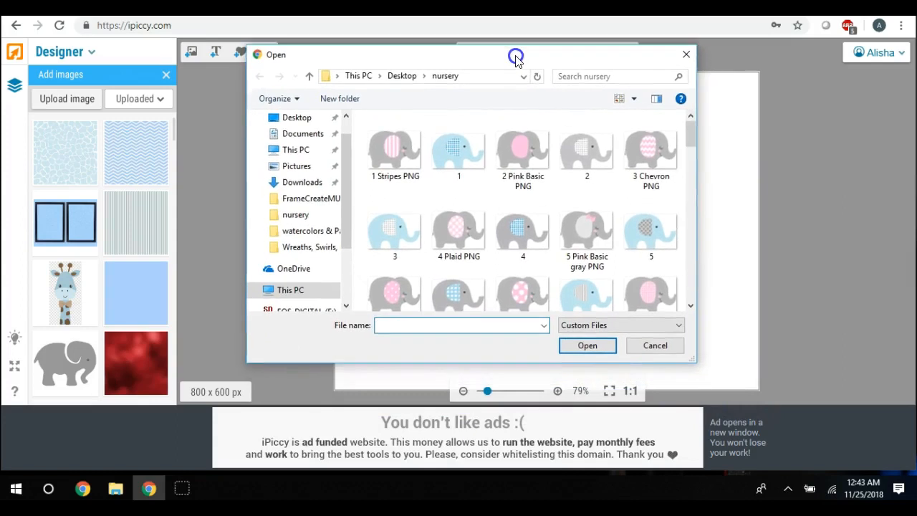
mouse_move(729, 271)
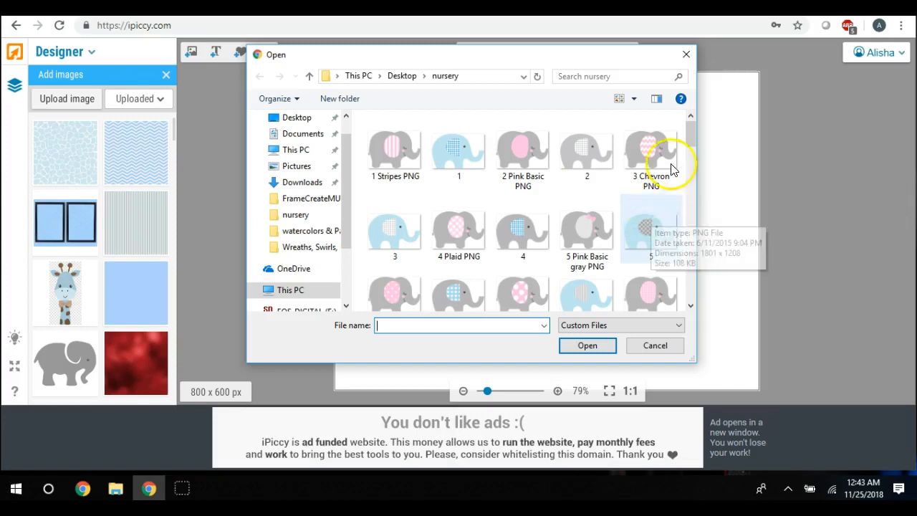
mouse_move(473, 189)
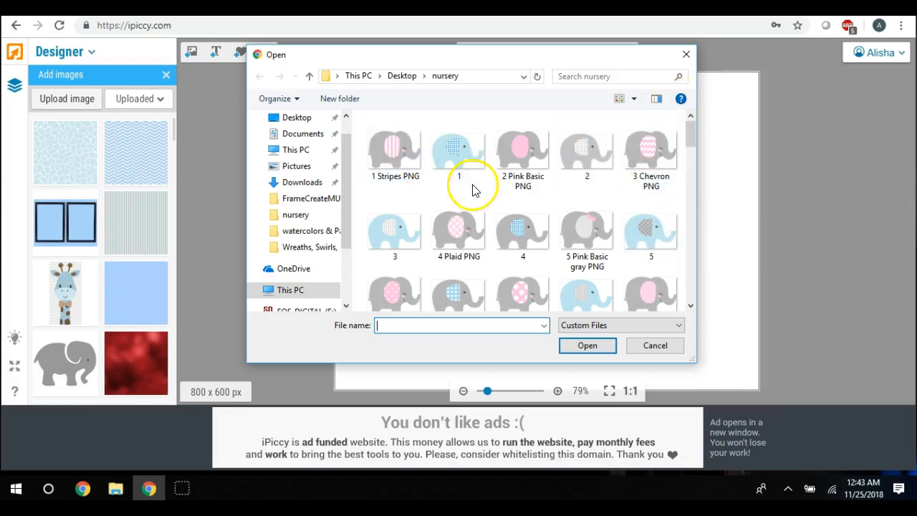
mouse_move(473, 189)
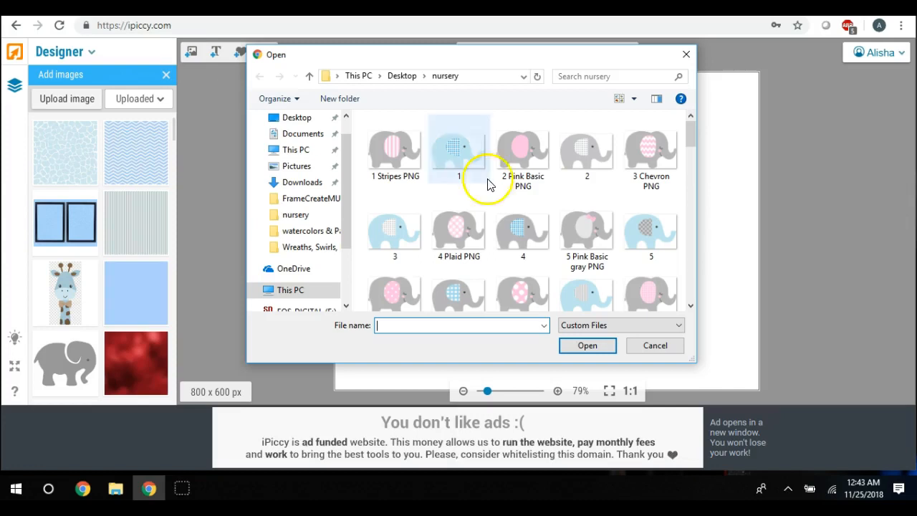
mouse_move(465, 155)
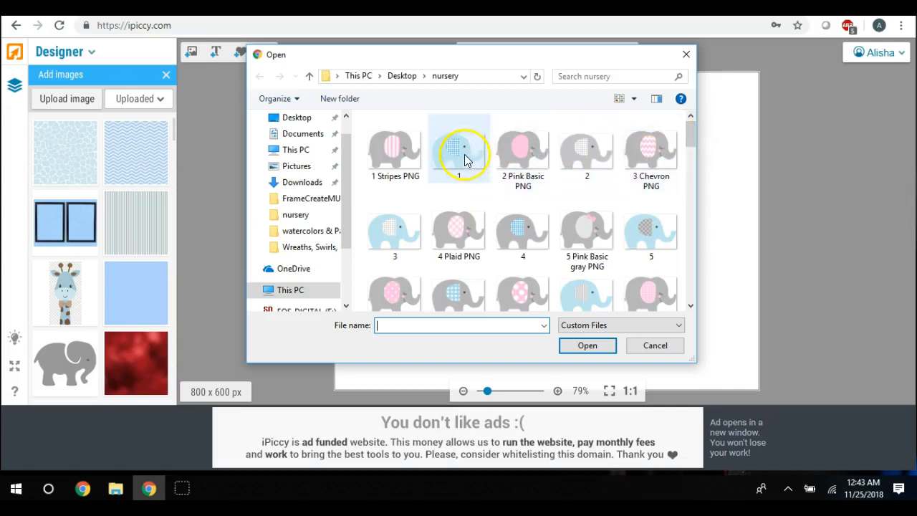
scroll(down, 3)
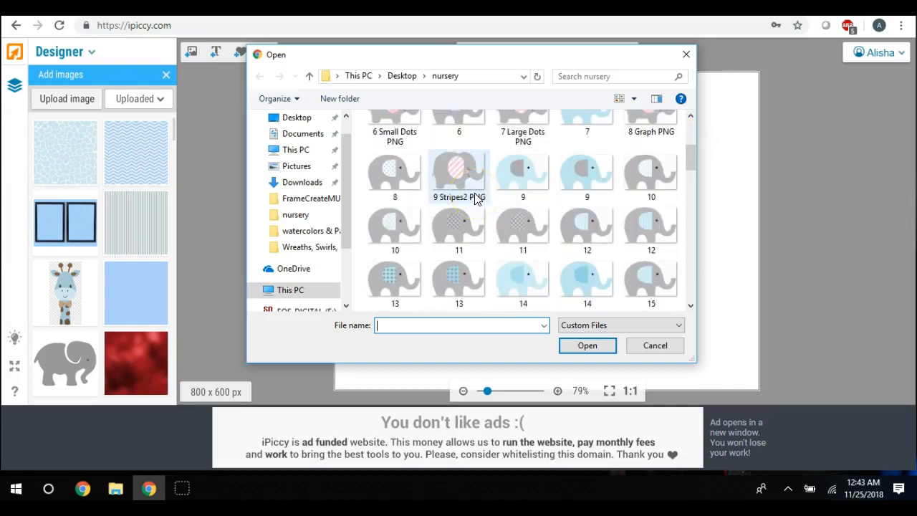
scroll(up, 3)
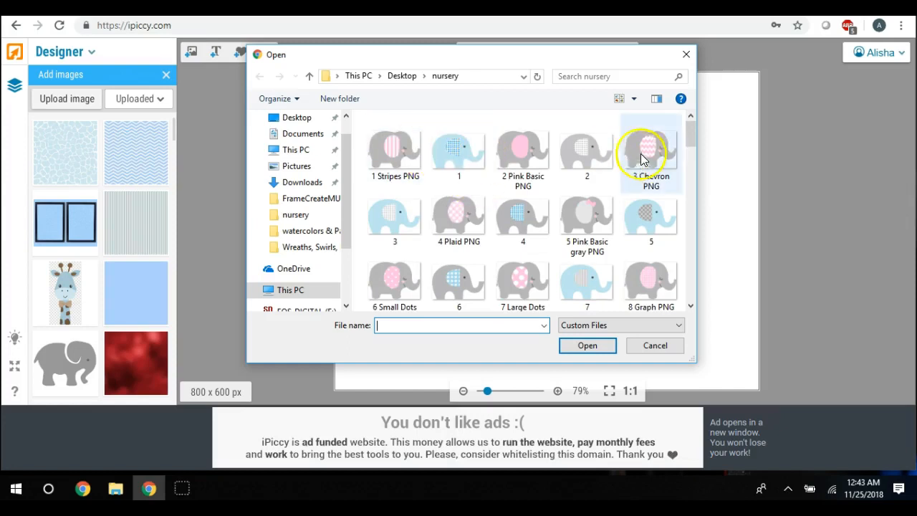
scroll(down, 3)
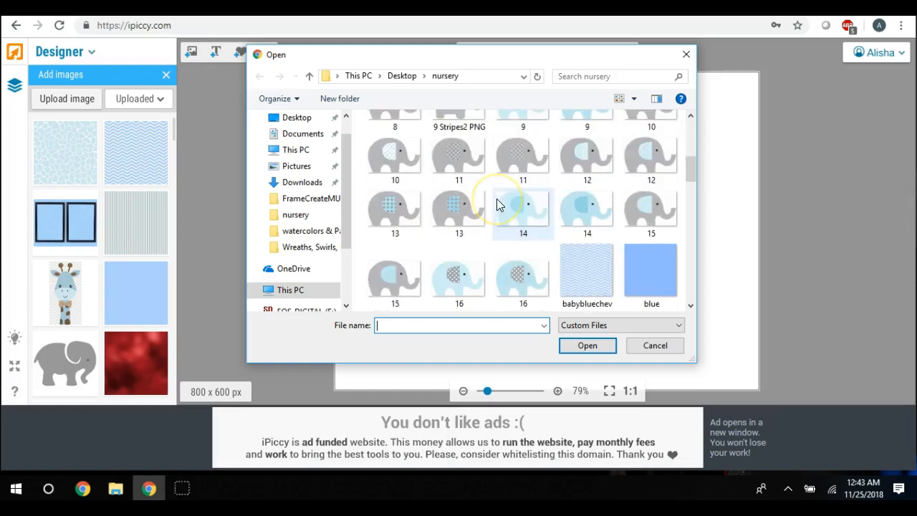
scroll(down, 3)
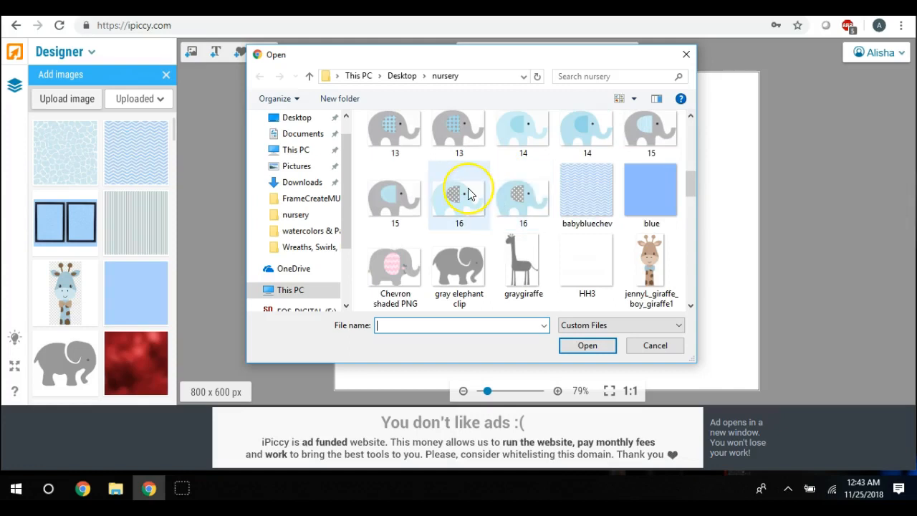
scroll(up, 3)
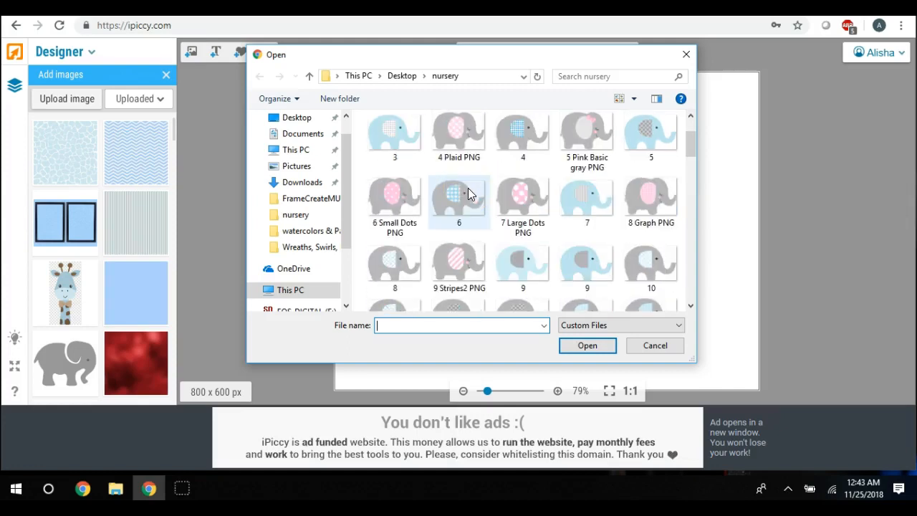
scroll(down, 3)
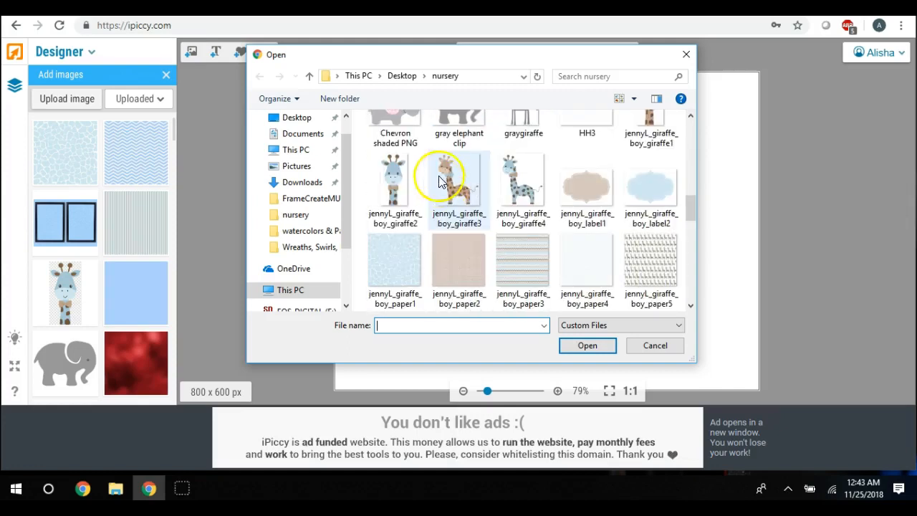
scroll(up, 3)
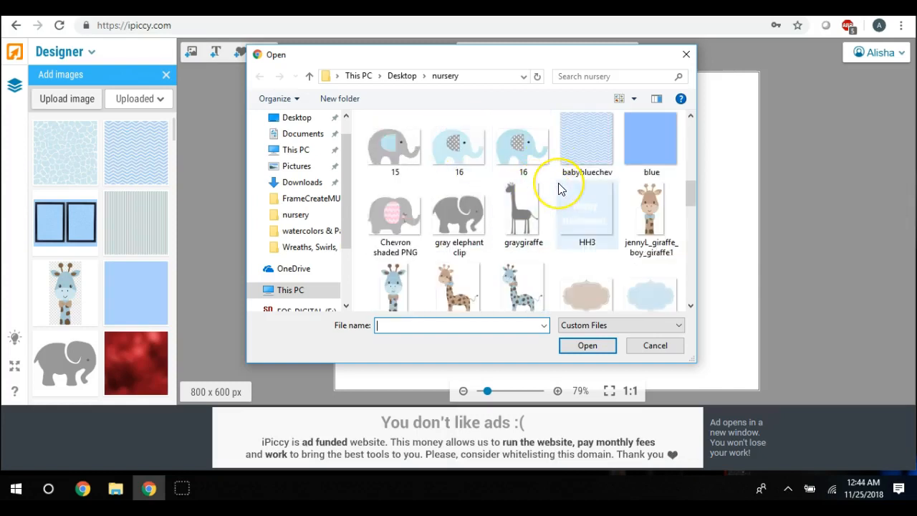
scroll(down, 3)
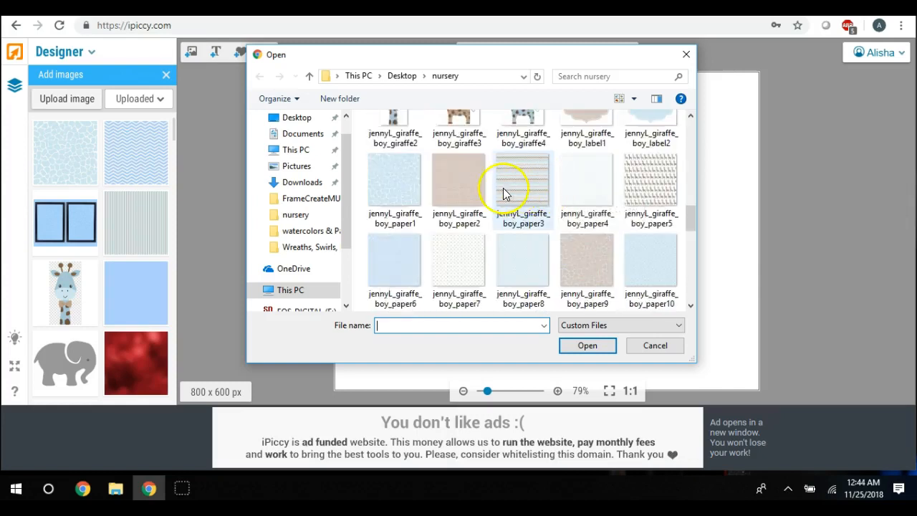
scroll(down, 3)
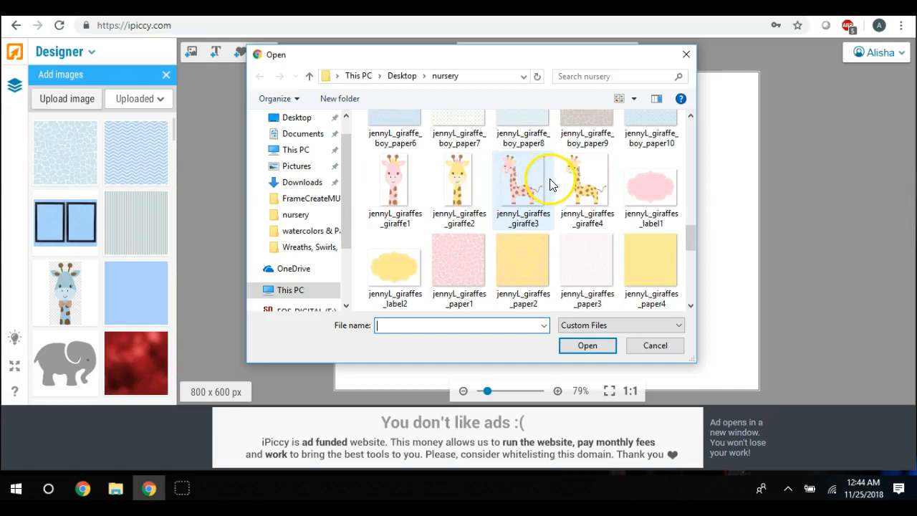
mouse_move(551, 179)
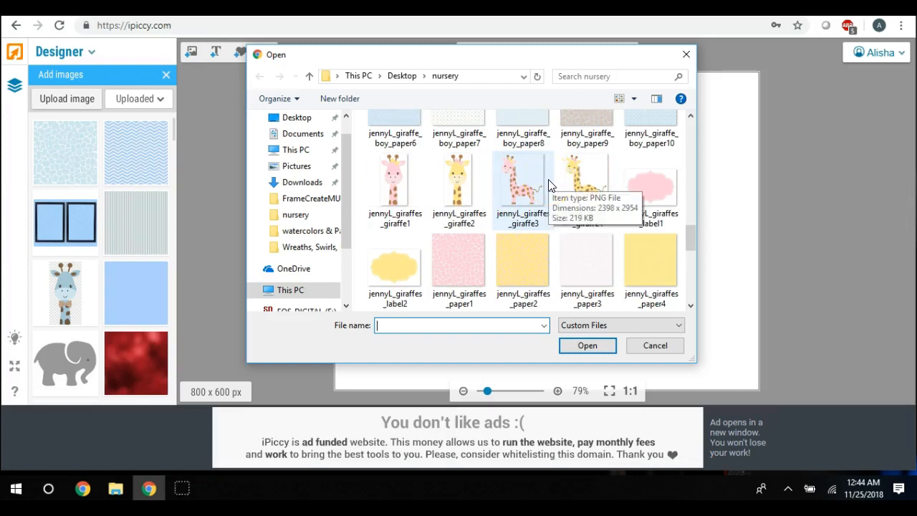
scroll(down, 3)
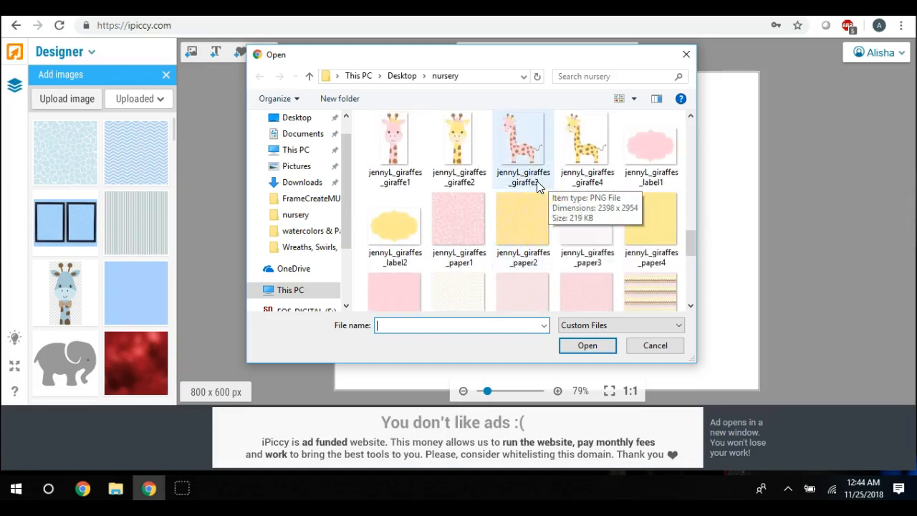
mouse_move(458, 144)
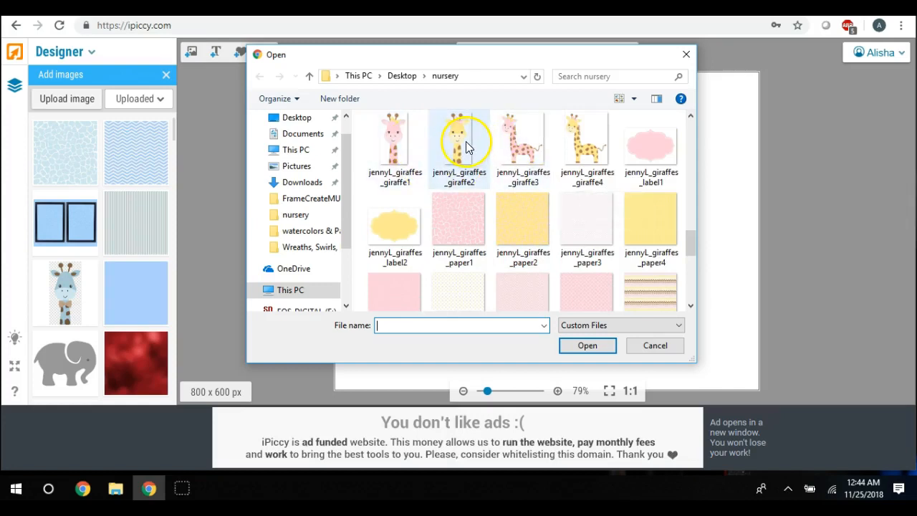
scroll(down, 3)
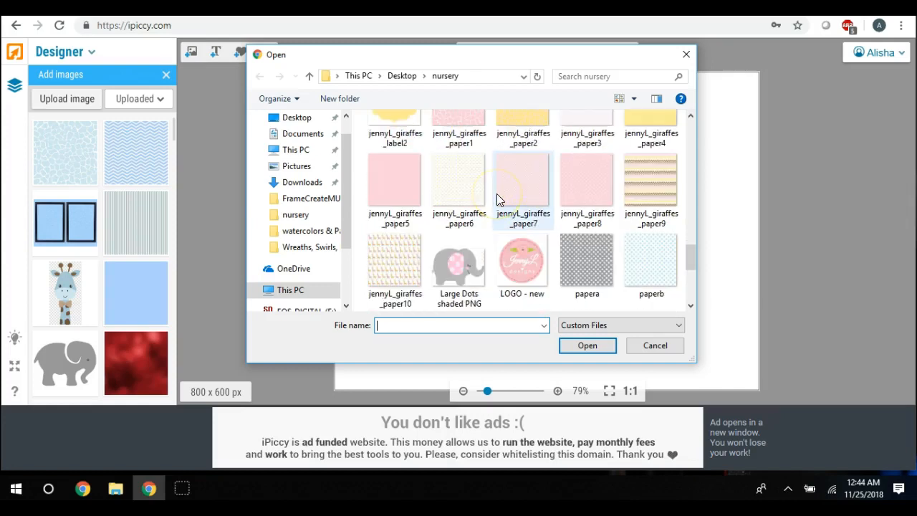
scroll(up, 3)
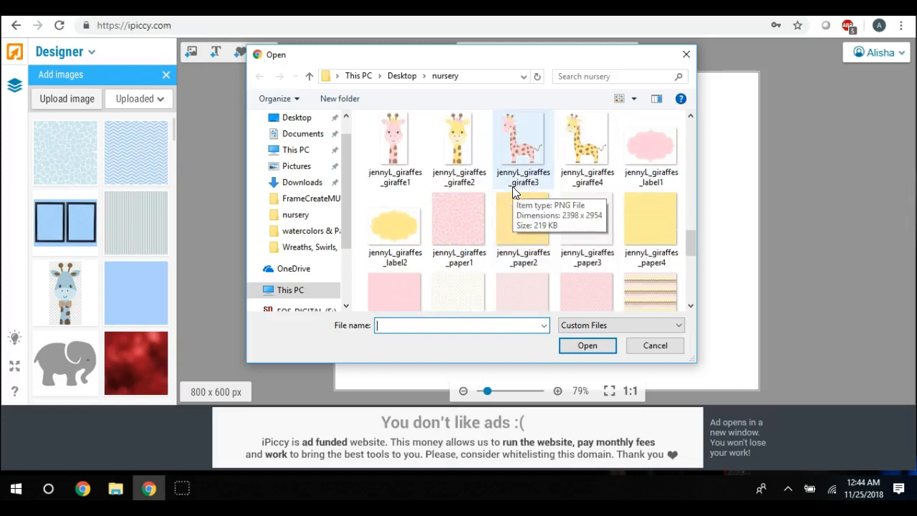
scroll(down, 3)
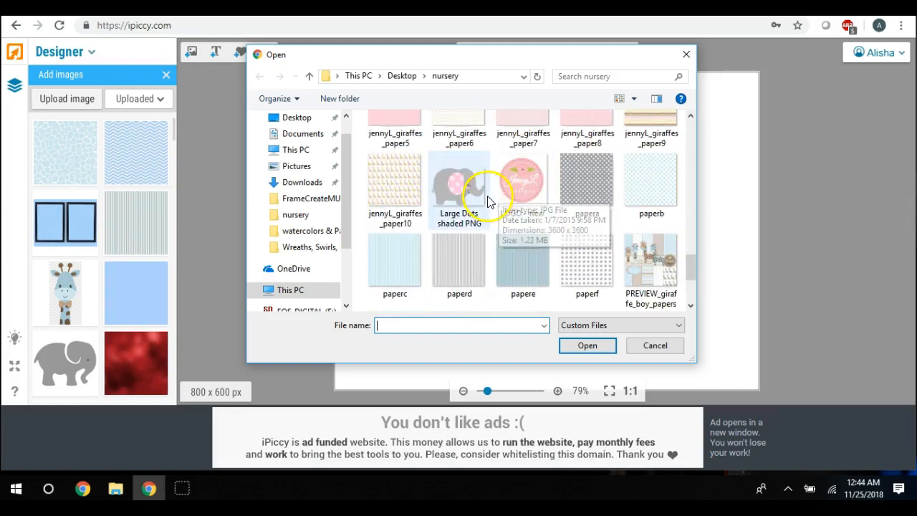
mouse_move(455, 208)
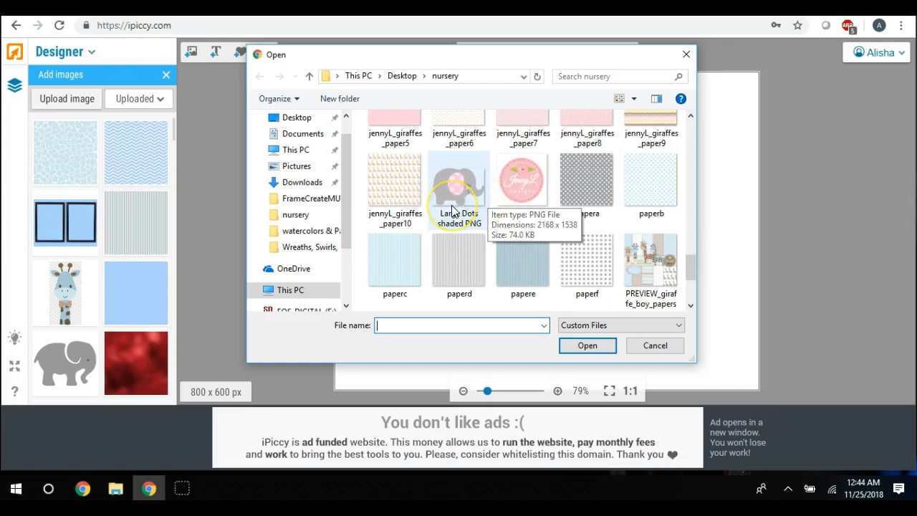
scroll(down, 3)
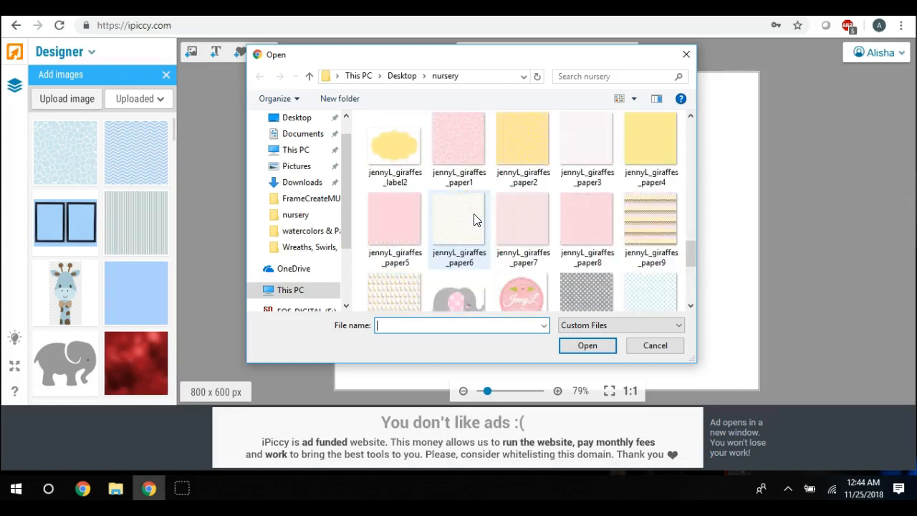
scroll(up, 3)
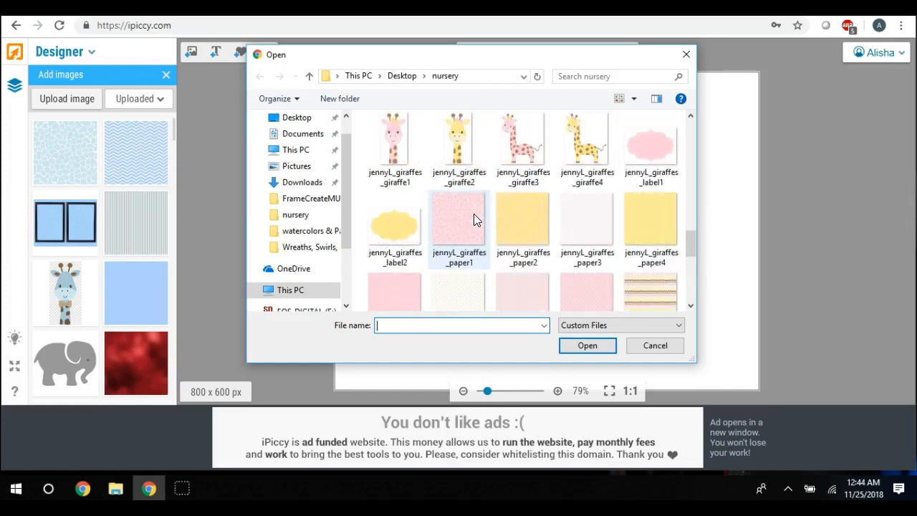
mouse_move(459, 218)
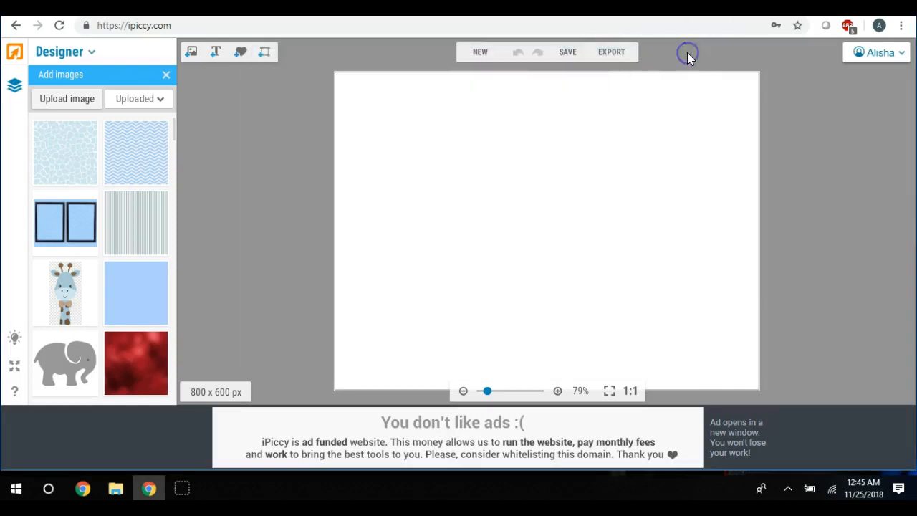
mouse_move(280, 158)
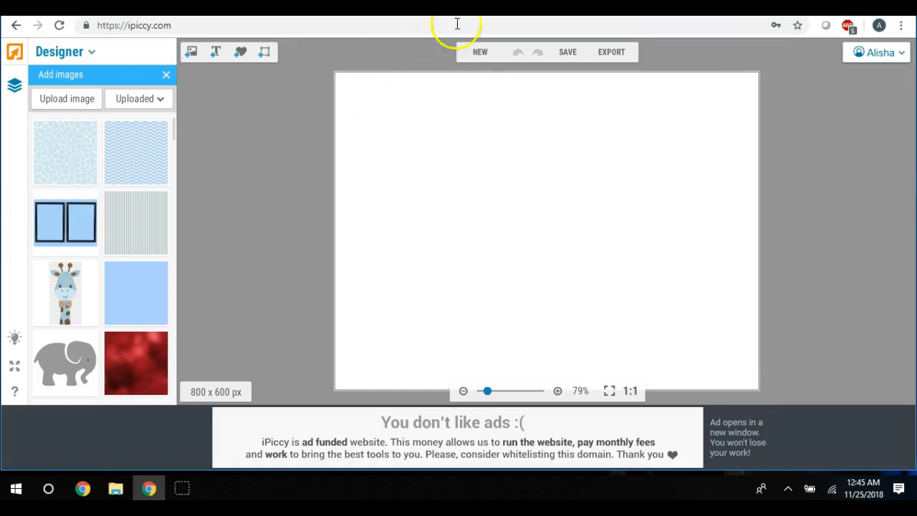
Step: Start a new design from the top toolbar
click(480, 51)
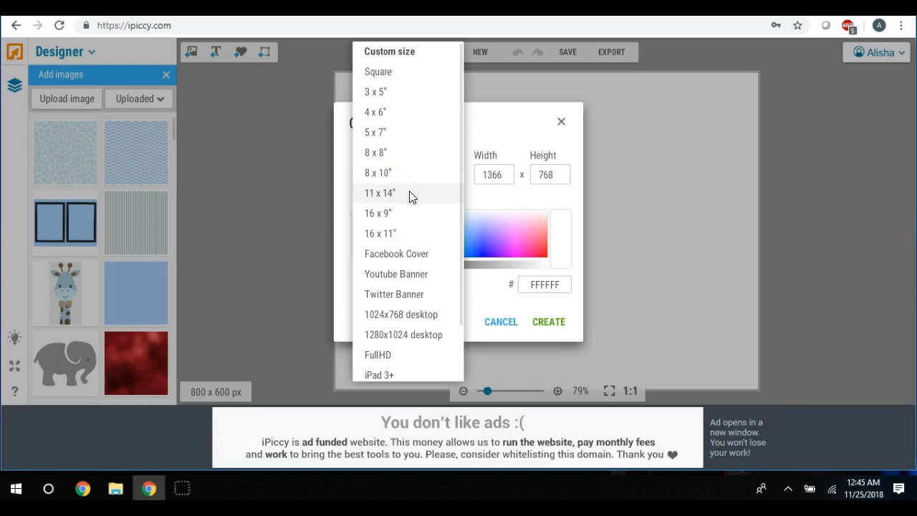
Step: Create a new 11 x 14 inch design, 3143 by 4000 pixels with white fill
click(379, 192)
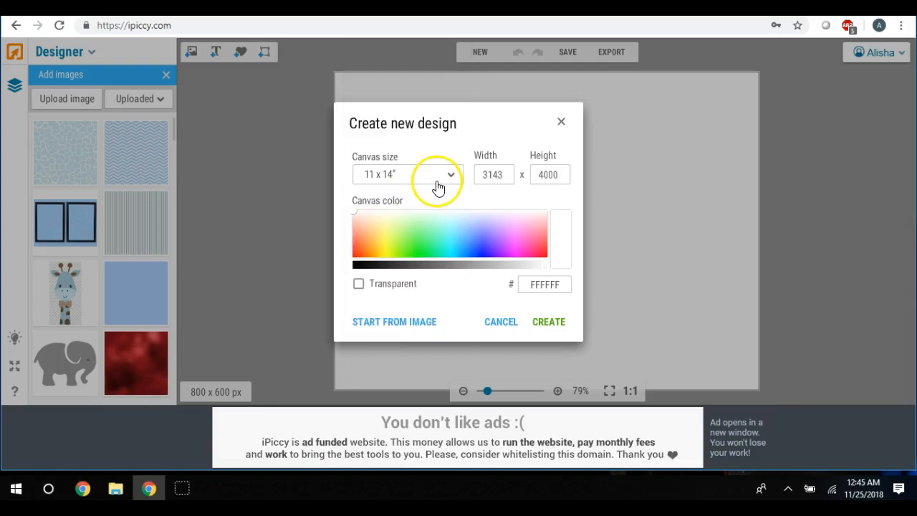
mouse_move(493, 198)
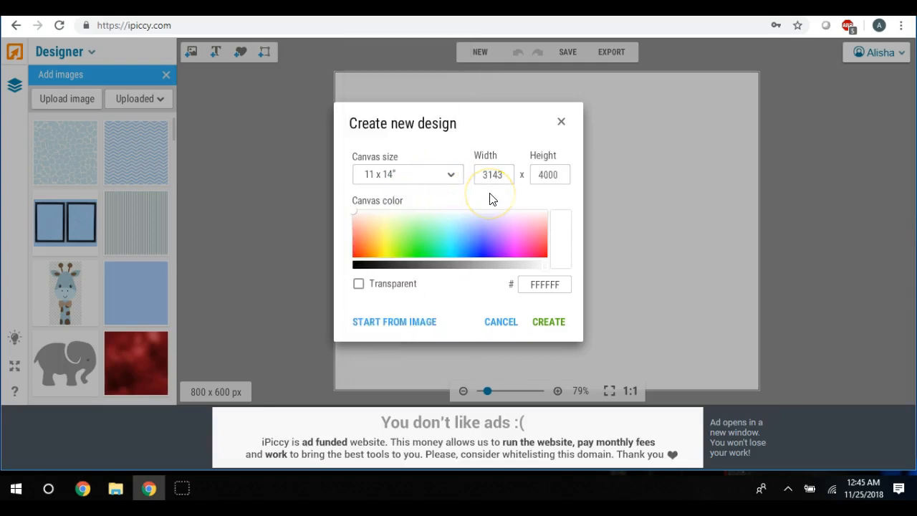
mouse_move(513, 198)
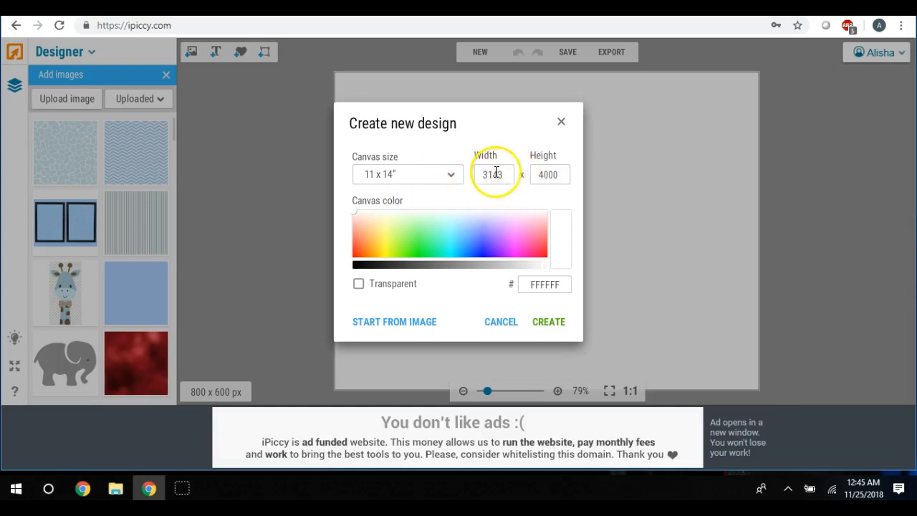
mouse_move(409, 178)
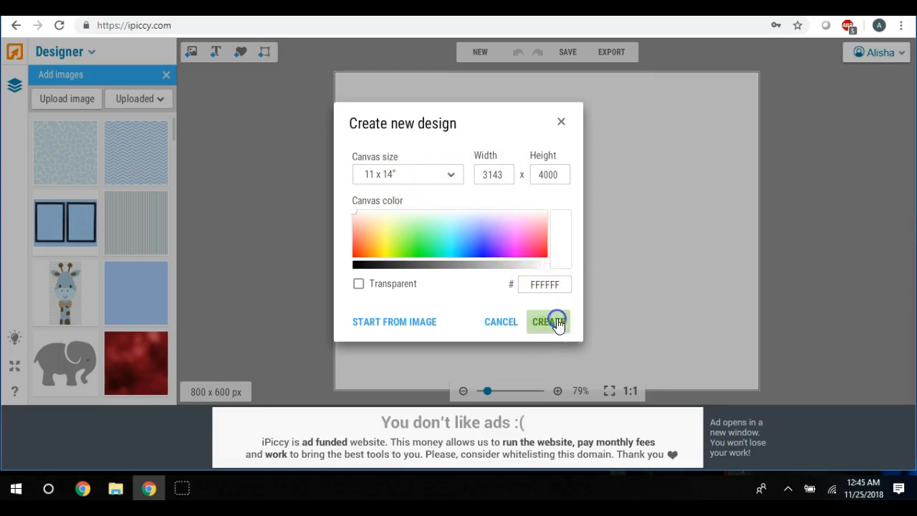
click(547, 321)
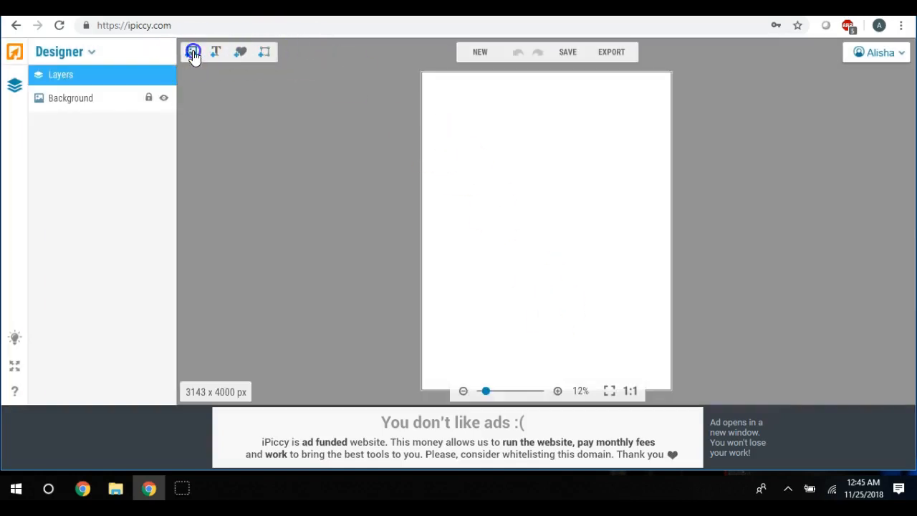
Step: Place the light blue giraffe-pattern texture from Uploaded and stretch it to cover the canvas
click(192, 51)
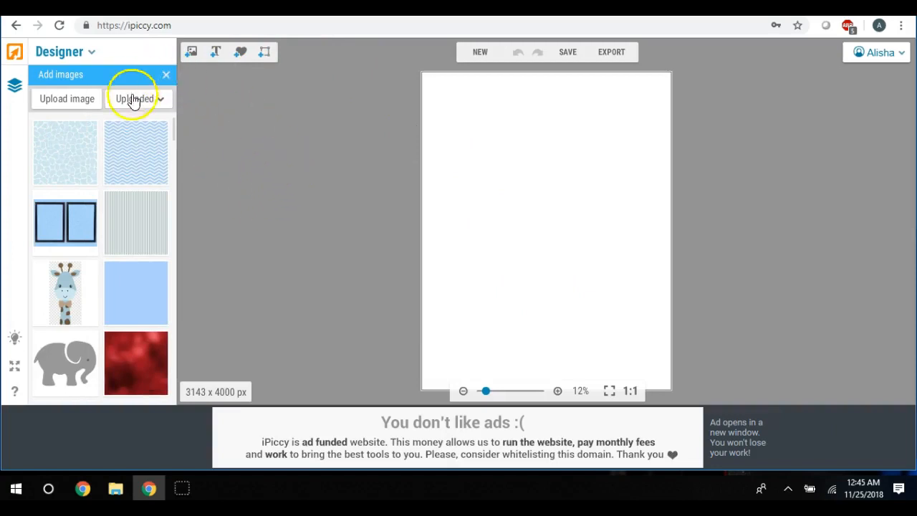
click(65, 152)
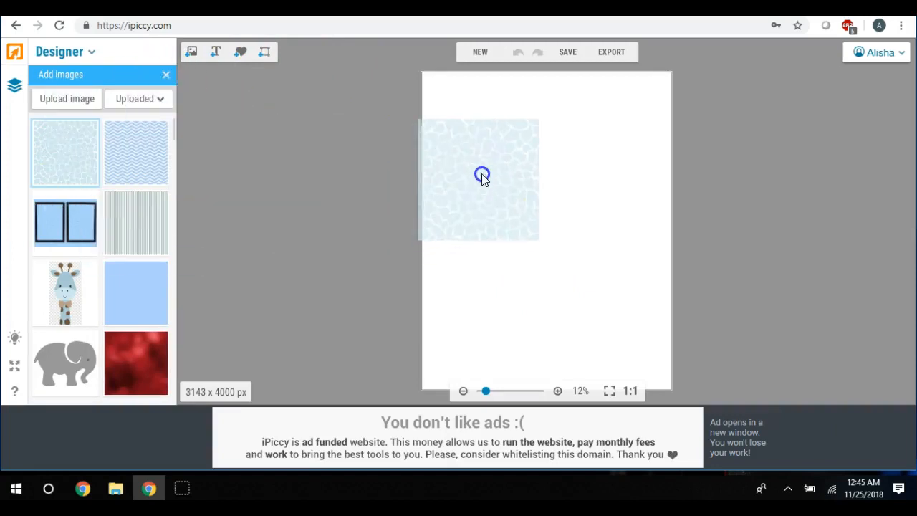
drag(481, 178, 490, 131)
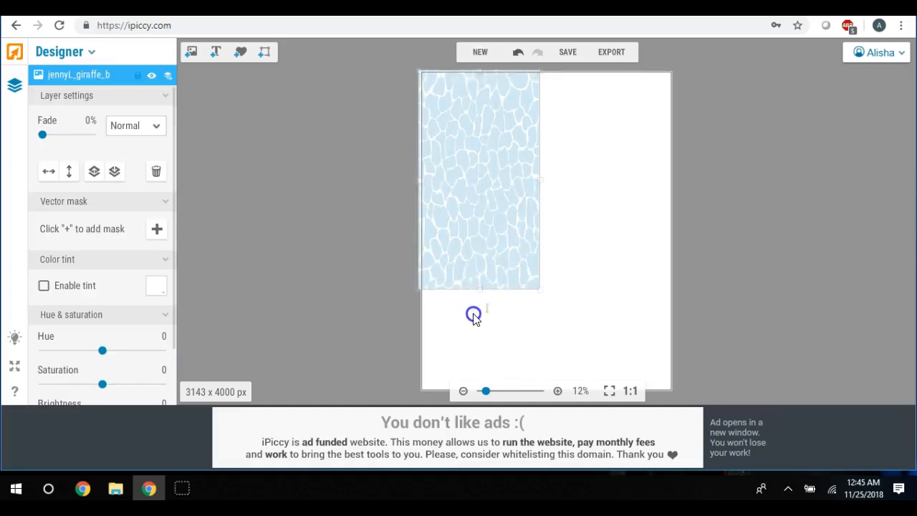
drag(472, 314, 541, 232)
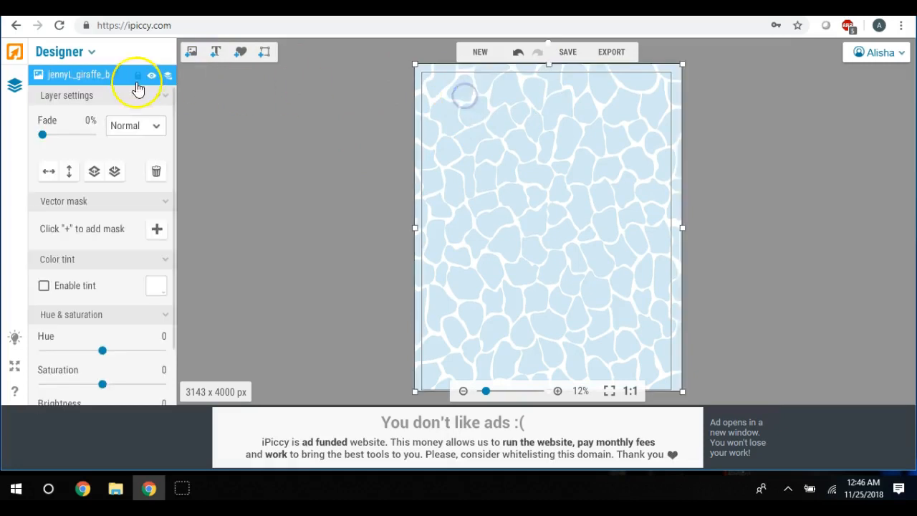
Step: Keep the texture's fade at zero and set its blend mode to Darken
drag(42, 135, 51, 135)
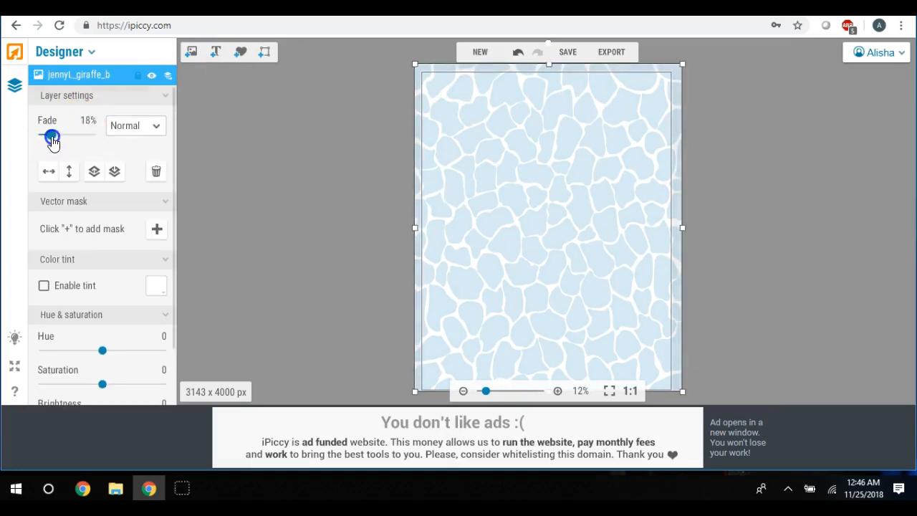
drag(51, 134, 34, 134)
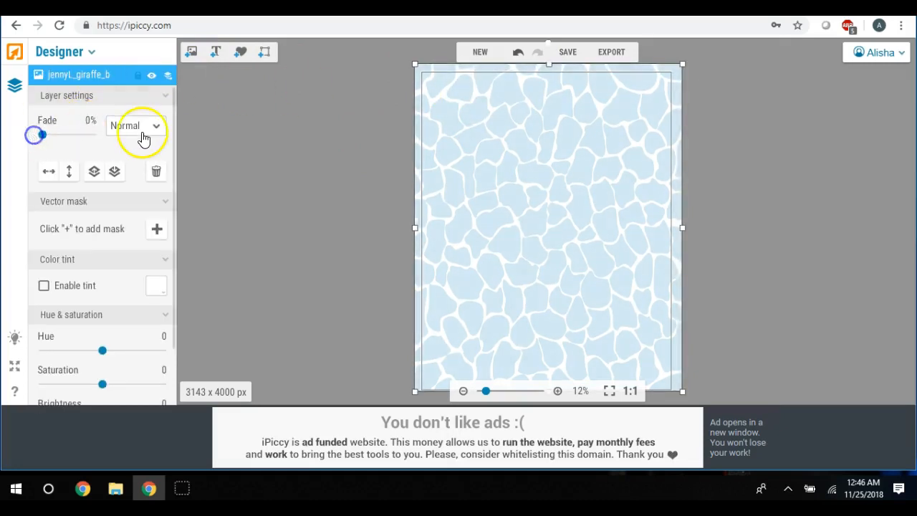
click(135, 126)
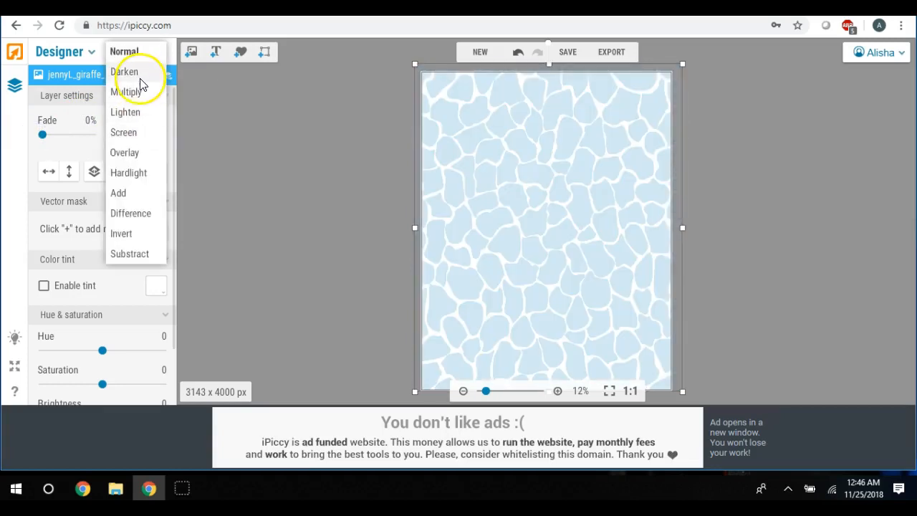
click(127, 71)
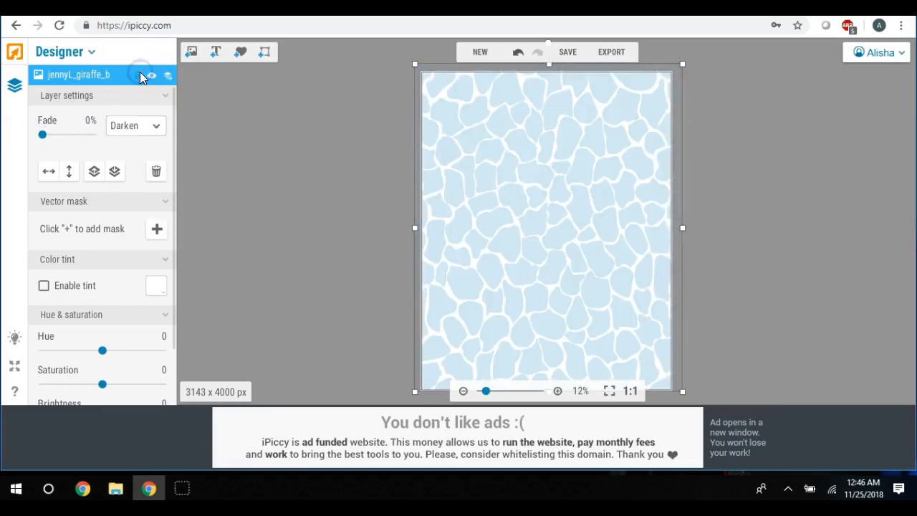
click(192, 52)
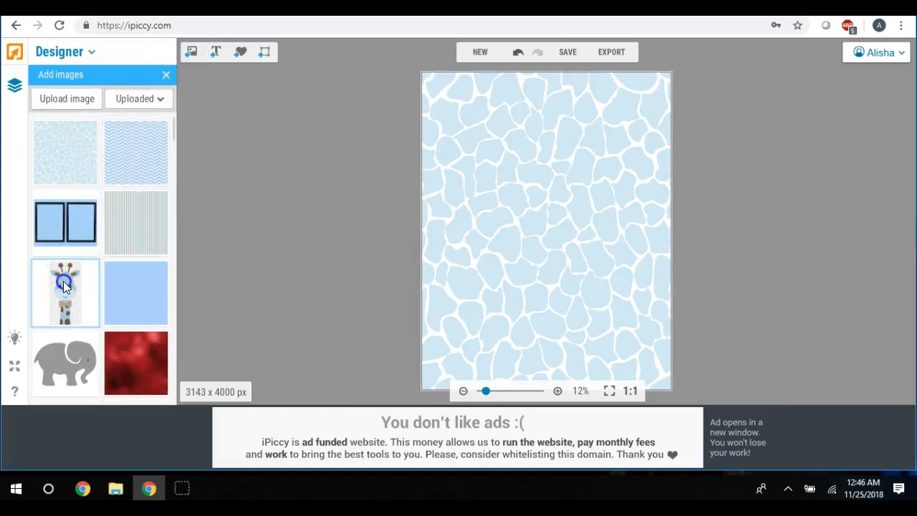
Step: Add the bow-tie giraffe picture over the texture and enlarge it to fill most of the canvas
click(64, 292)
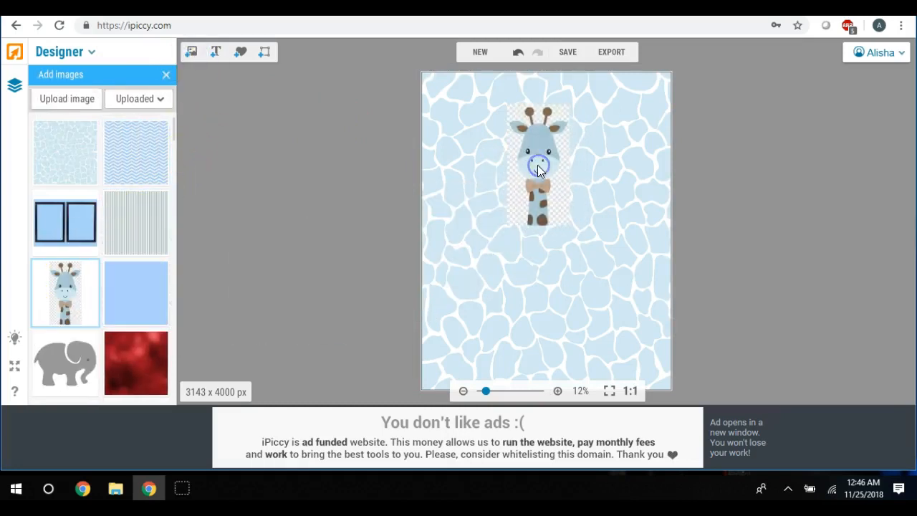
click(537, 169)
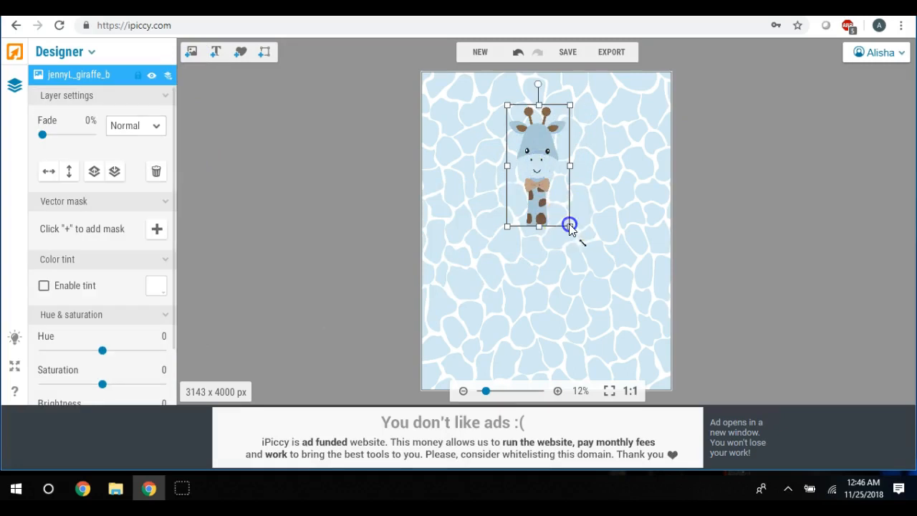
drag(570, 224, 647, 373)
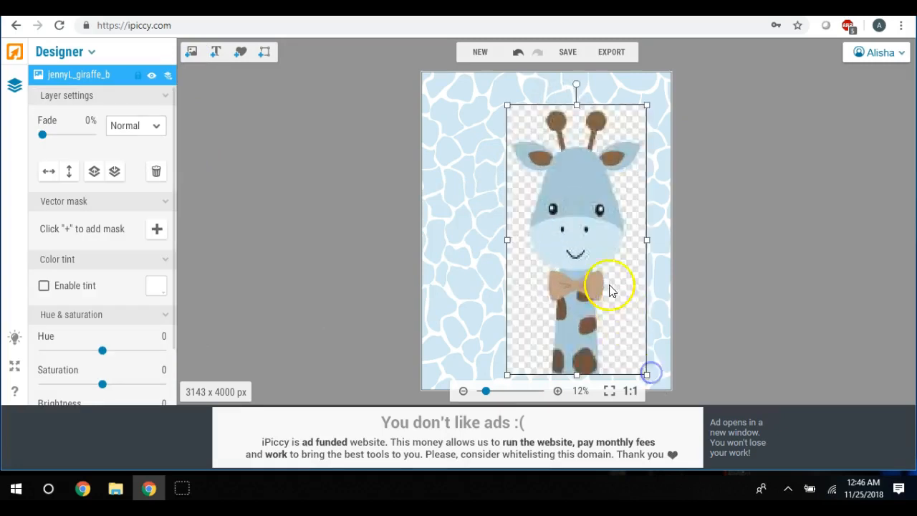
drag(611, 287, 566, 217)
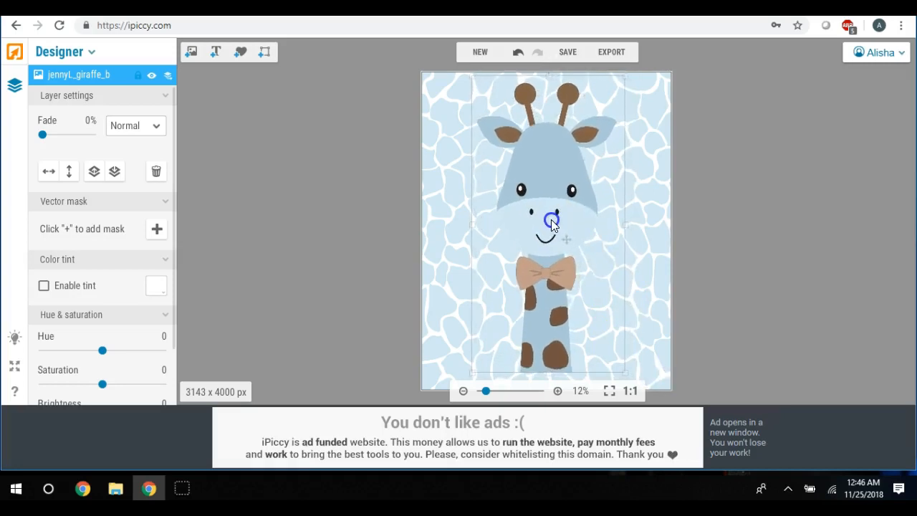
click(551, 222)
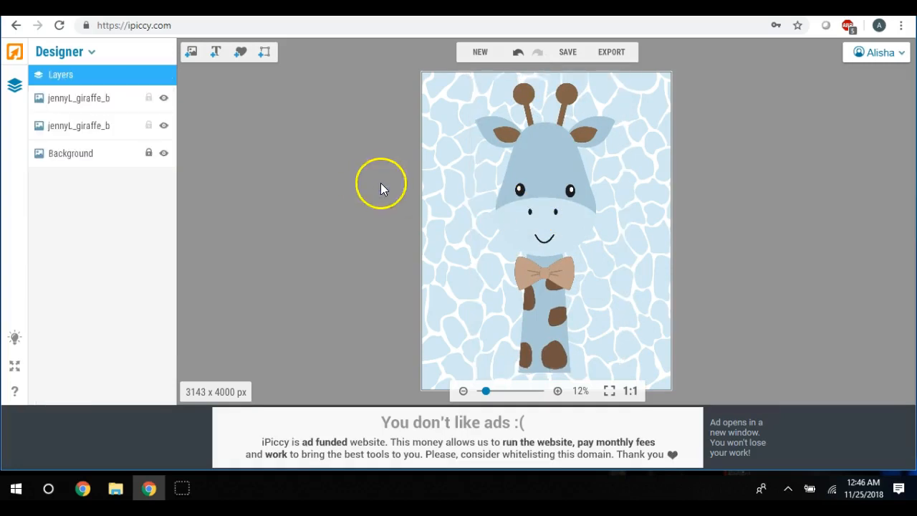
mouse_move(584, 200)
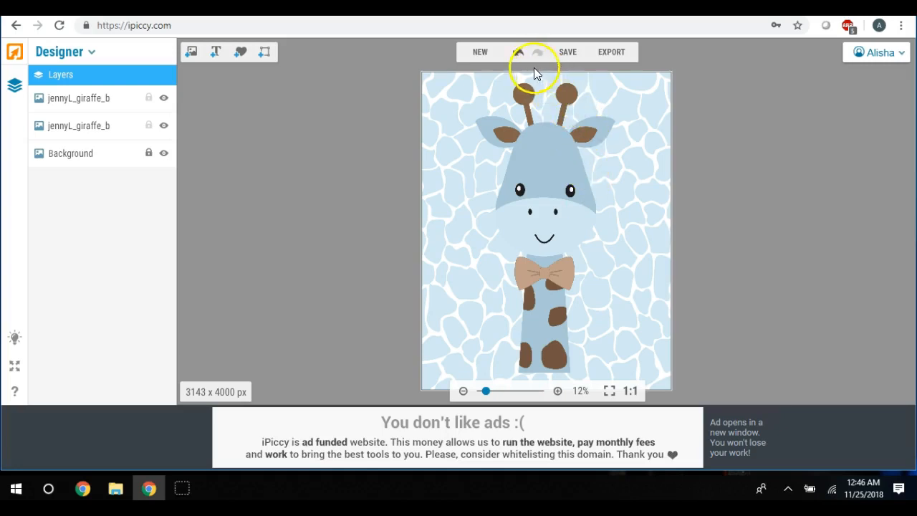
Step: Save the design to the computer as boy1.jpg at highest quality and return to the editor
click(567, 52)
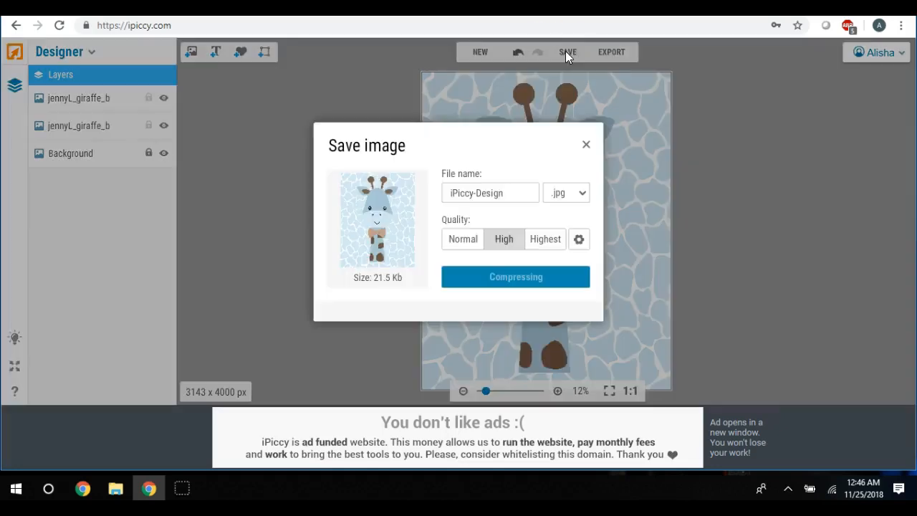
click(545, 238)
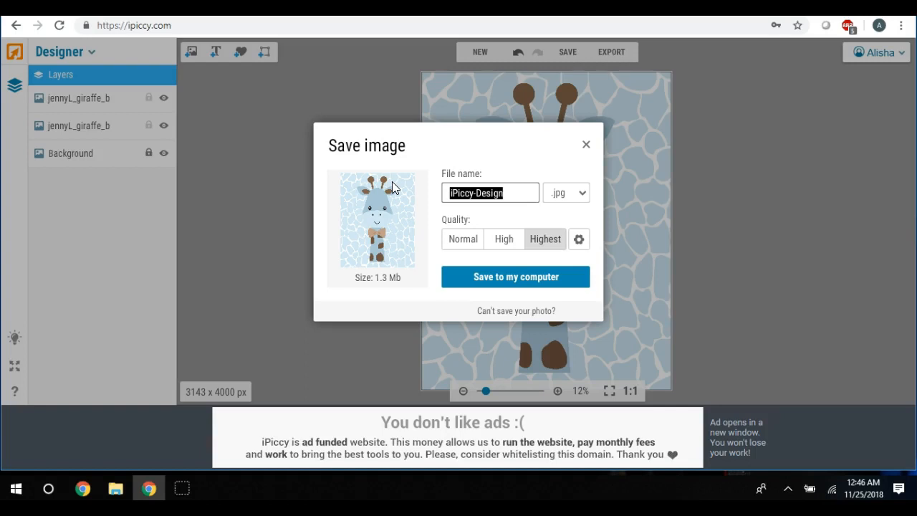
text(boy1)
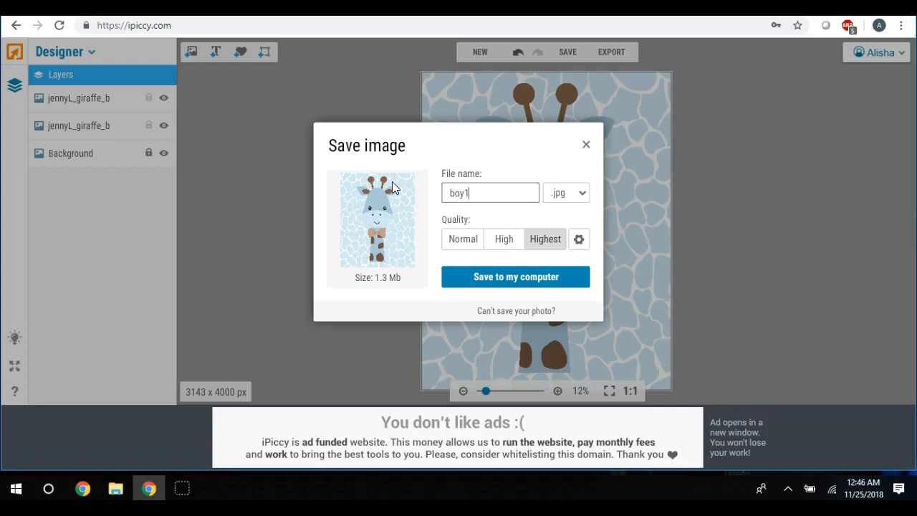
click(516, 276)
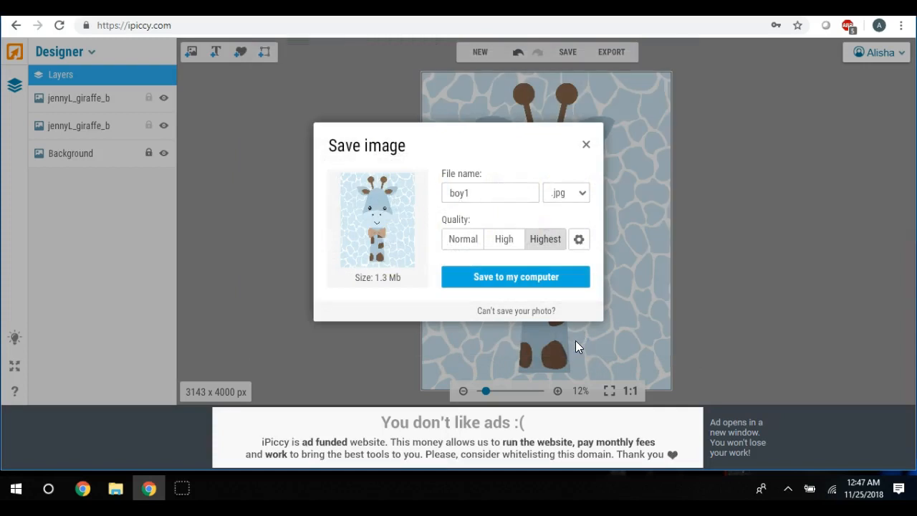
click(516, 276)
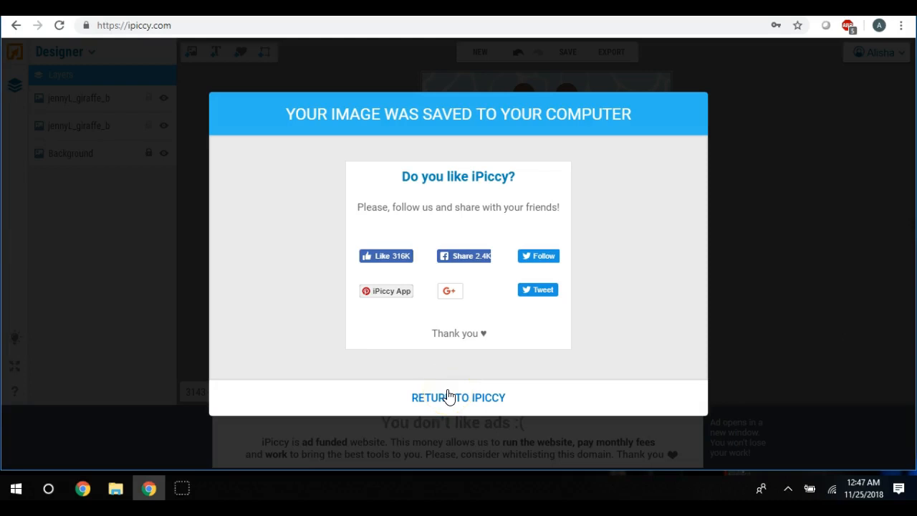
click(459, 398)
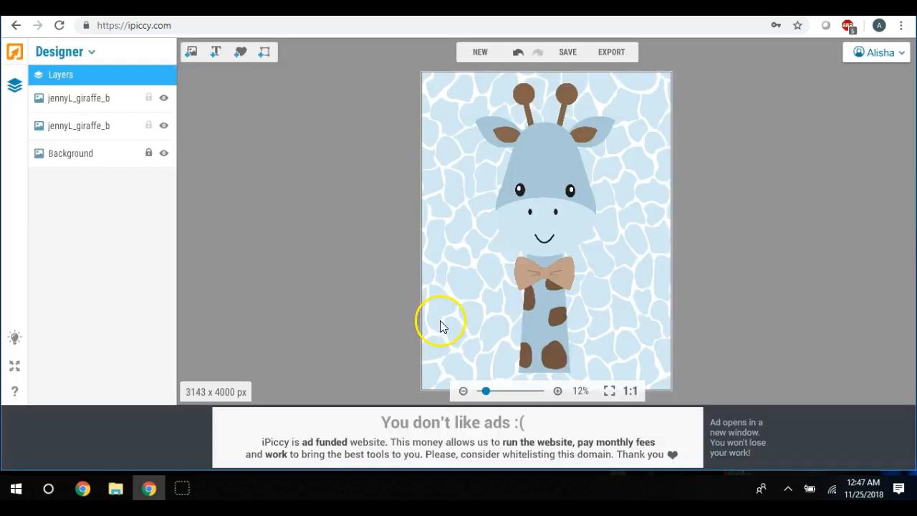
mouse_move(542, 166)
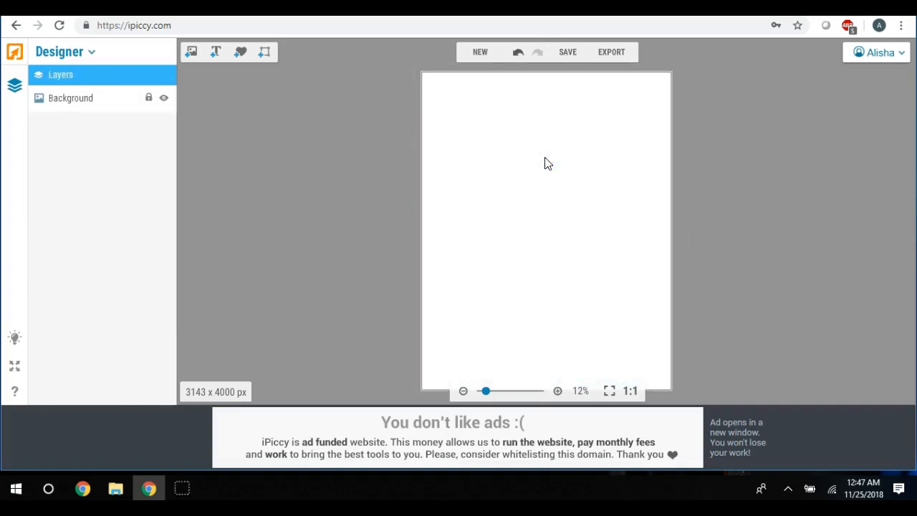
Step: Add the plain light blue texture from Uploaded and stretch it to cover the whole page
click(192, 52)
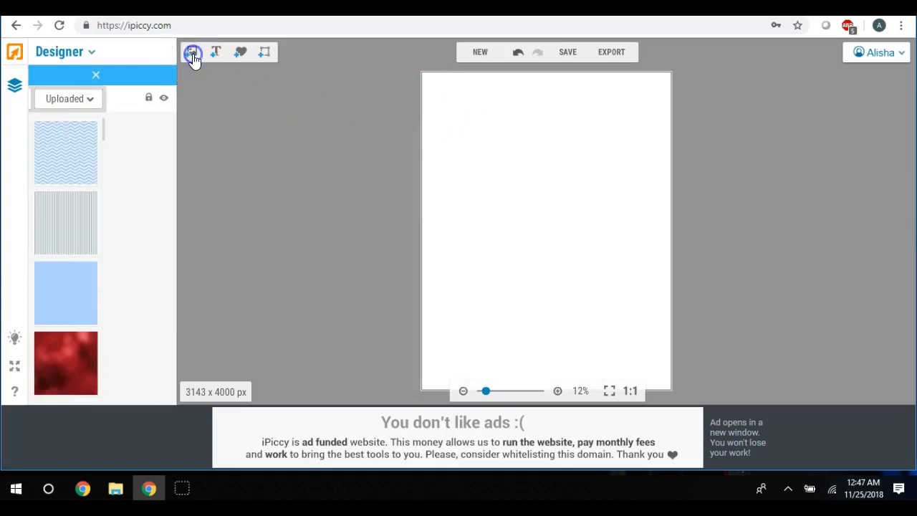
click(192, 52)
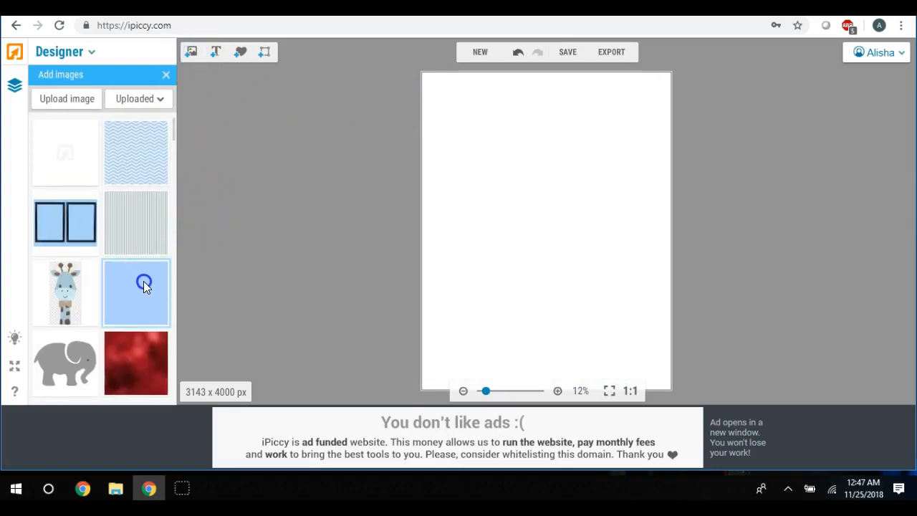
drag(136, 293, 233, 280)
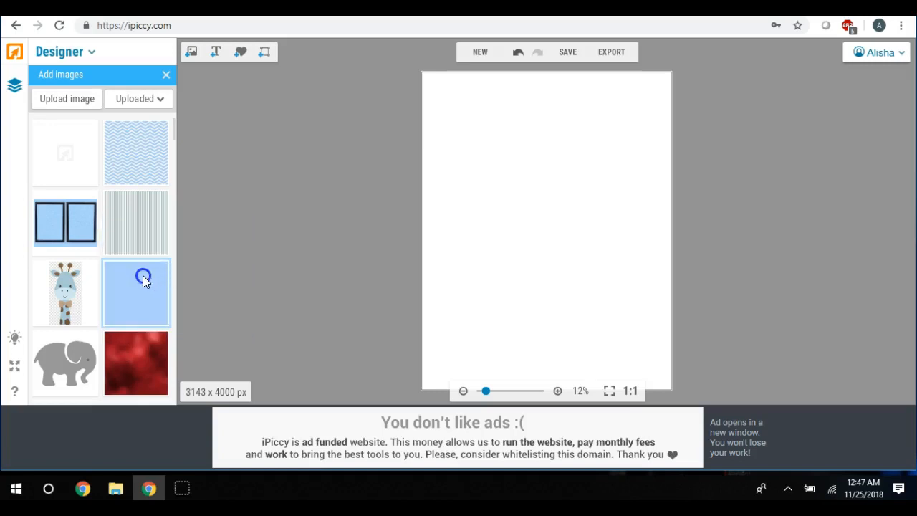
click(136, 293)
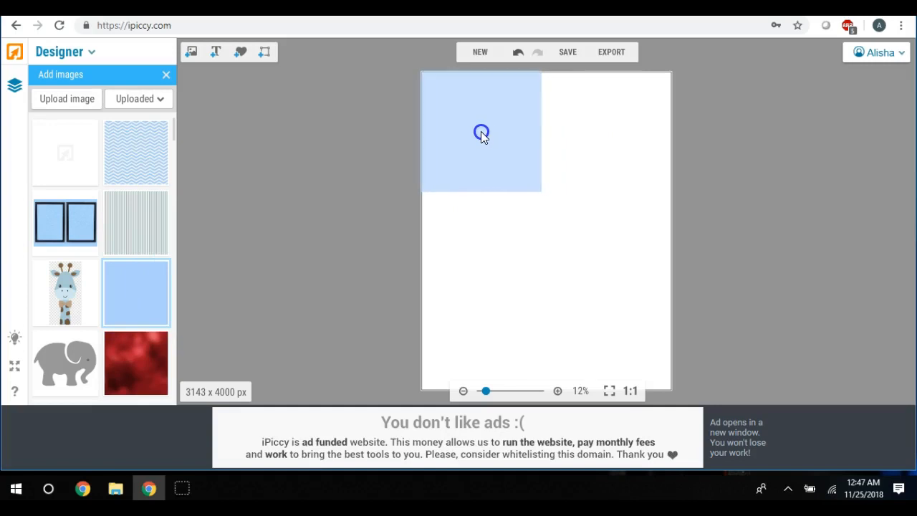
click(482, 132)
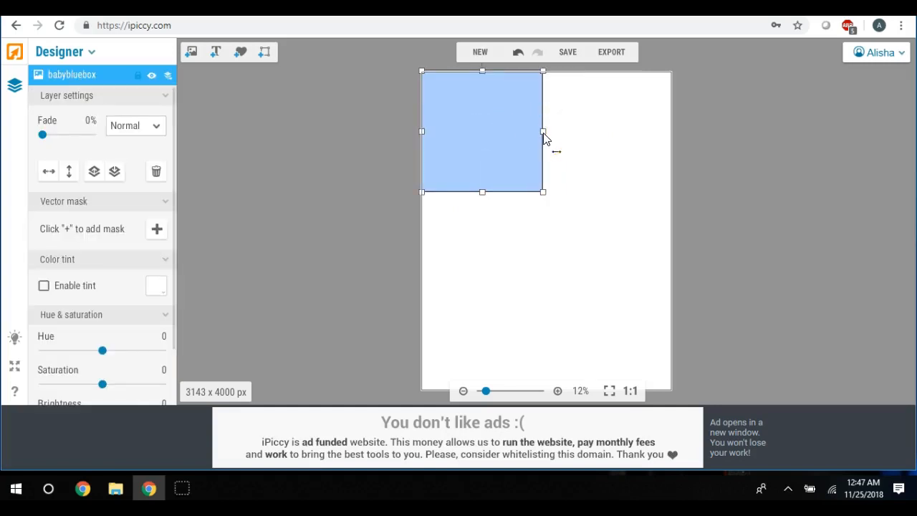
drag(543, 132, 673, 137)
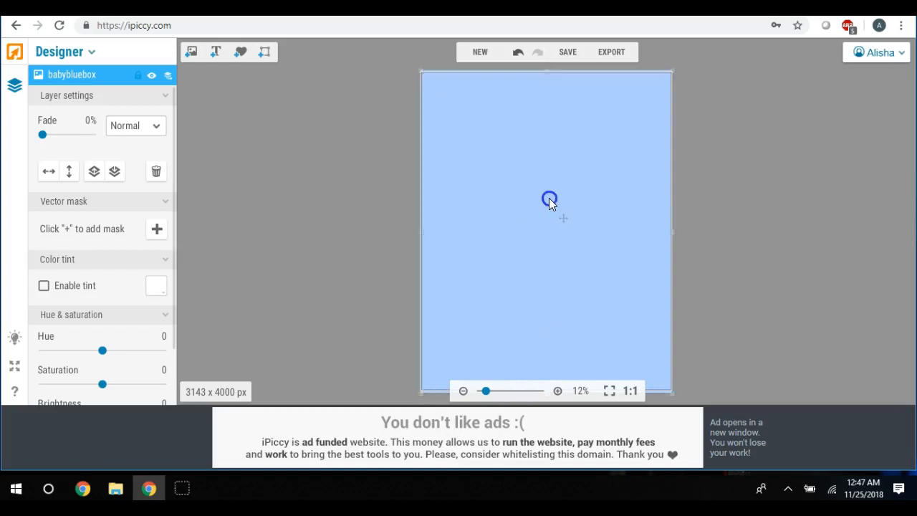
click(547, 199)
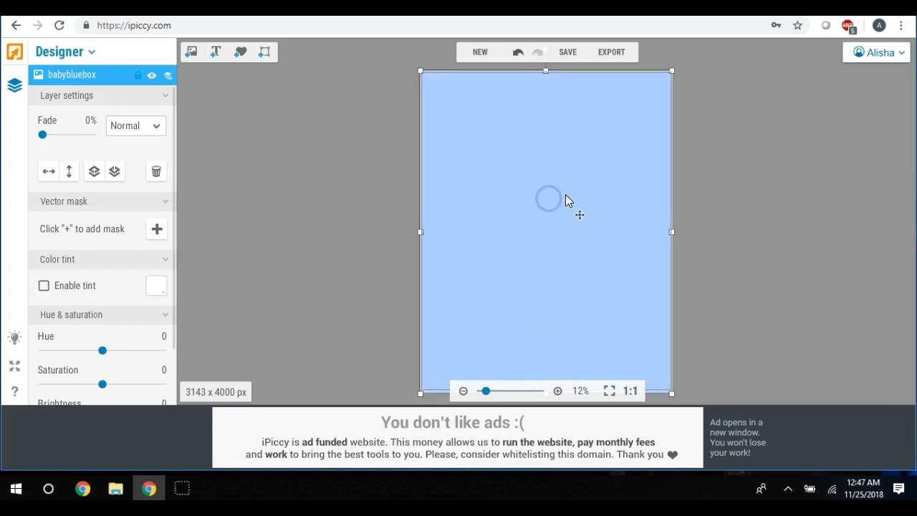
mouse_move(189, 132)
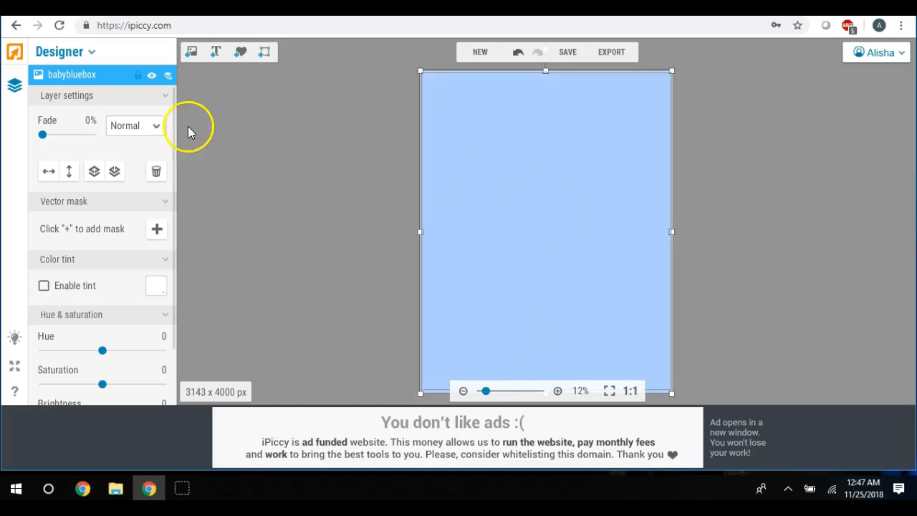
Step: Fade the light blue texture to about 31% to lighten it
drag(42, 134, 54, 135)
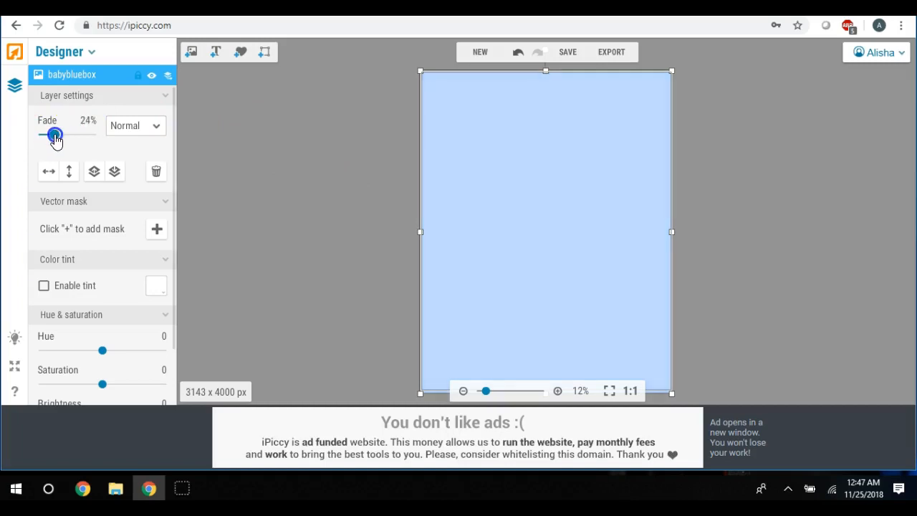
drag(54, 135, 57, 134)
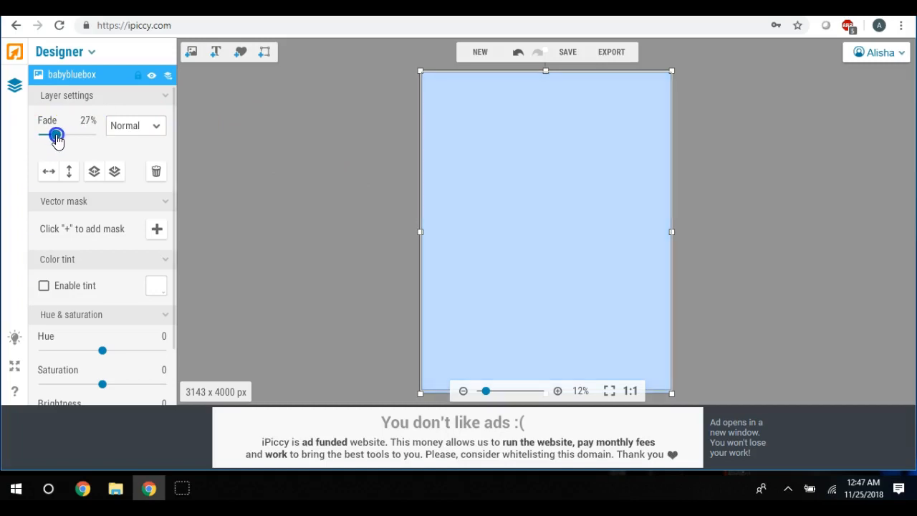
drag(57, 134, 68, 135)
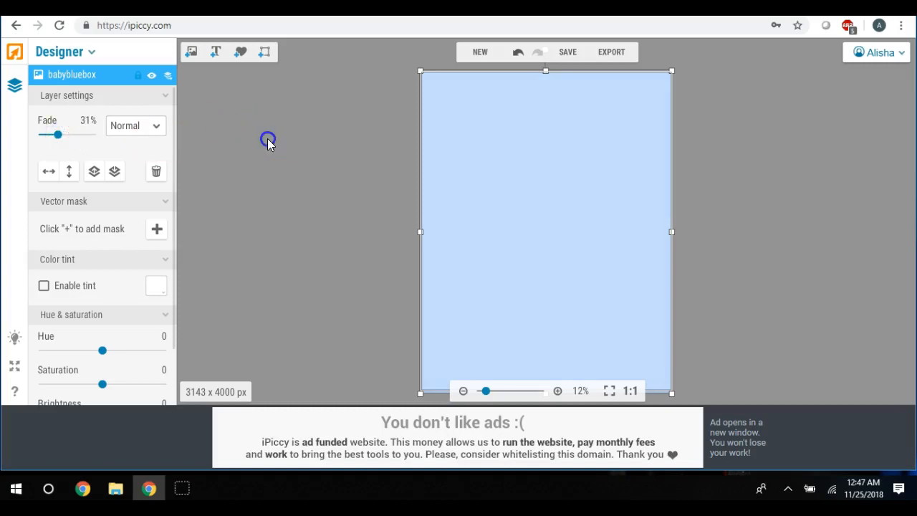
click(14, 85)
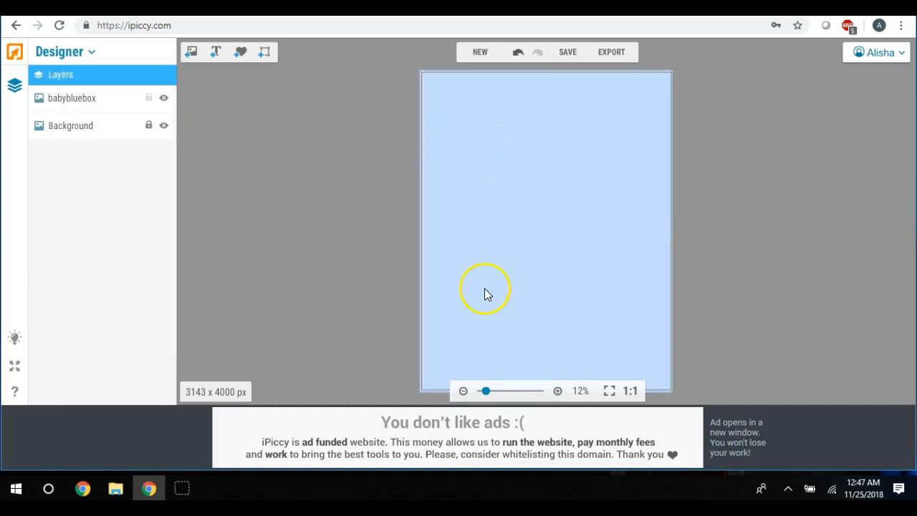
mouse_move(539, 93)
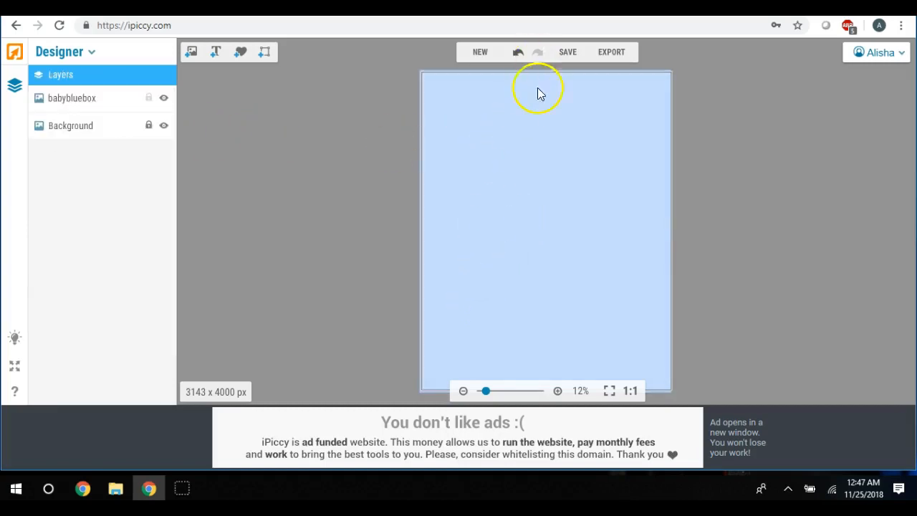
mouse_move(639, 273)
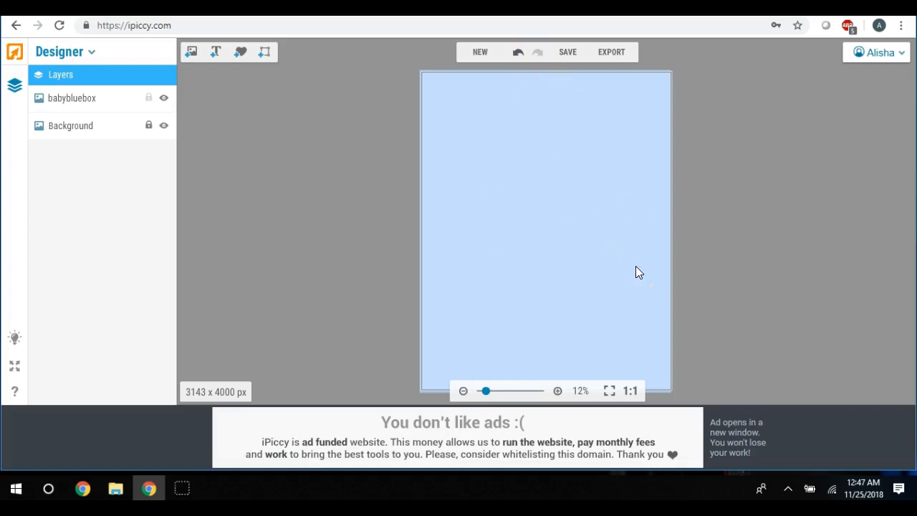
mouse_move(430, 261)
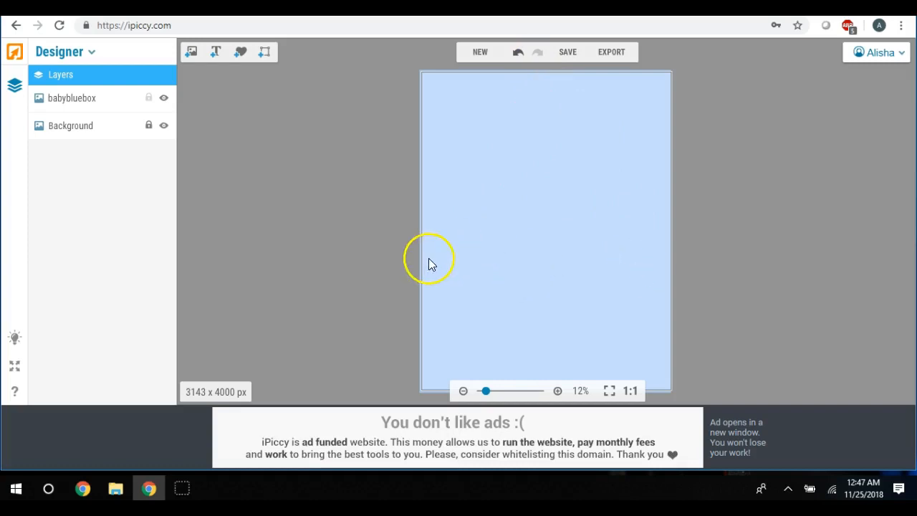
mouse_move(441, 207)
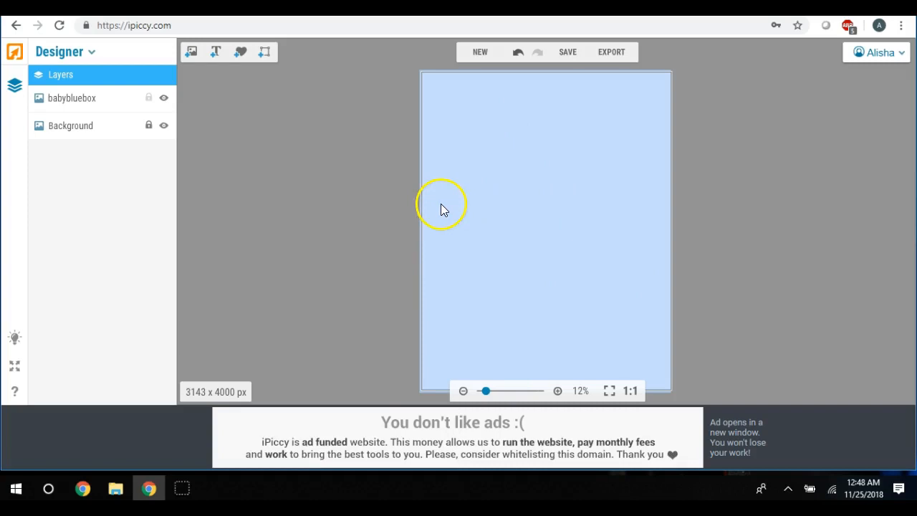
mouse_move(522, 201)
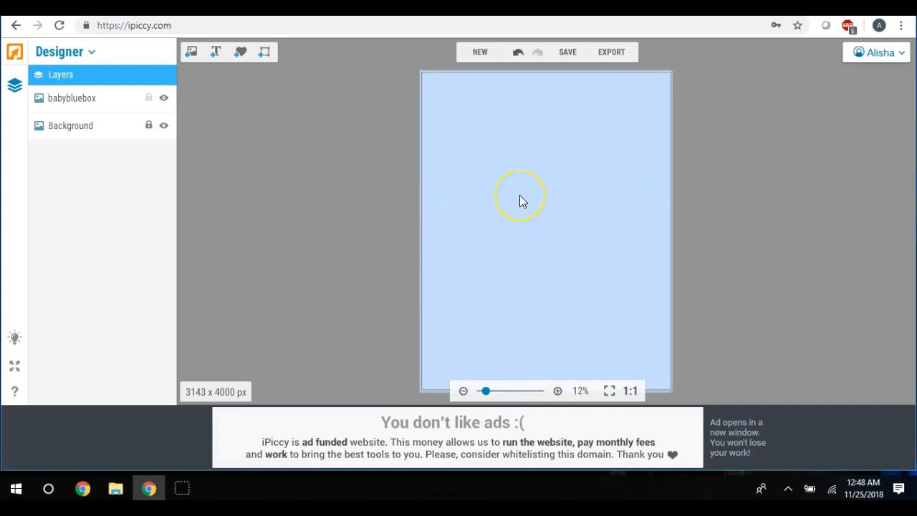
mouse_move(510, 189)
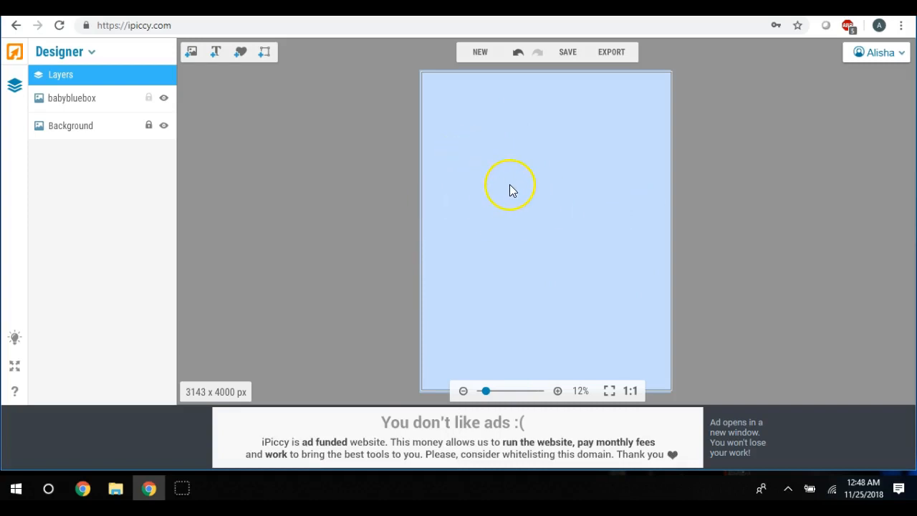
mouse_move(527, 188)
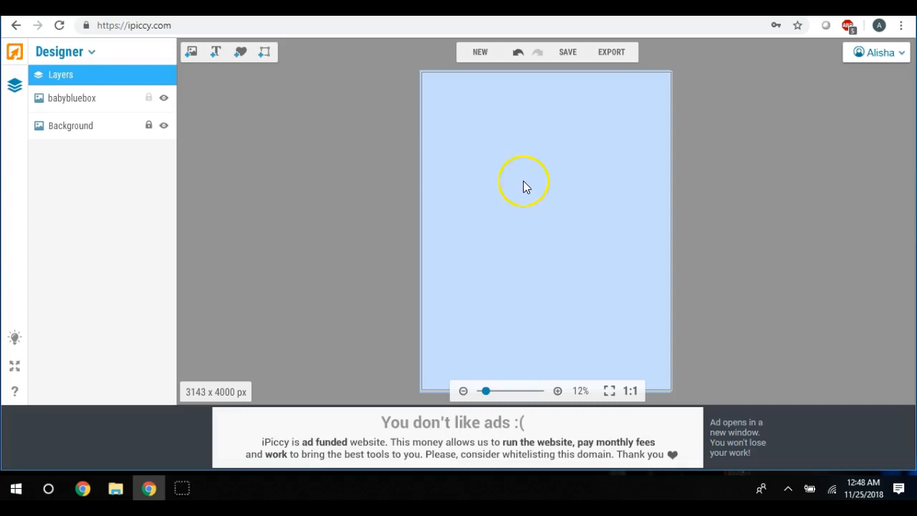
mouse_move(365, 98)
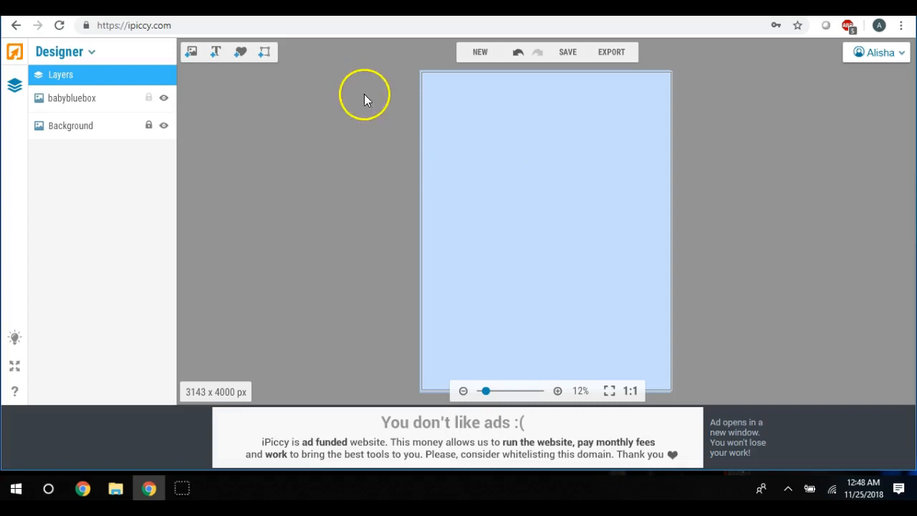
Step: Add a text box reading M and give it a serif font from the Local list
click(215, 51)
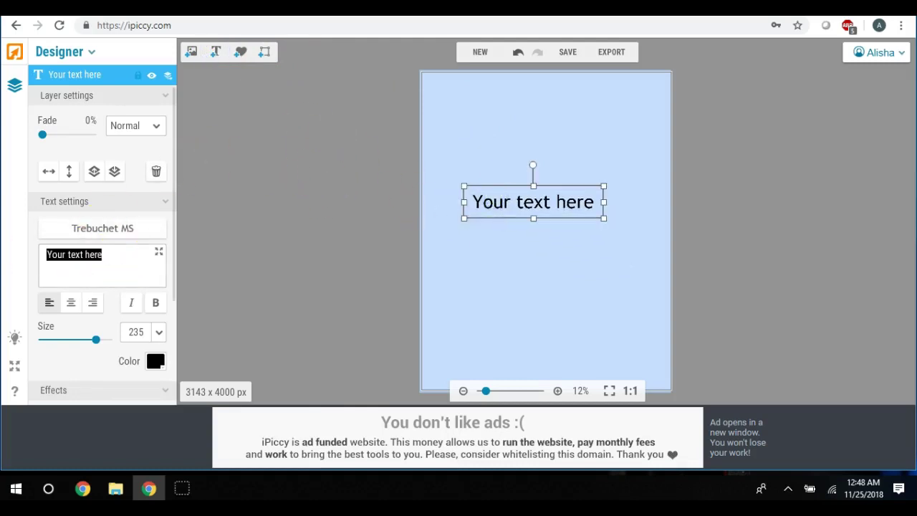
text(M)
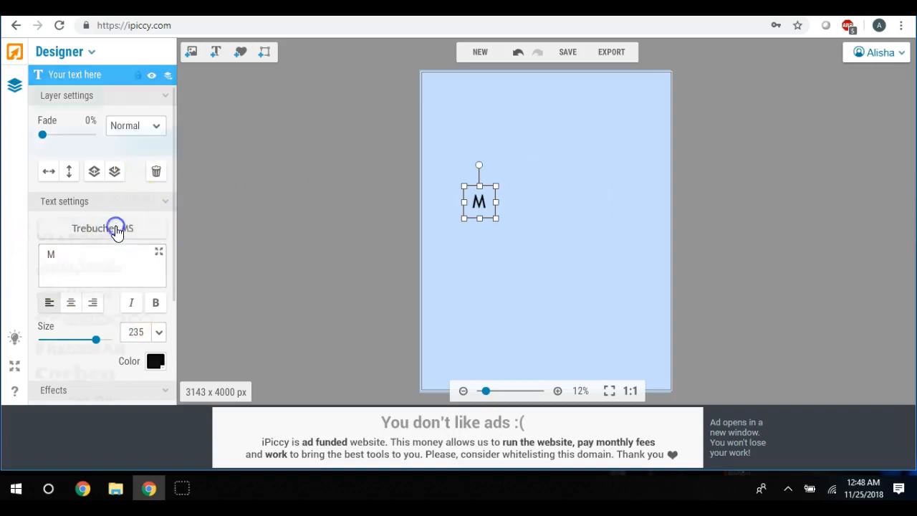
click(102, 228)
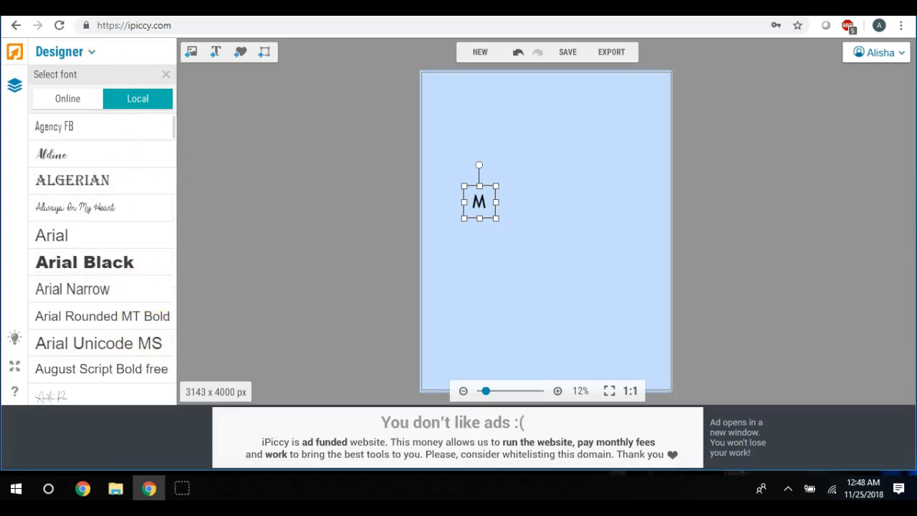
click(166, 74)
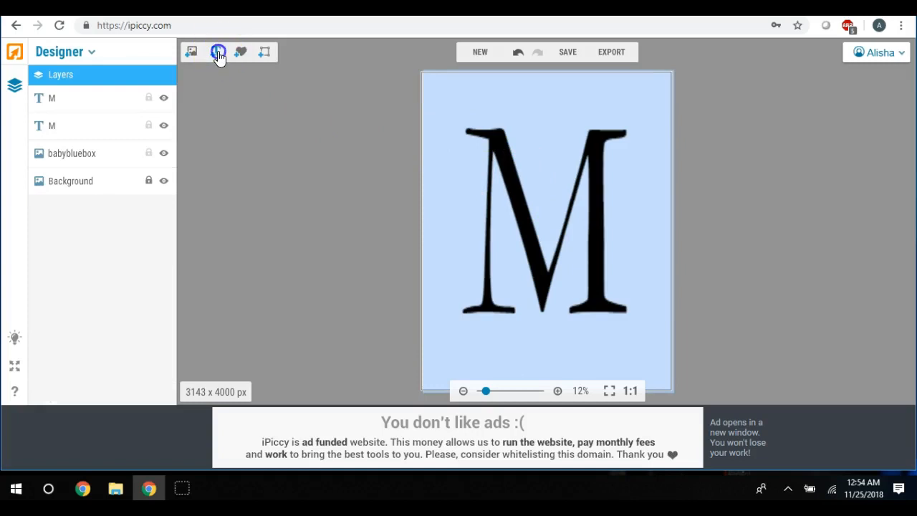
Step: Add a second text box reading Mason in the decorative Euphorigenic font
click(218, 52)
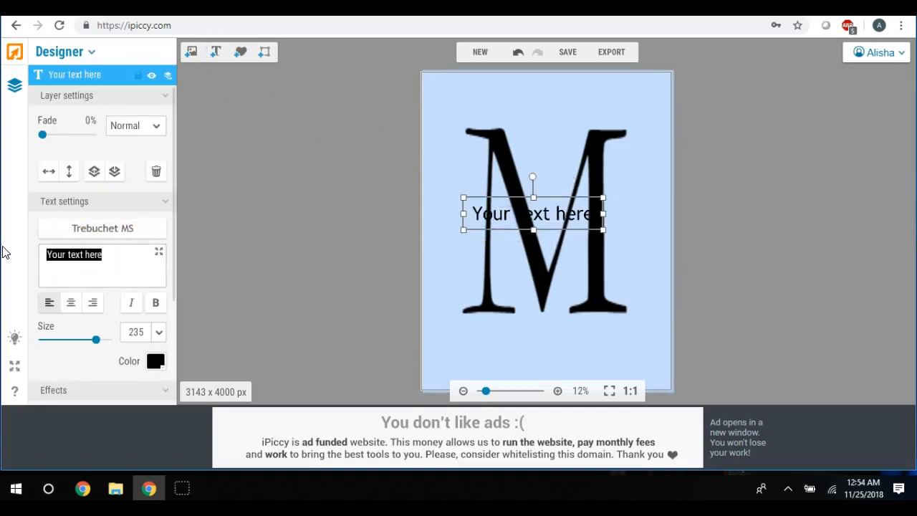
text(Mason)
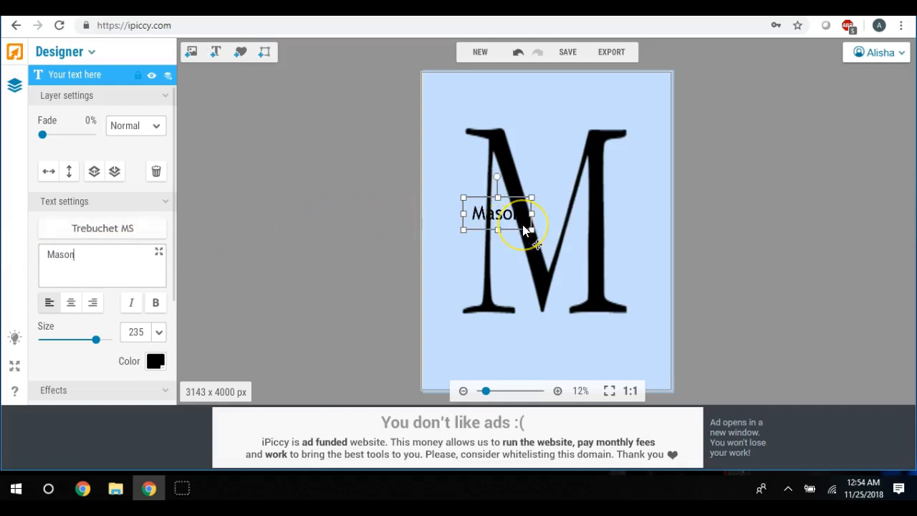
click(103, 228)
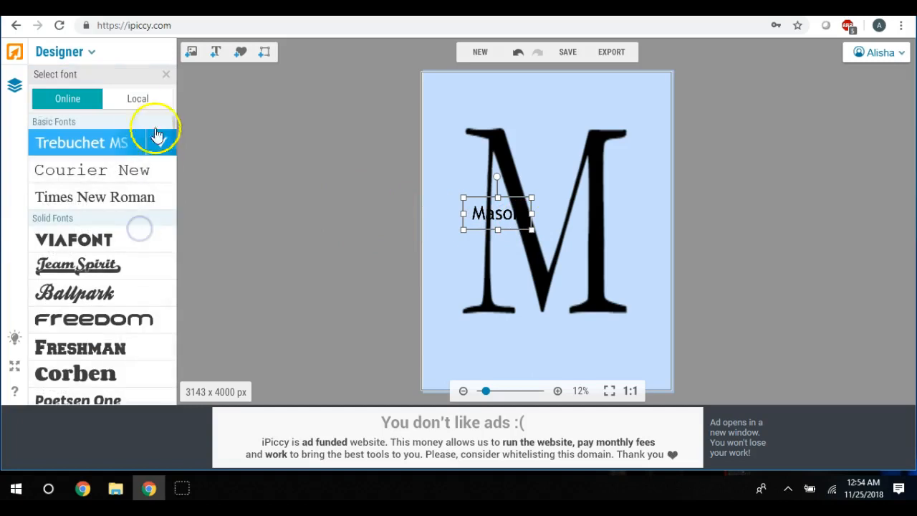
click(138, 98)
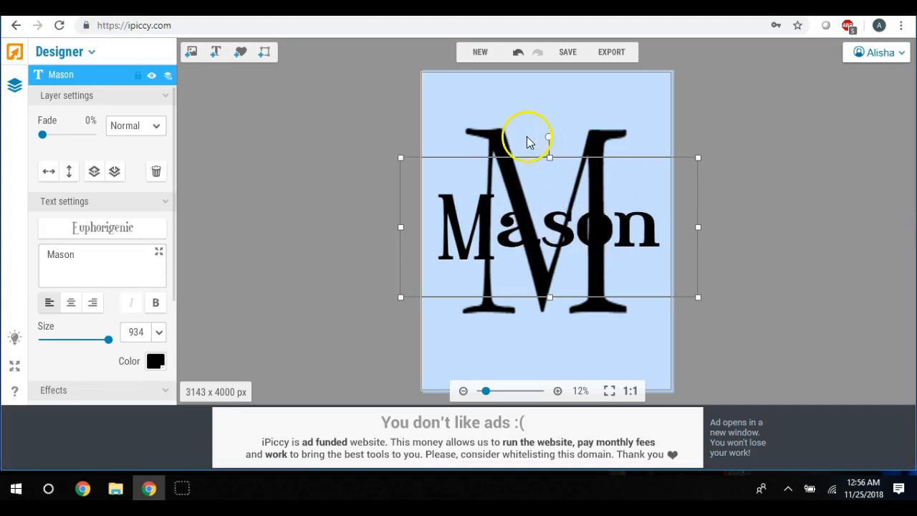
mouse_move(594, 229)
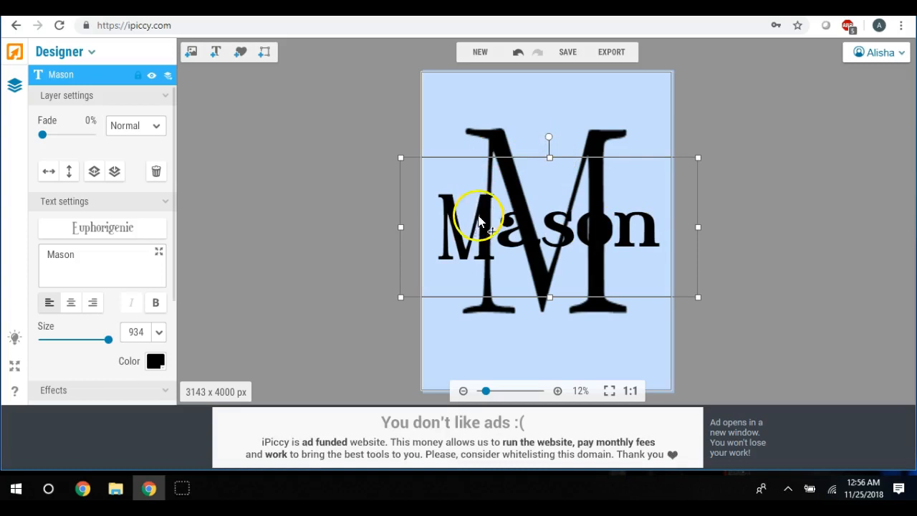
mouse_move(502, 136)
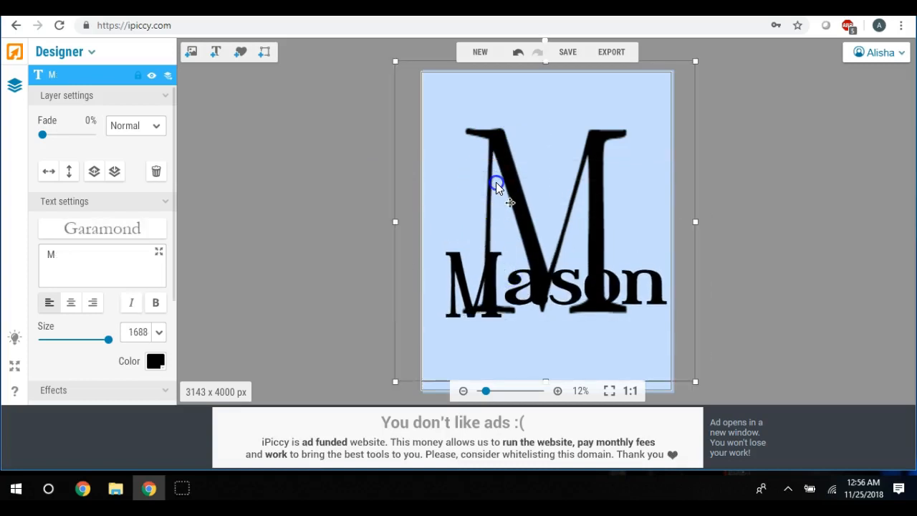
mouse_move(255, 170)
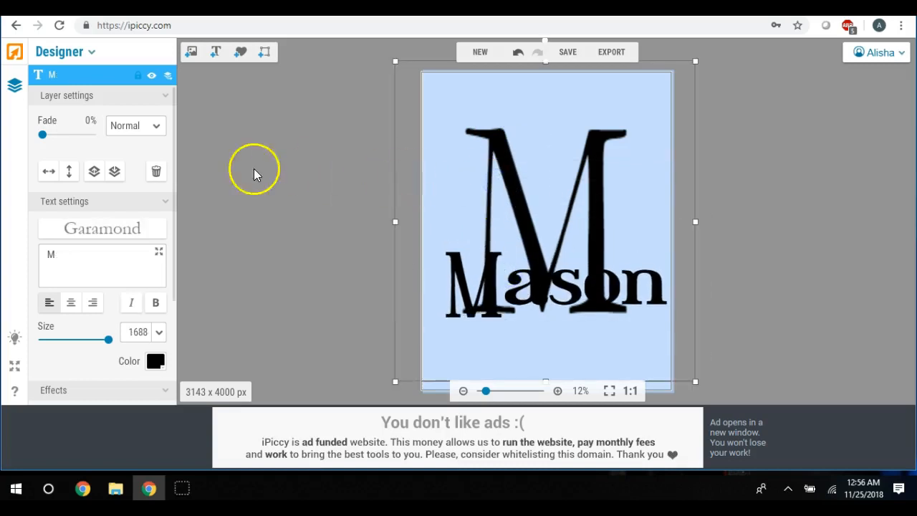
mouse_move(150, 323)
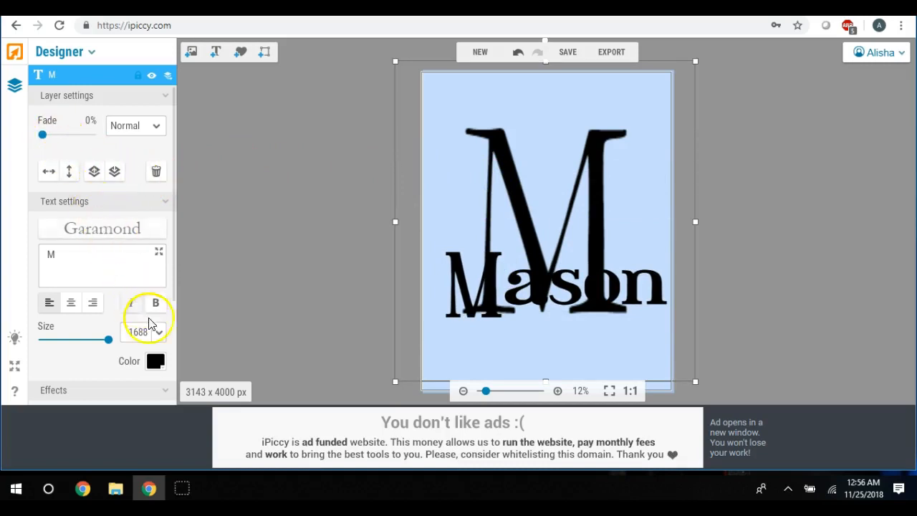
Step: Move Mason to the middle of the M and colour its lettering white (FFFFFF)
click(155, 361)
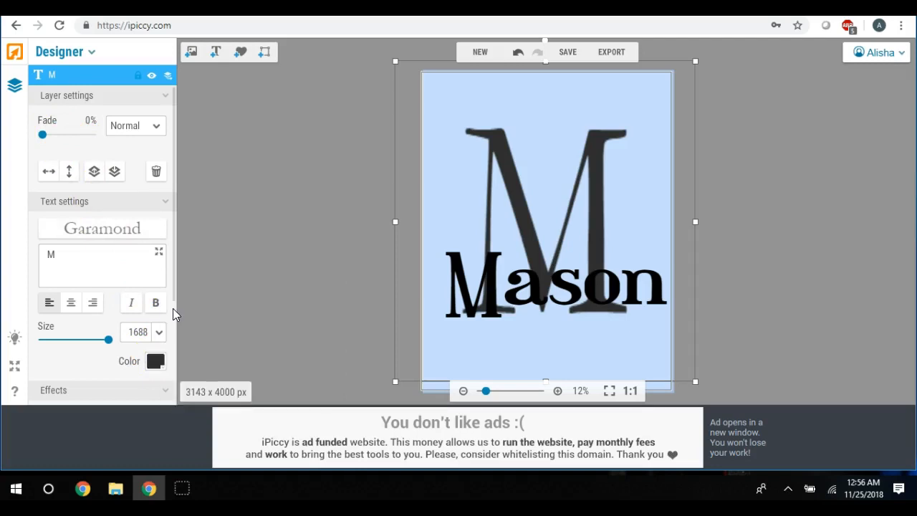
mouse_move(498, 296)
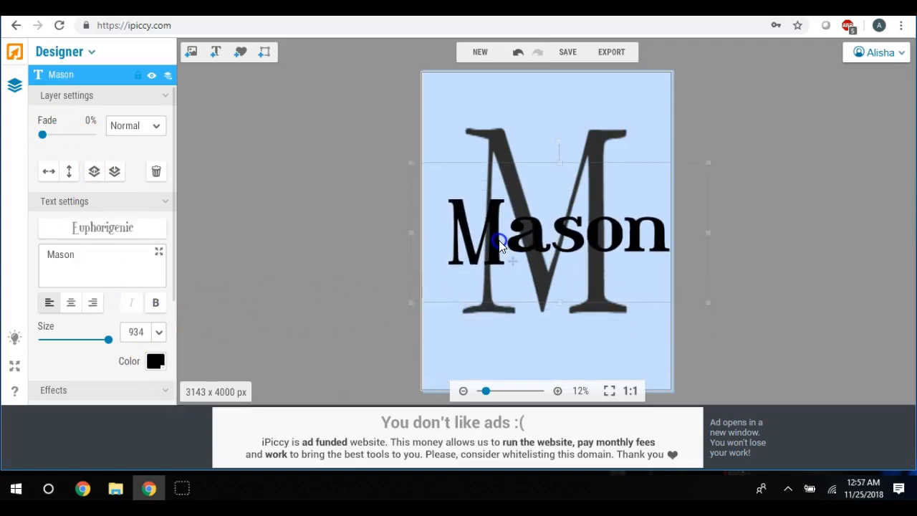
drag(501, 241, 499, 237)
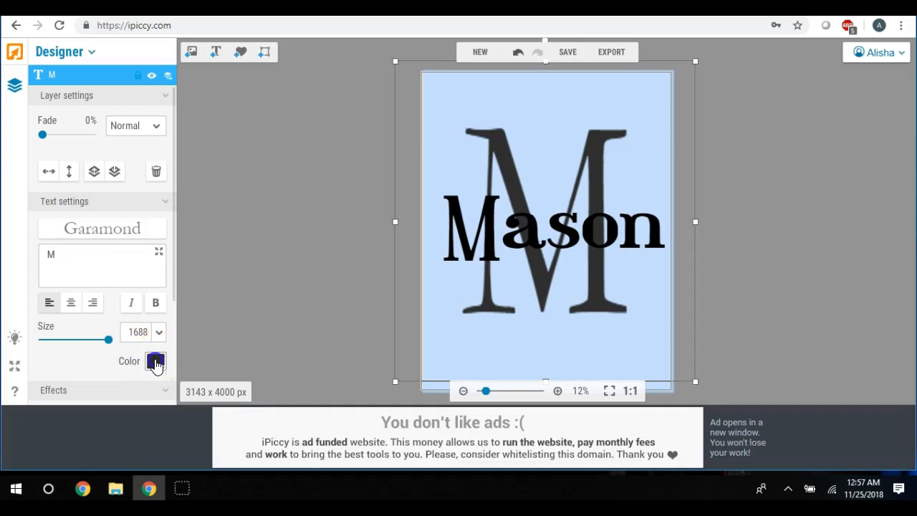
click(155, 361)
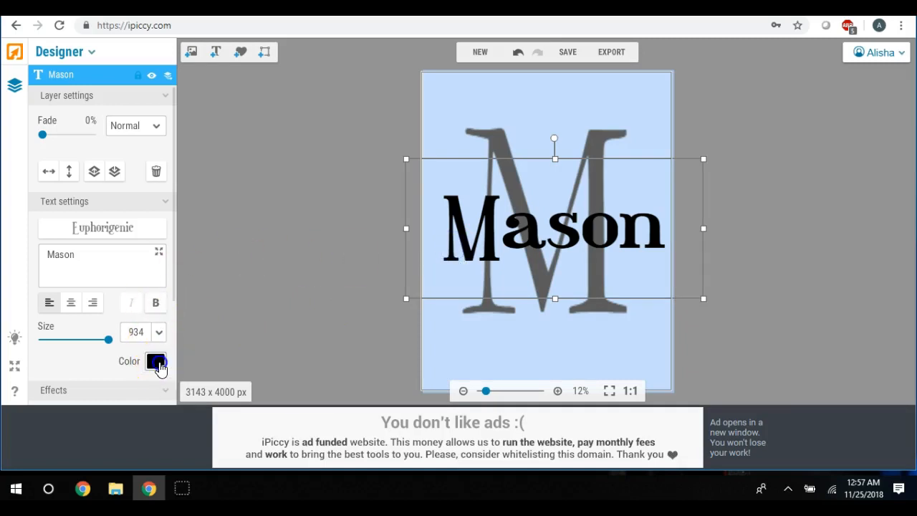
click(155, 361)
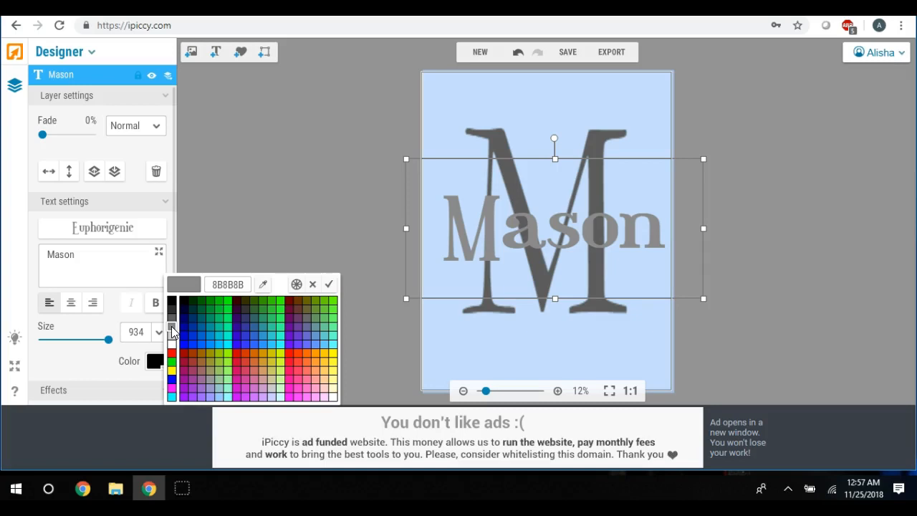
click(172, 336)
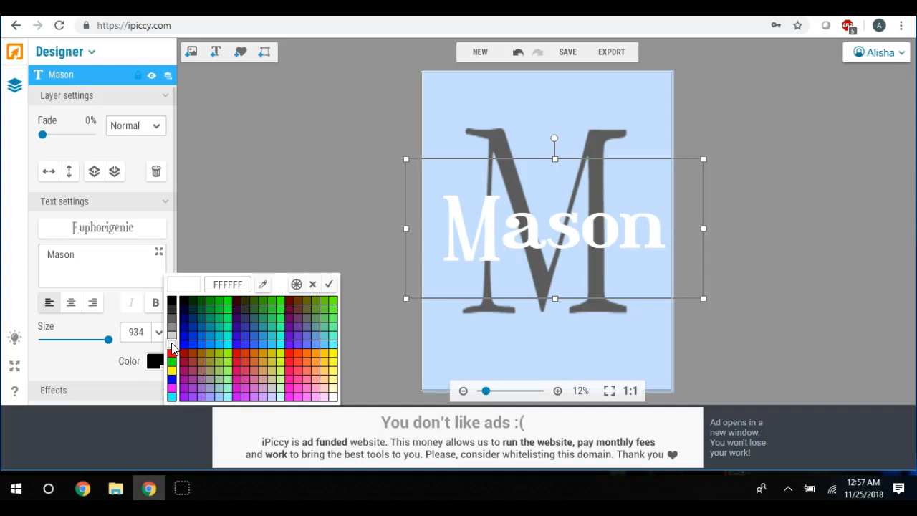
click(172, 343)
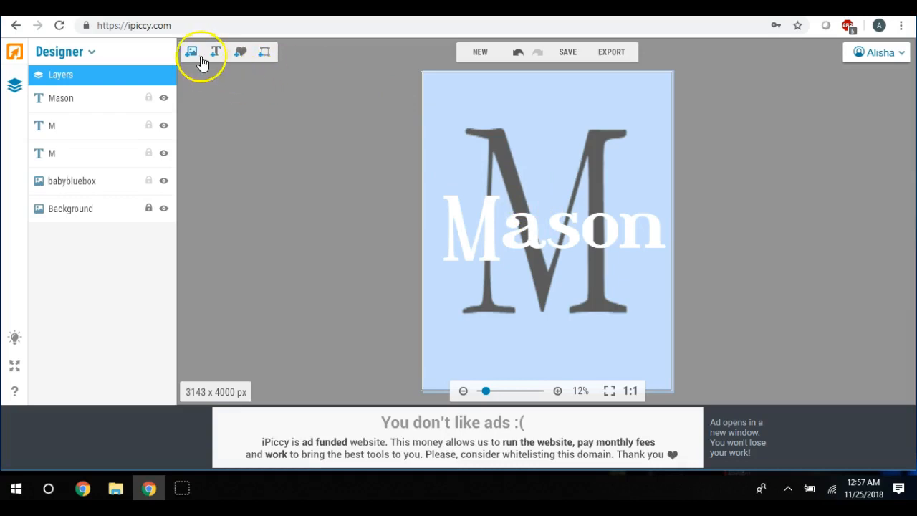
Step: Show the Uploaded gallery of images available to add to the monogram design
click(192, 52)
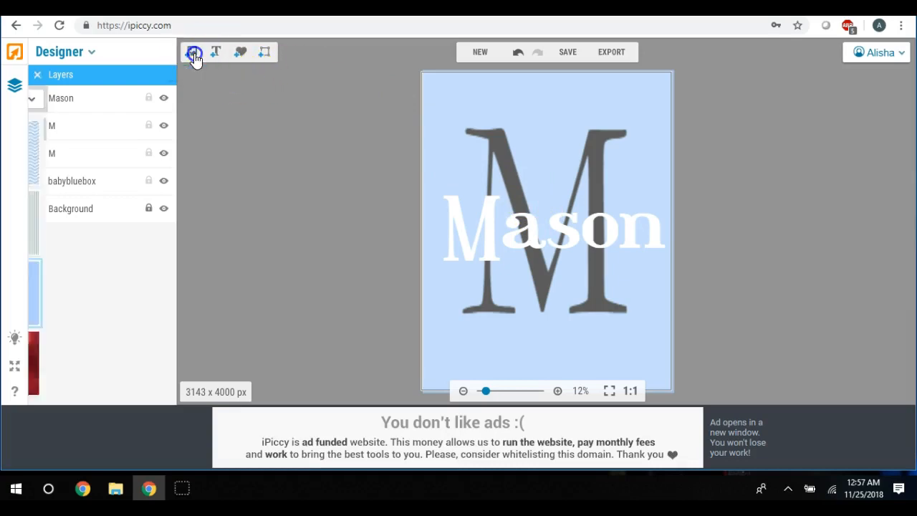
click(195, 52)
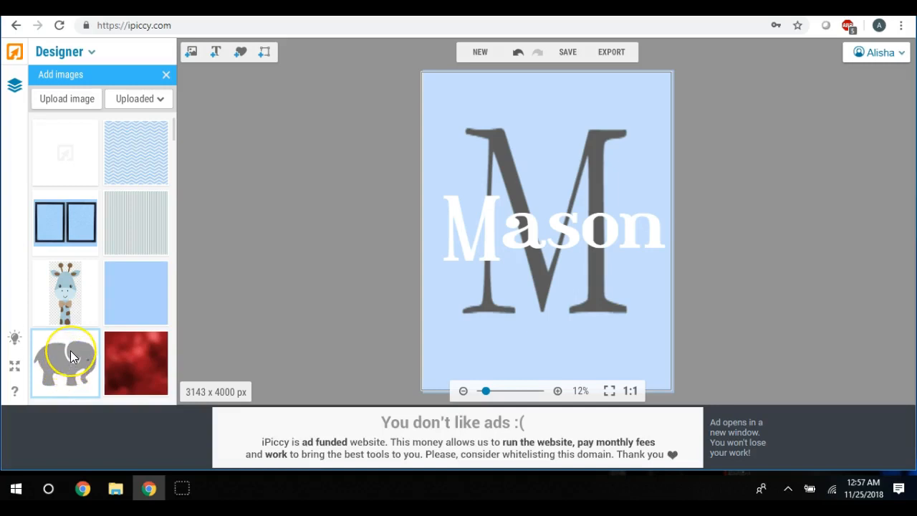
mouse_move(69, 358)
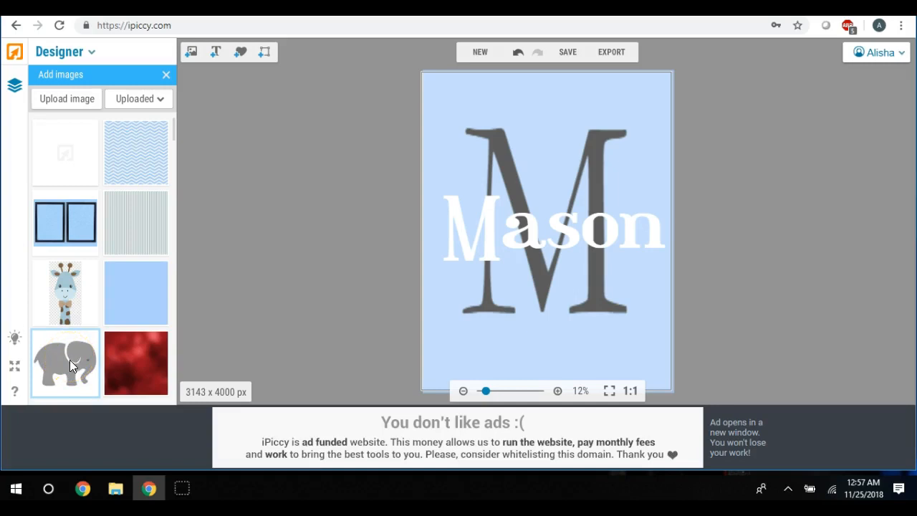
click(66, 364)
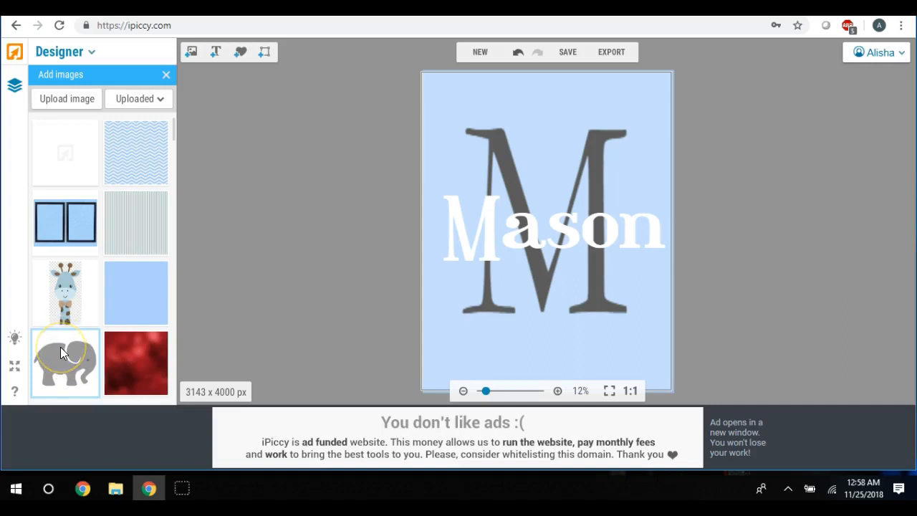
click(192, 52)
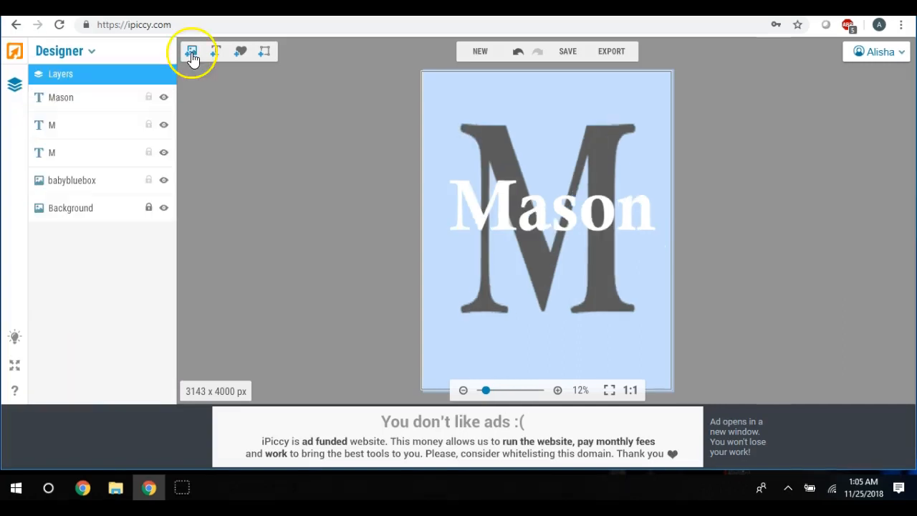
click(192, 52)
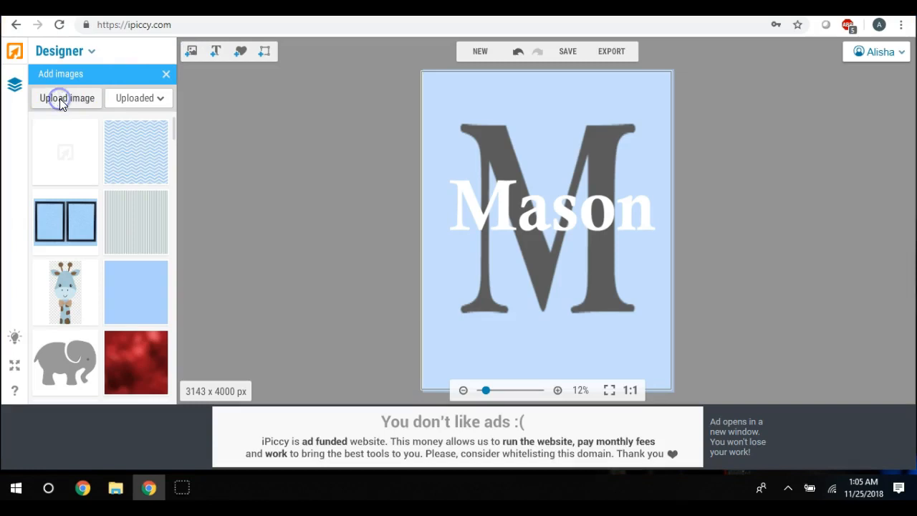
Step: Upload the 'gray elephant clip' file from the Desktop nursery folder
click(66, 98)
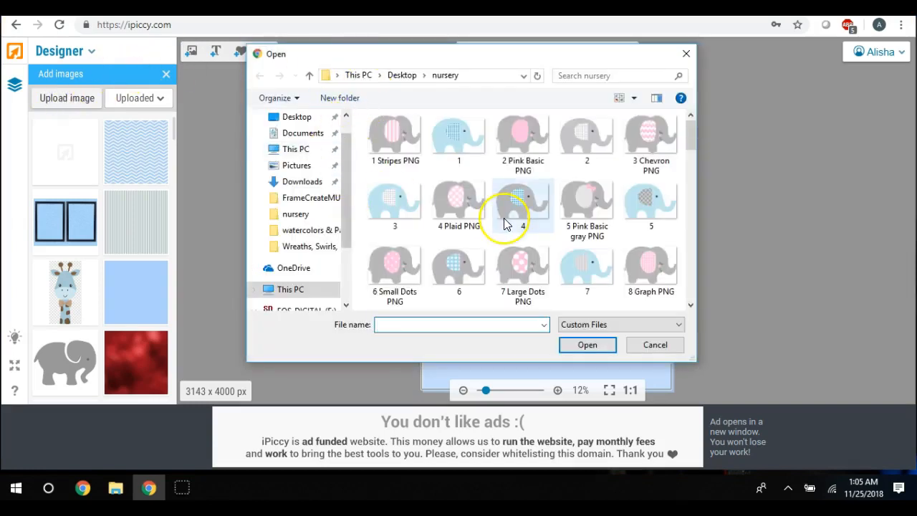
scroll(down, 3)
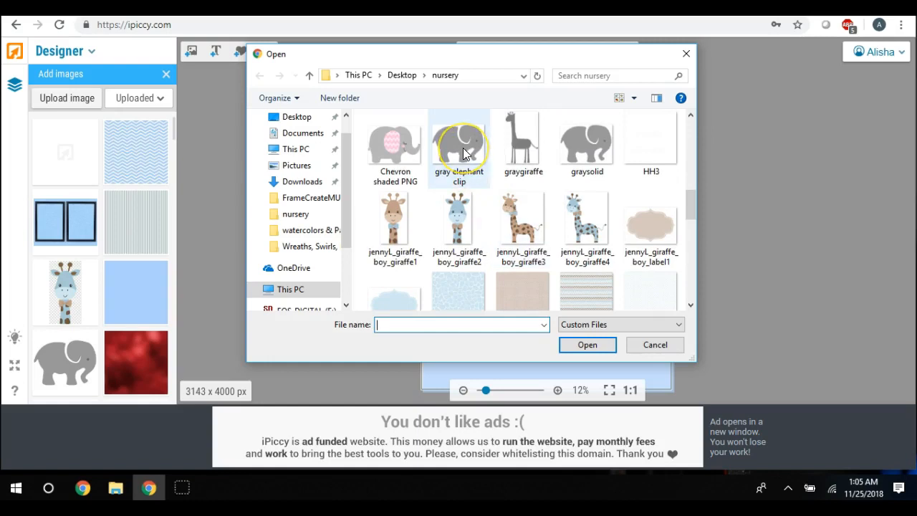
click(458, 144)
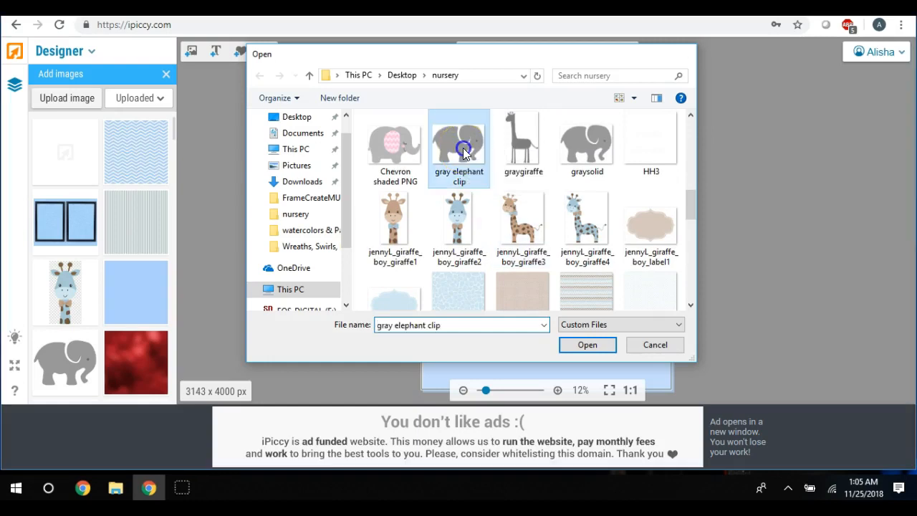
click(588, 344)
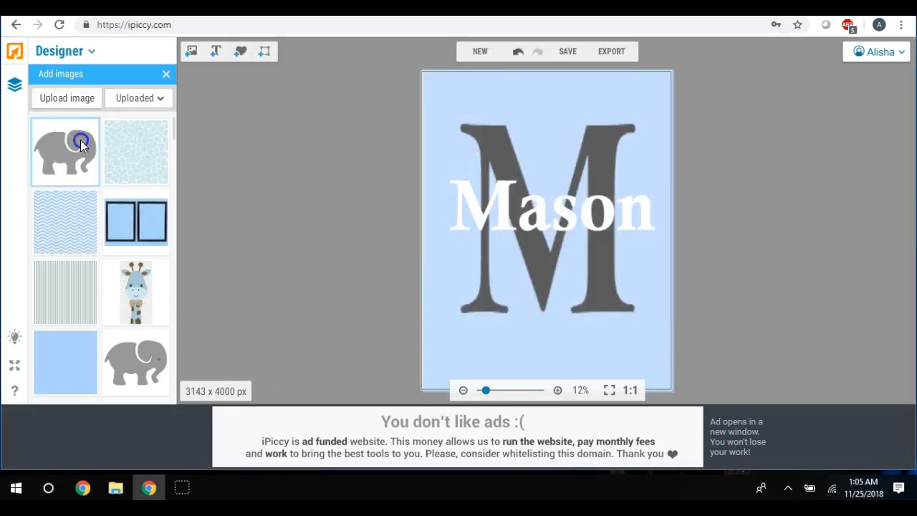
Step: Browse the nursery folder again and choose the gray elephant clip file
drag(66, 152, 198, 200)
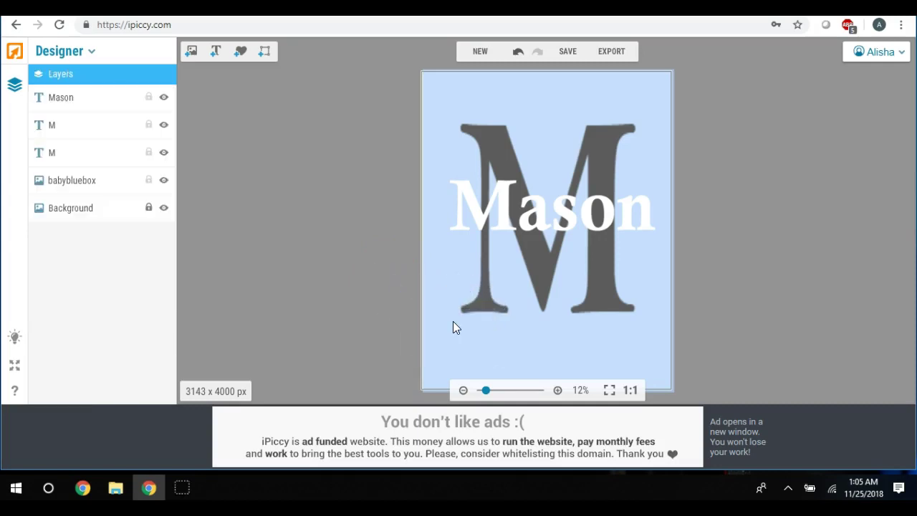
click(192, 51)
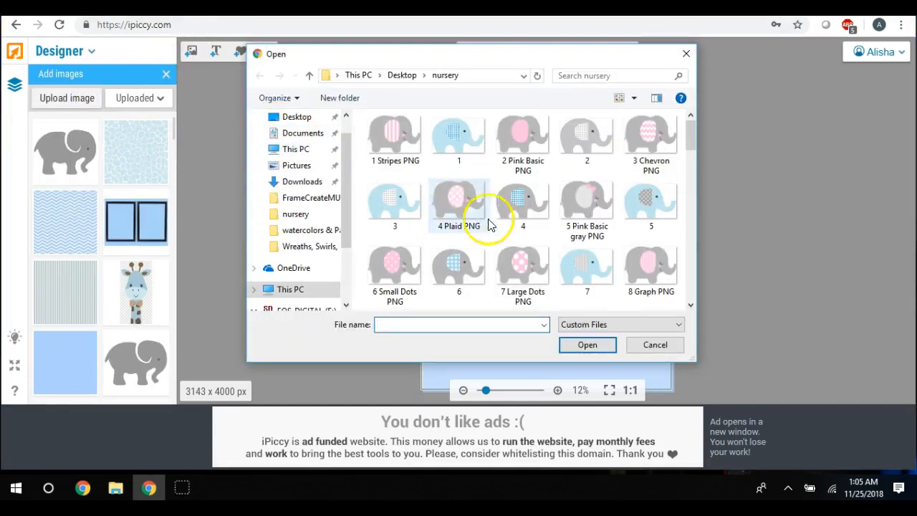
scroll(down, 3)
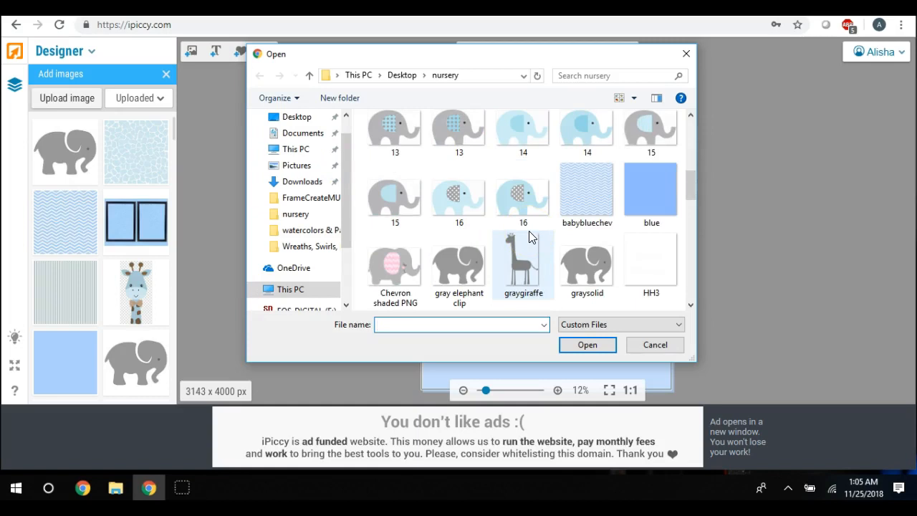
mouse_move(470, 260)
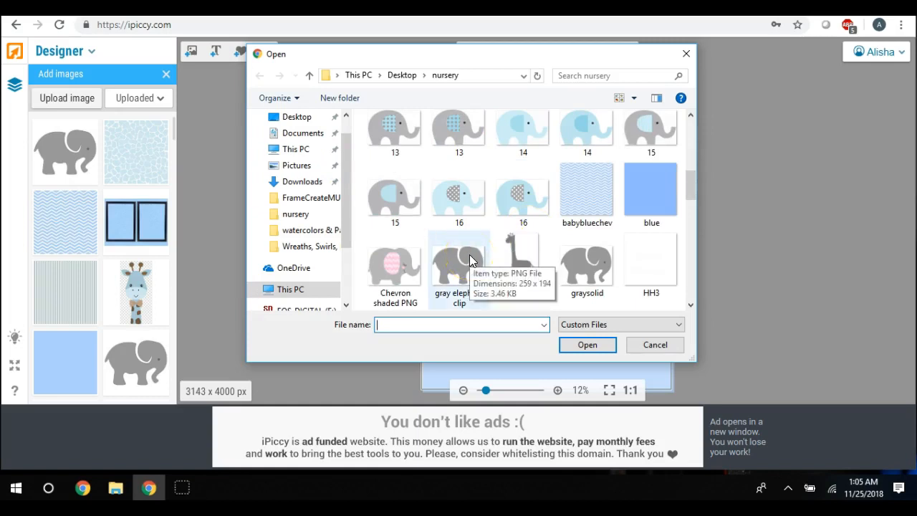
click(653, 344)
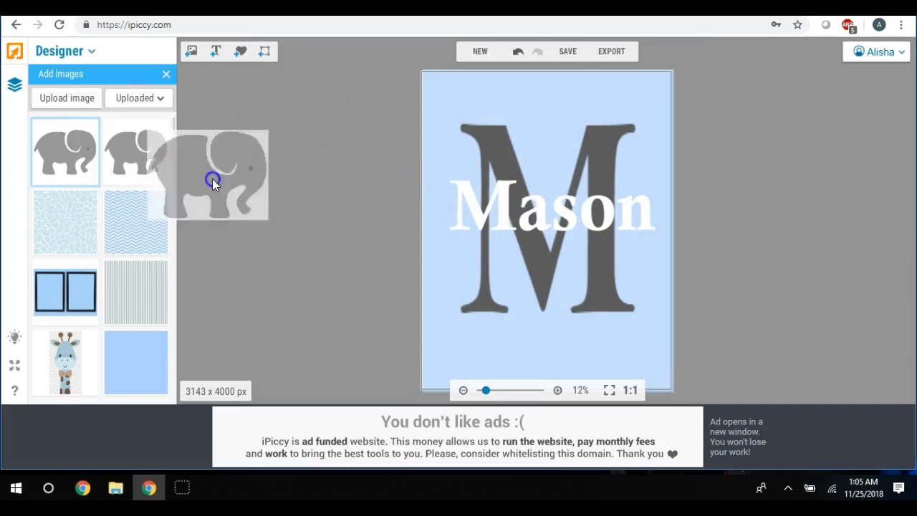
Step: Place the elephant at the poster's lower left and shrink it to a small size
drag(215, 175, 459, 318)
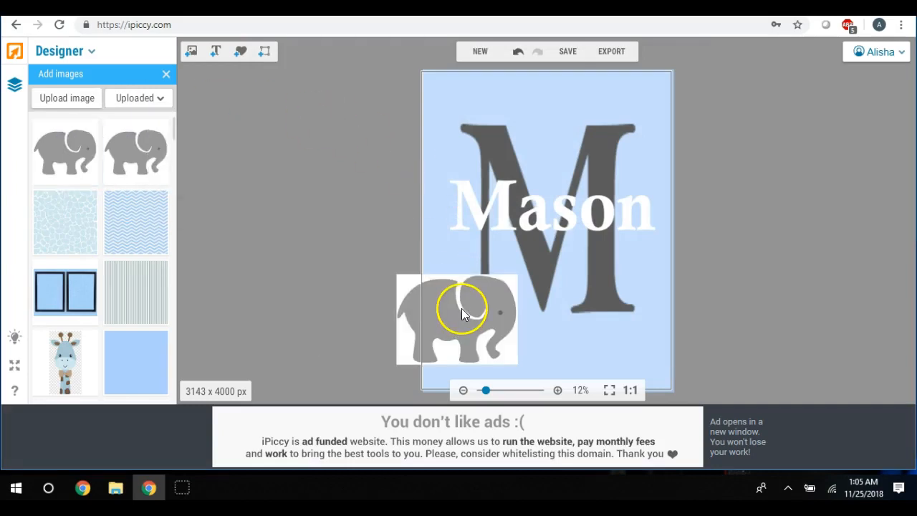
click(461, 312)
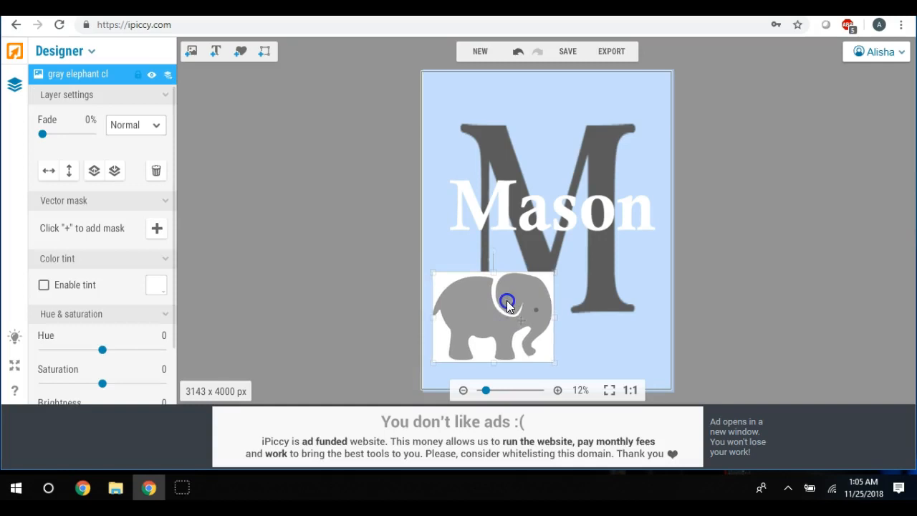
drag(509, 301, 404, 275)
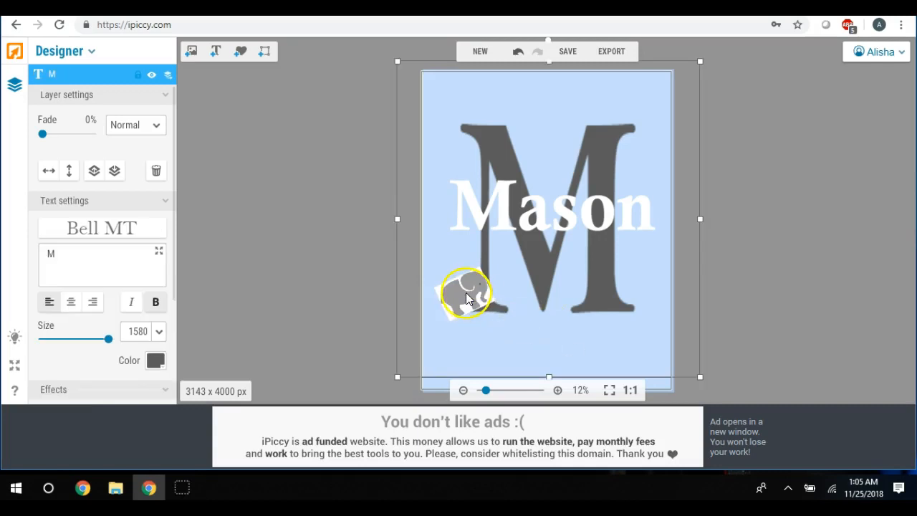
click(470, 294)
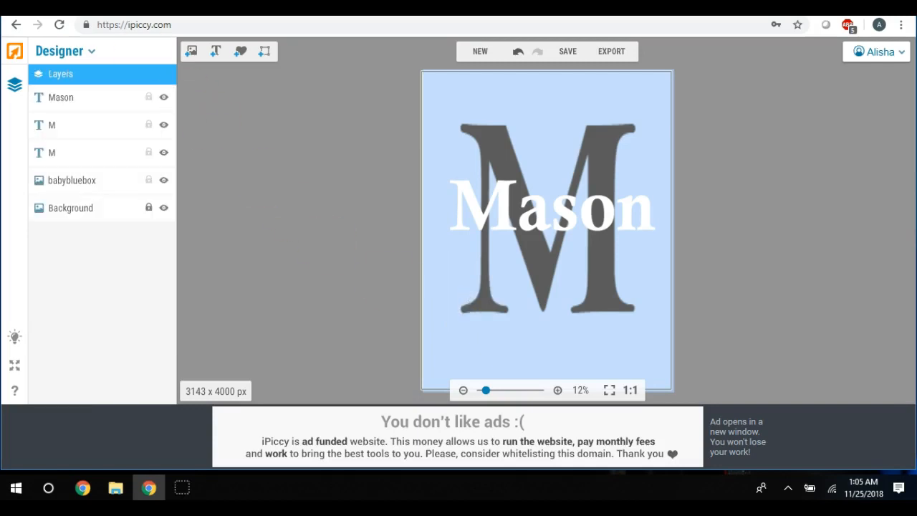
Step: Add the elephant again and settle it upright beside the M's left stem
click(191, 51)
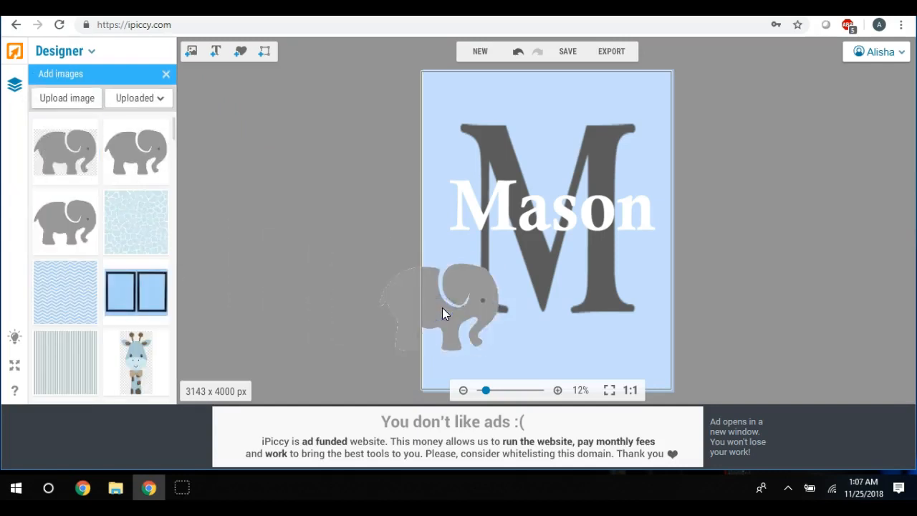
click(445, 315)
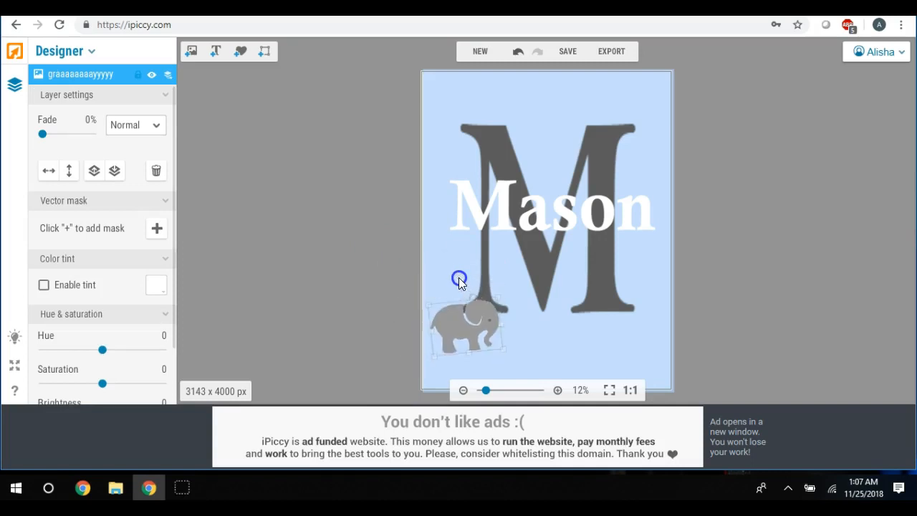
drag(459, 277, 458, 292)
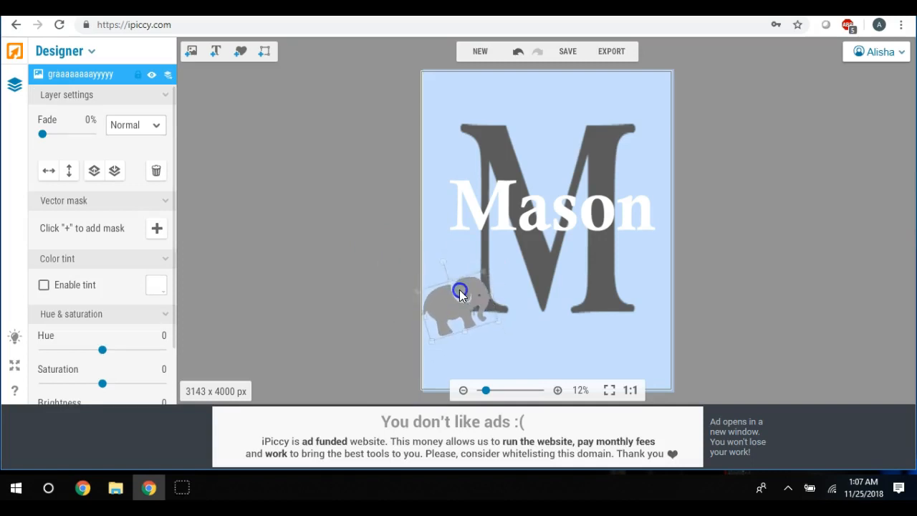
drag(460, 292, 429, 294)
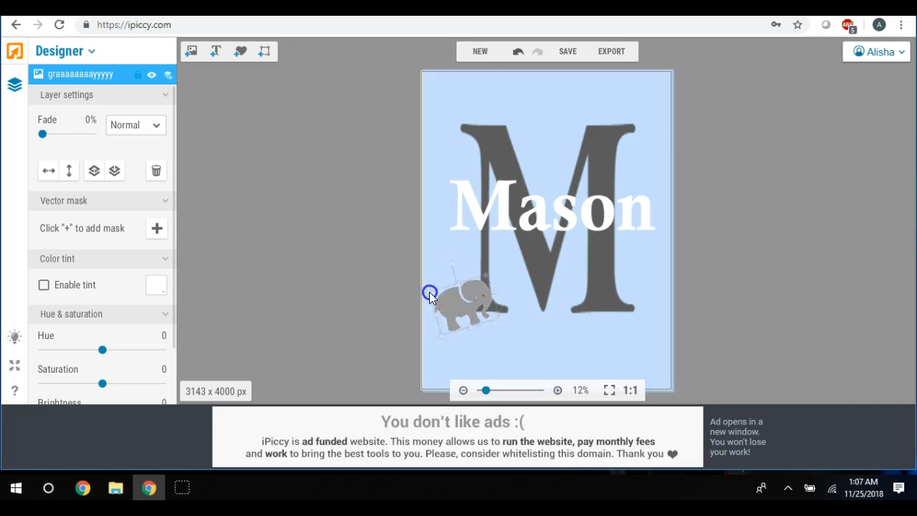
drag(429, 294, 461, 281)
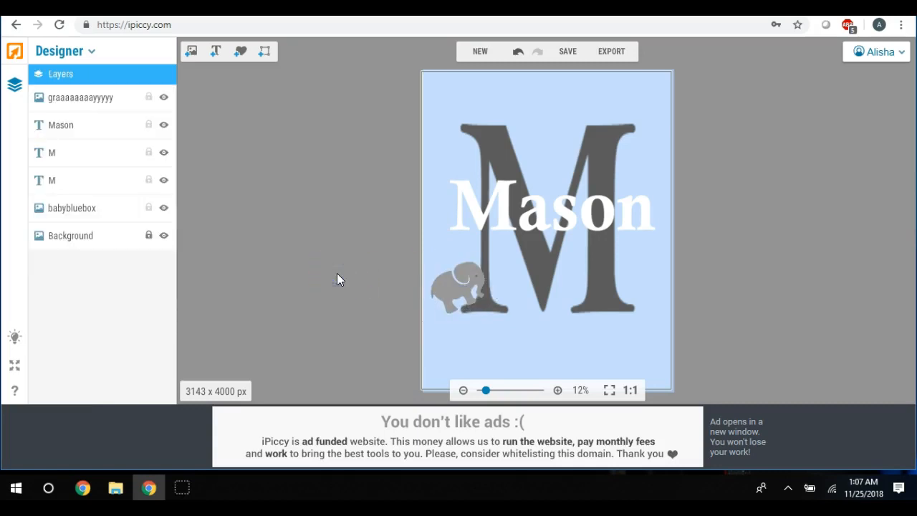
mouse_move(567, 52)
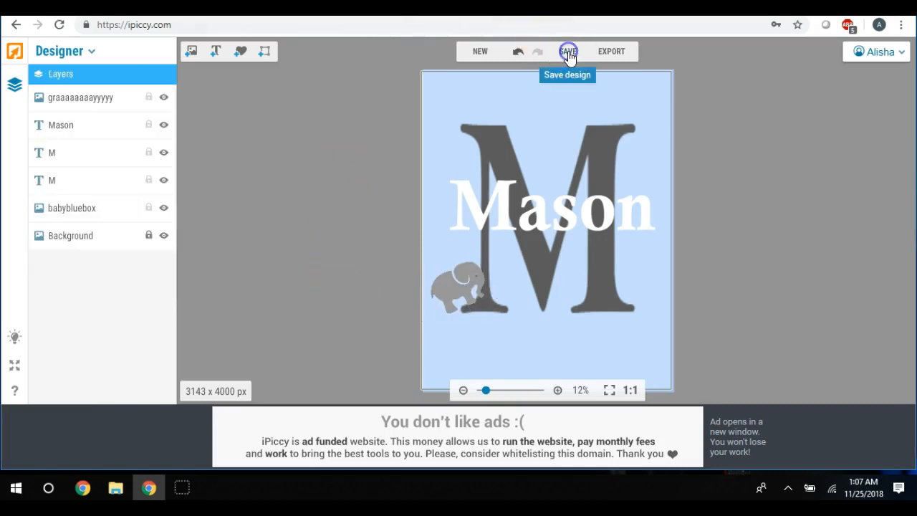
Step: Save the design to the computer as boy2.jpg at Highest quality and return to iPiccy
click(568, 52)
text(b)
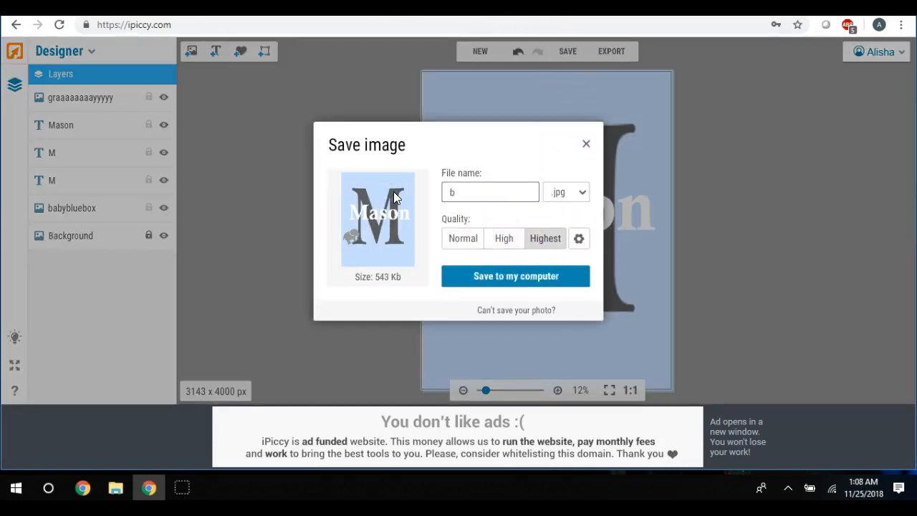
text(oy2)
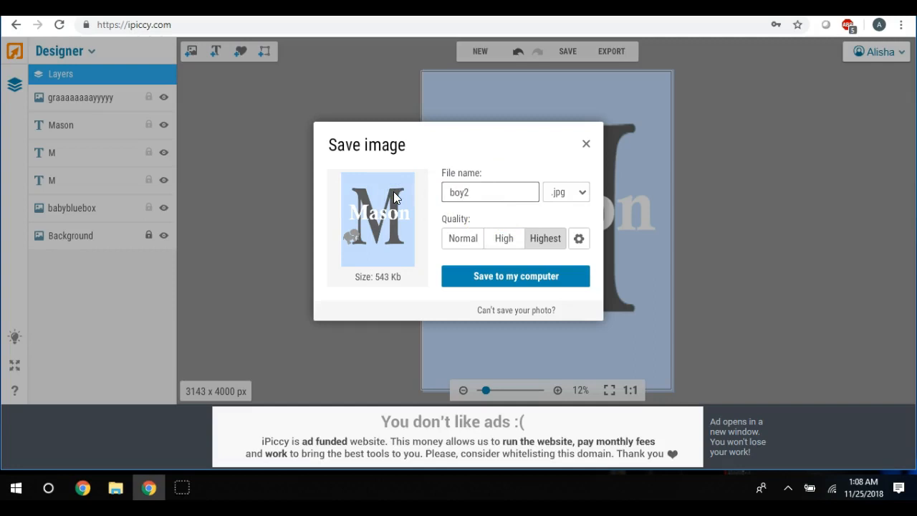
click(515, 275)
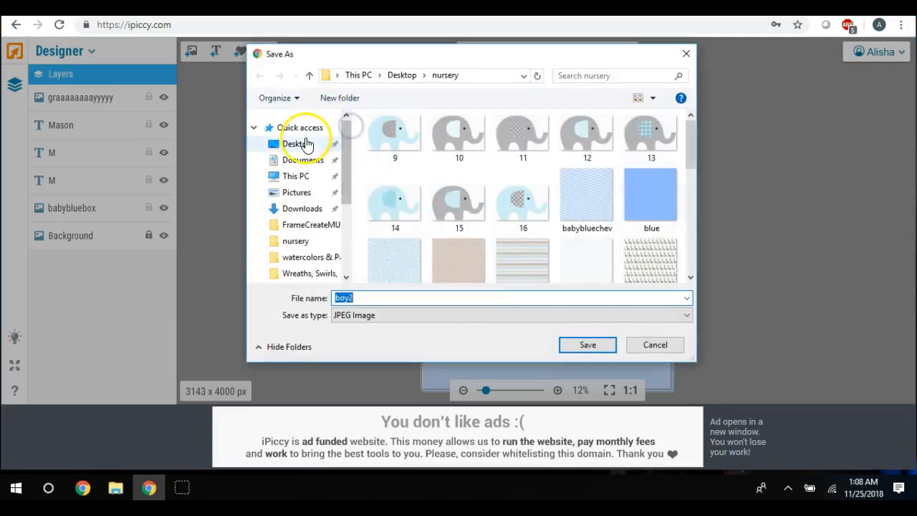
click(297, 143)
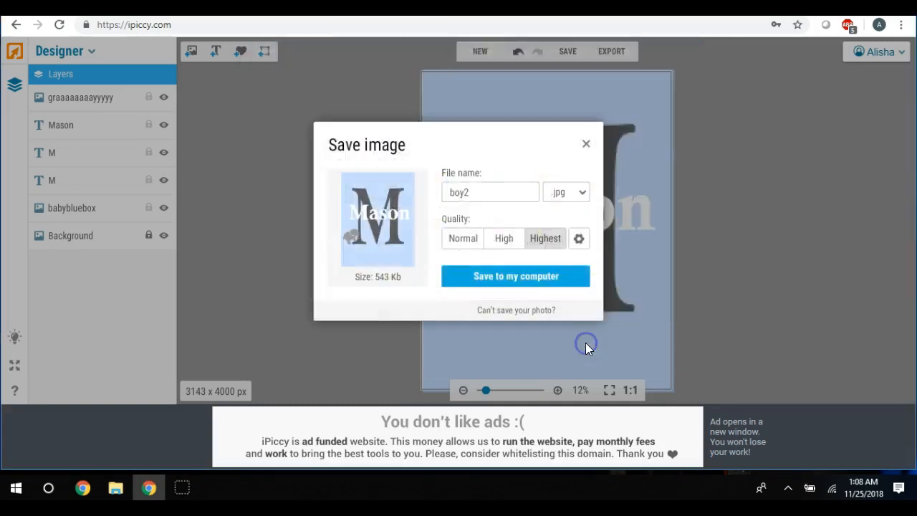
click(516, 275)
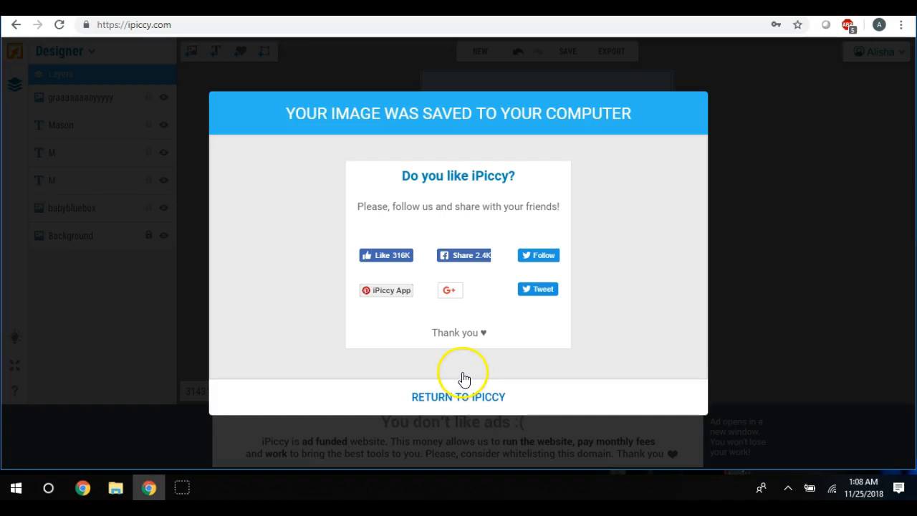
mouse_move(464, 378)
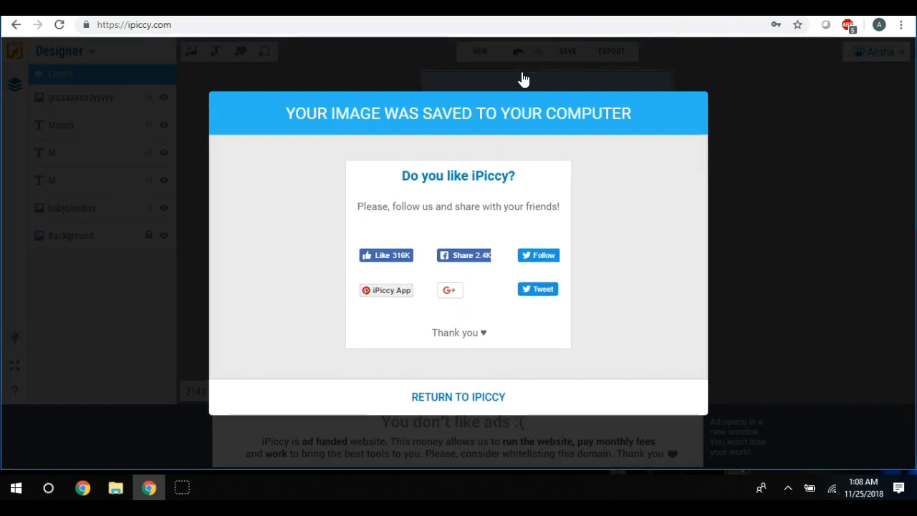
click(459, 397)
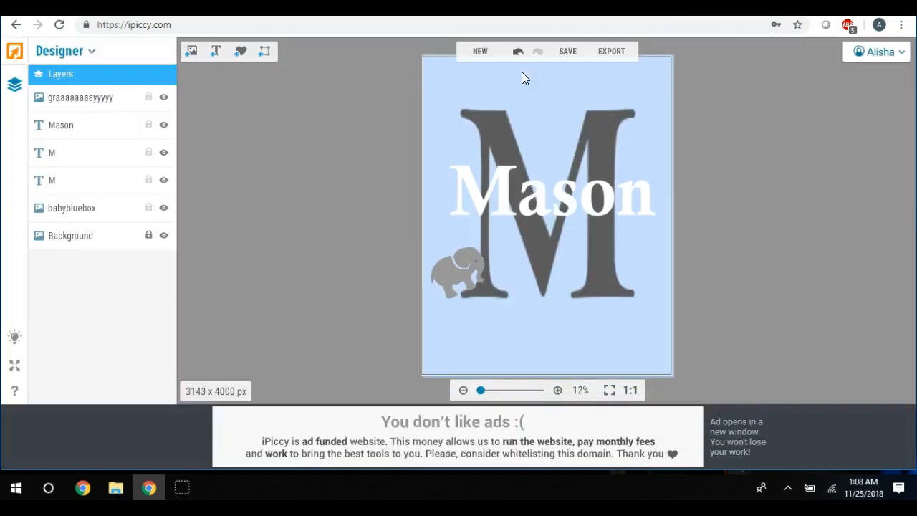
mouse_move(378, 117)
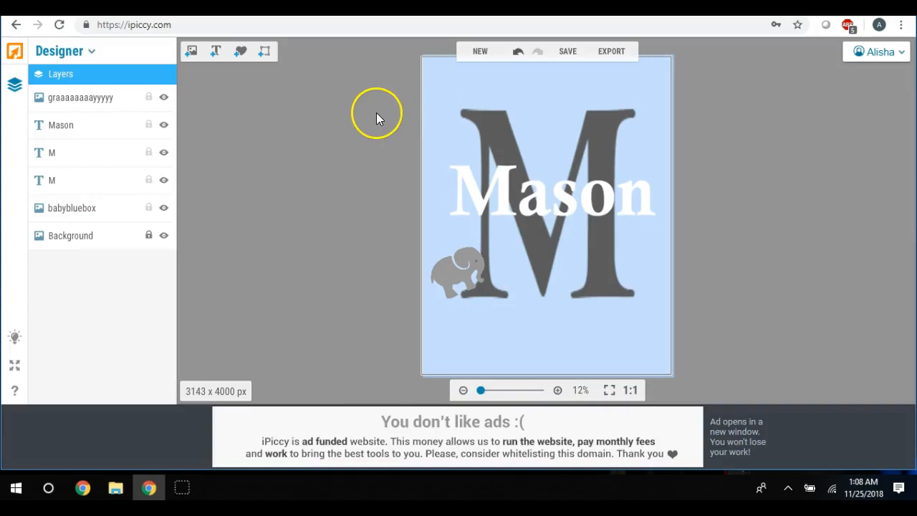
mouse_move(378, 118)
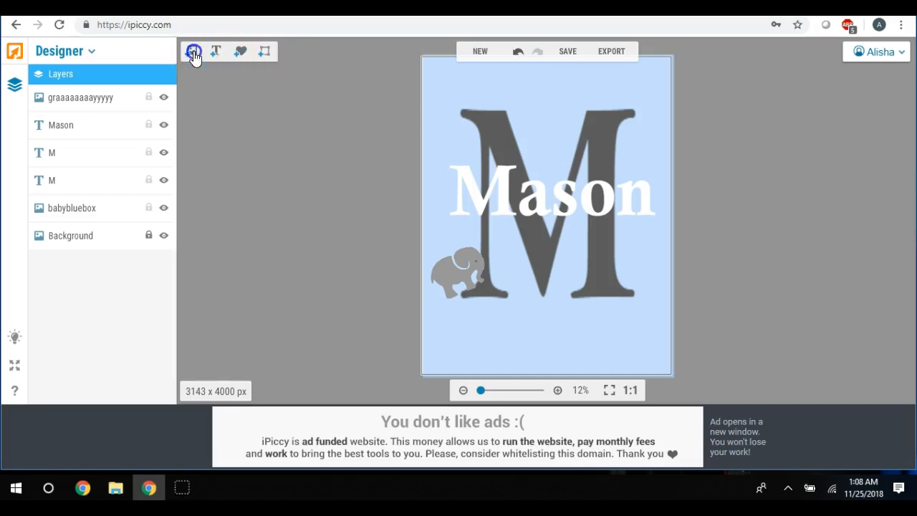
Step: Choose Editor from the Designer mode list, raising the unsaved-design warning
click(65, 51)
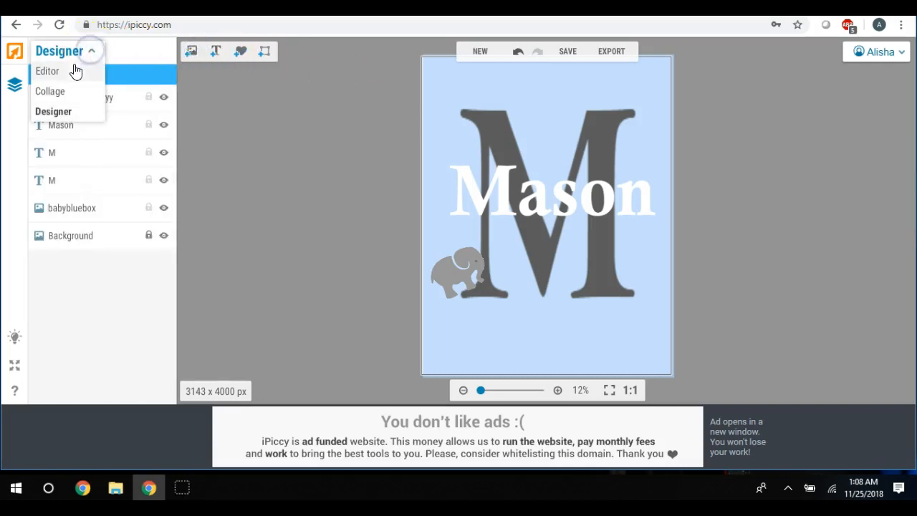
click(47, 70)
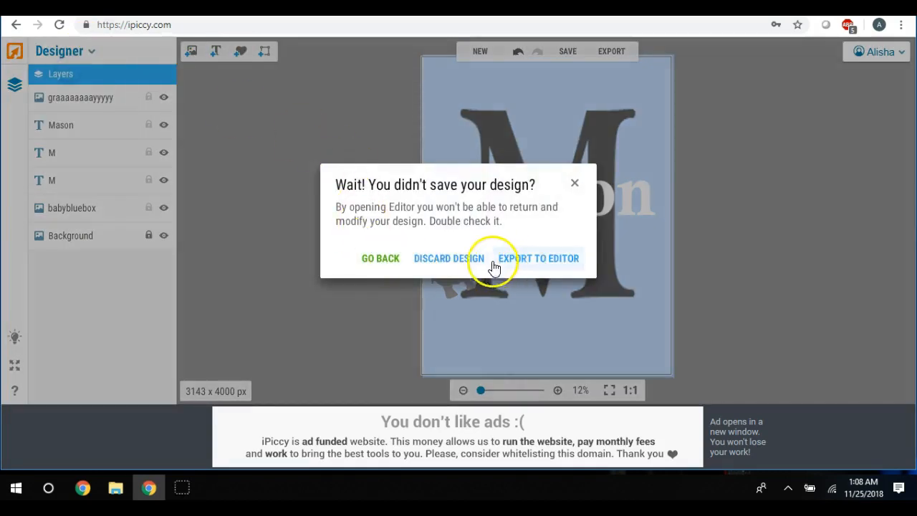
Step: Discard the design and open the babymu two-frame image from the Photo Library for editing
click(539, 257)
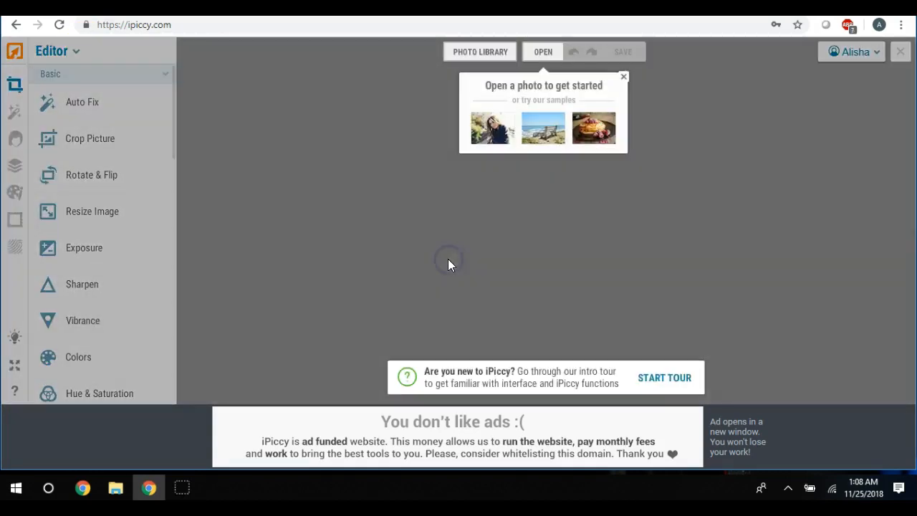
mouse_move(455, 117)
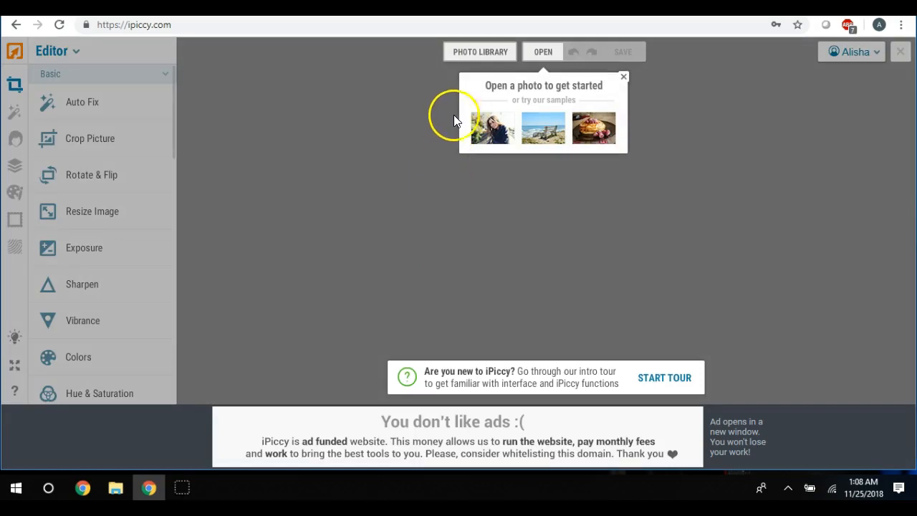
click(479, 52)
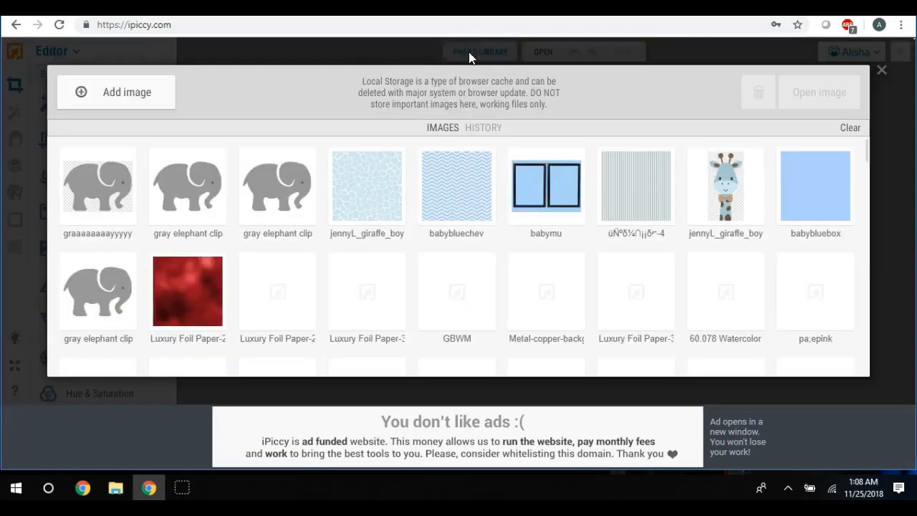
right_click(546, 186)
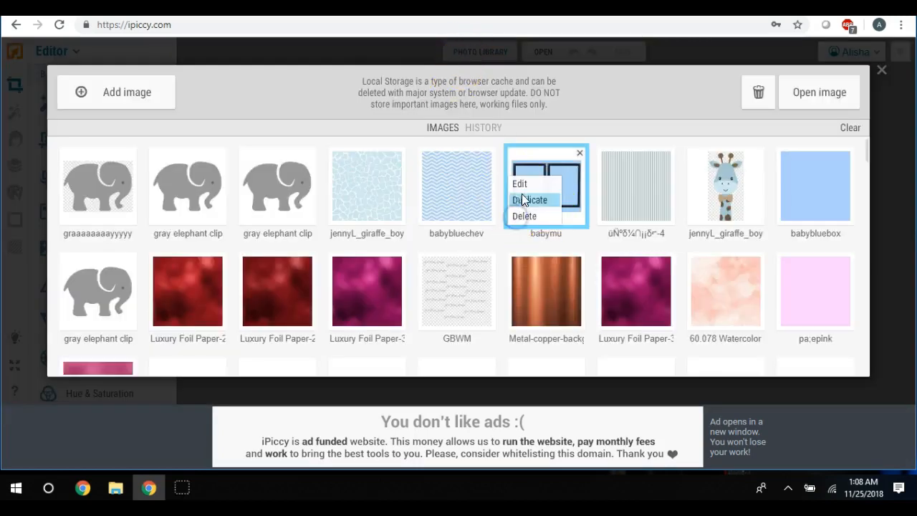
click(519, 184)
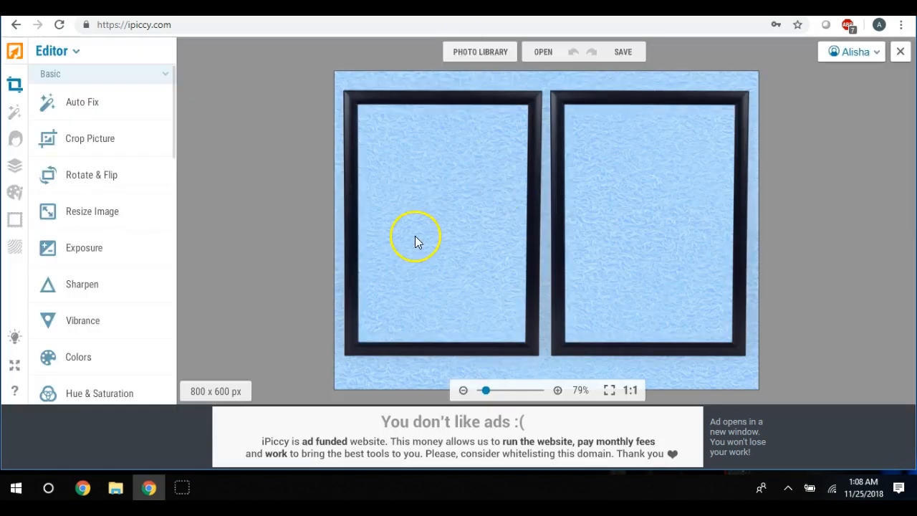
mouse_move(441, 161)
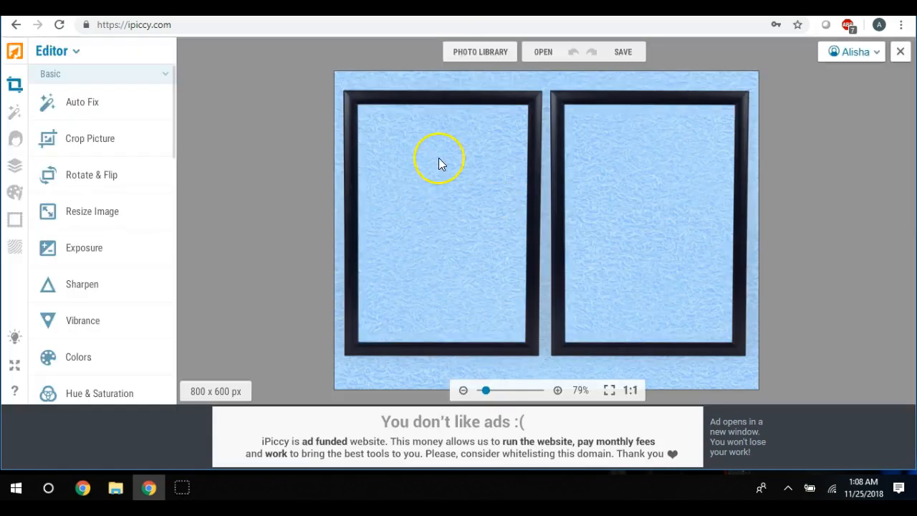
mouse_move(446, 171)
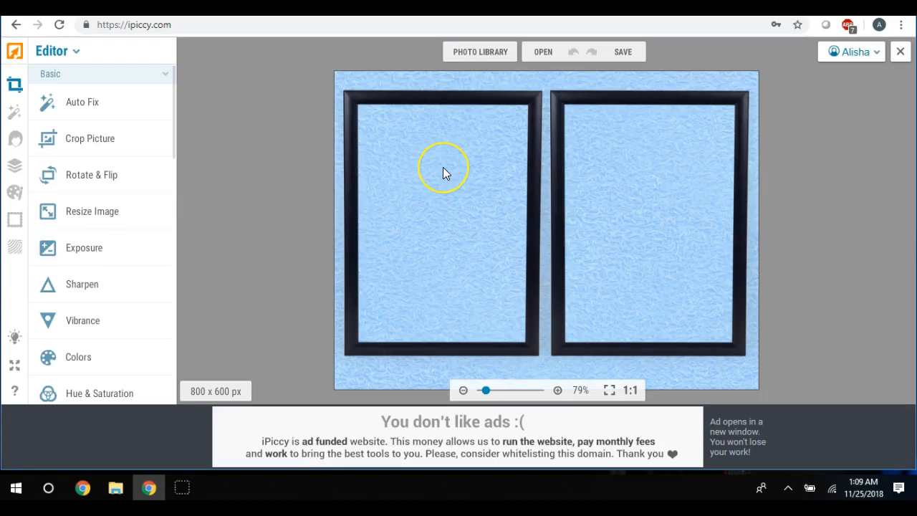
mouse_move(34, 232)
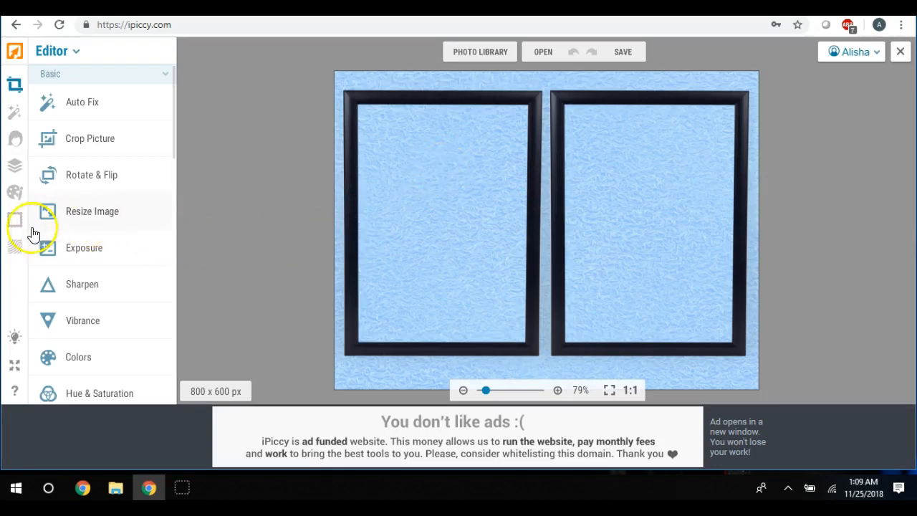
mouse_move(479, 218)
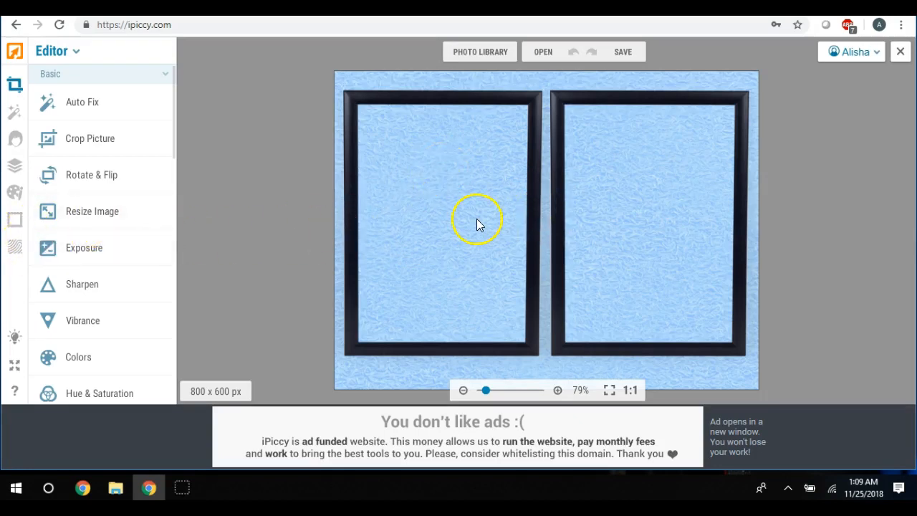
mouse_move(480, 200)
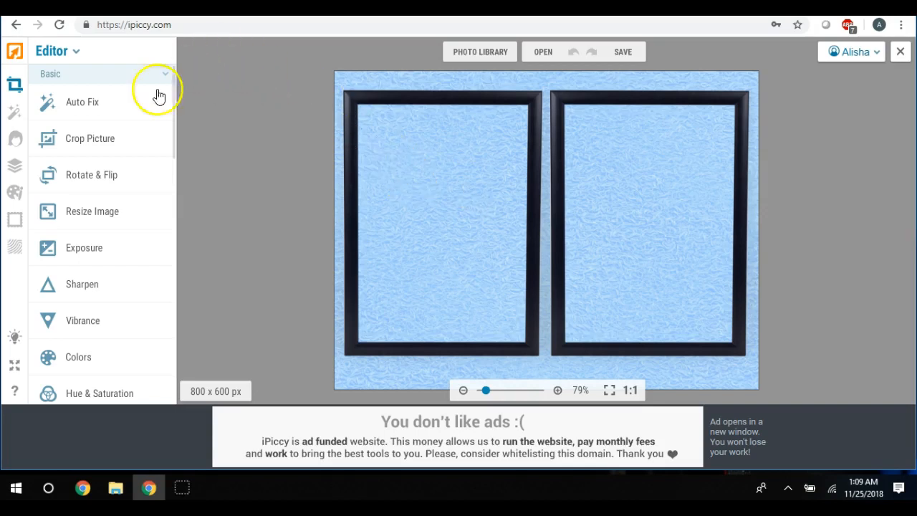
Step: Show the Layers panel listing the single Background layer
click(14, 166)
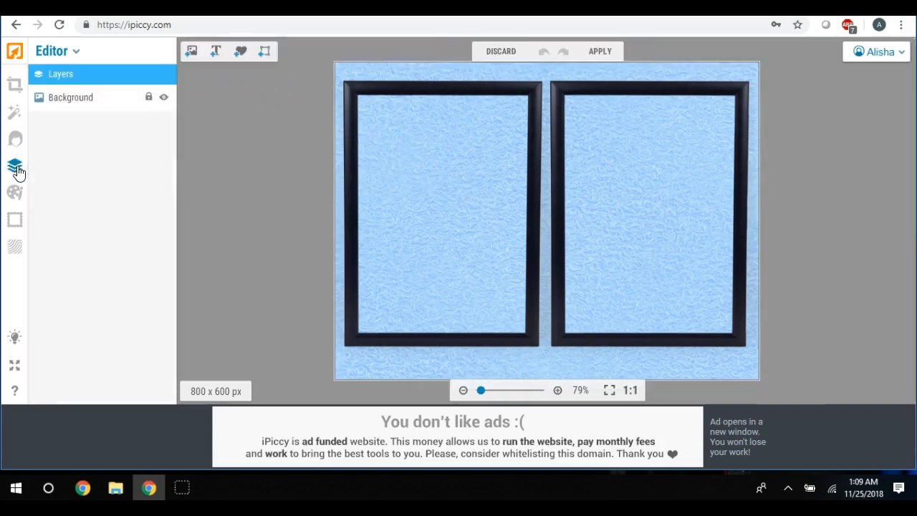
Step: Upload boy1 and boy2 together from the Desktop into the image library
click(14, 166)
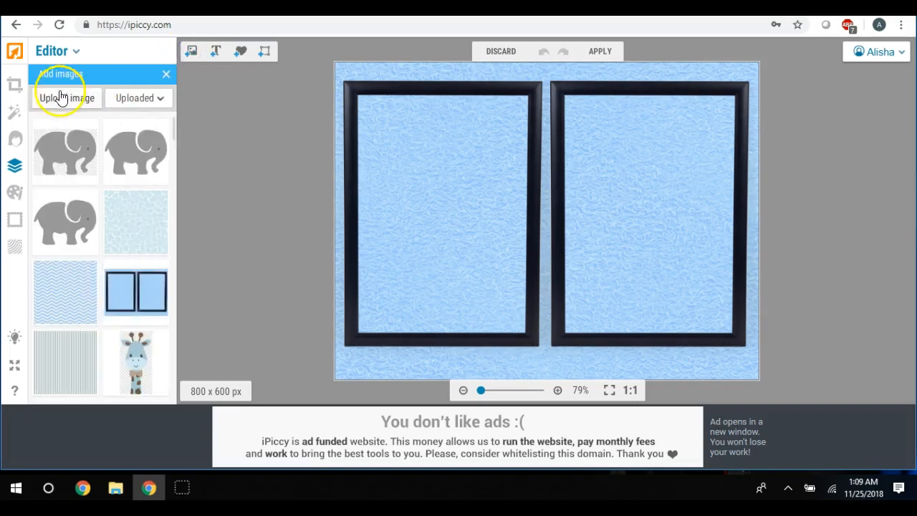
click(66, 97)
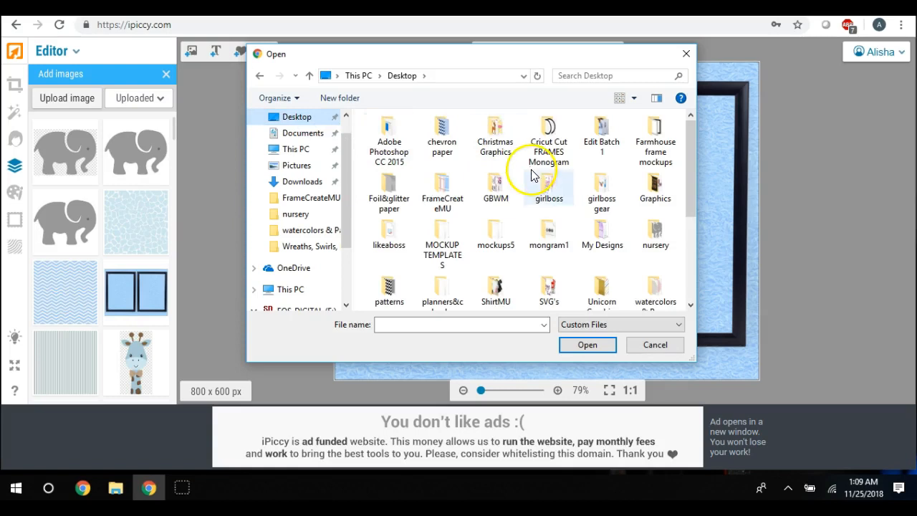
scroll(down, 3)
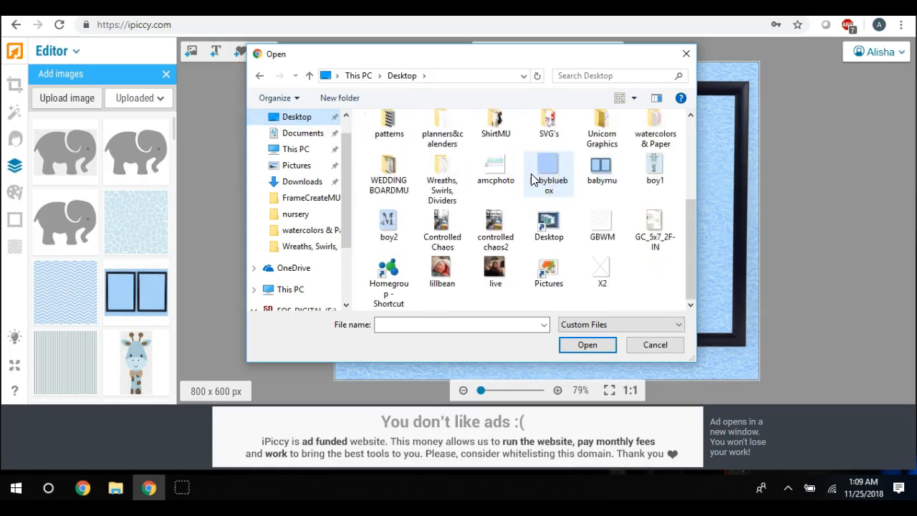
click(654, 169)
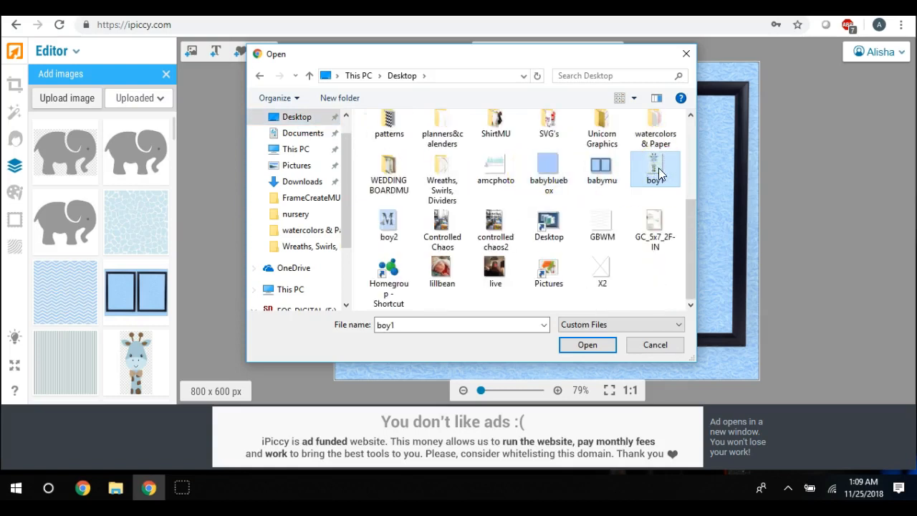
click(388, 226)
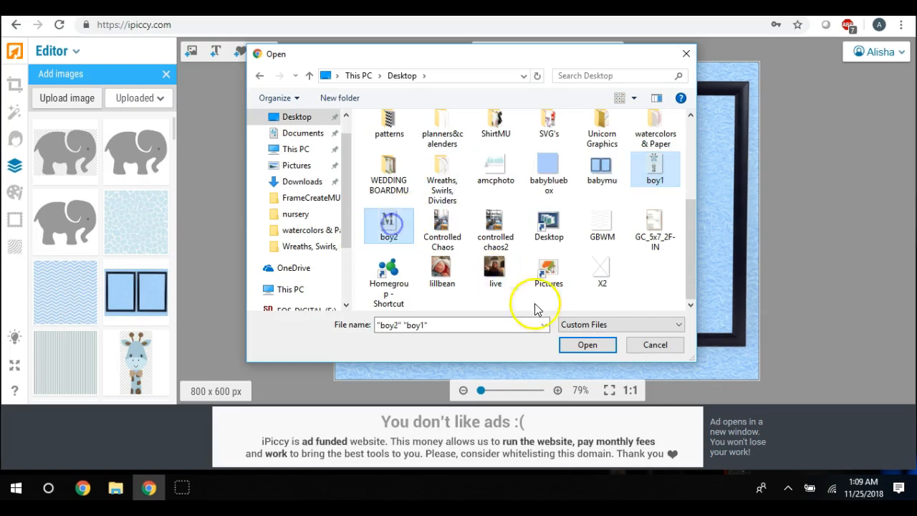
click(588, 343)
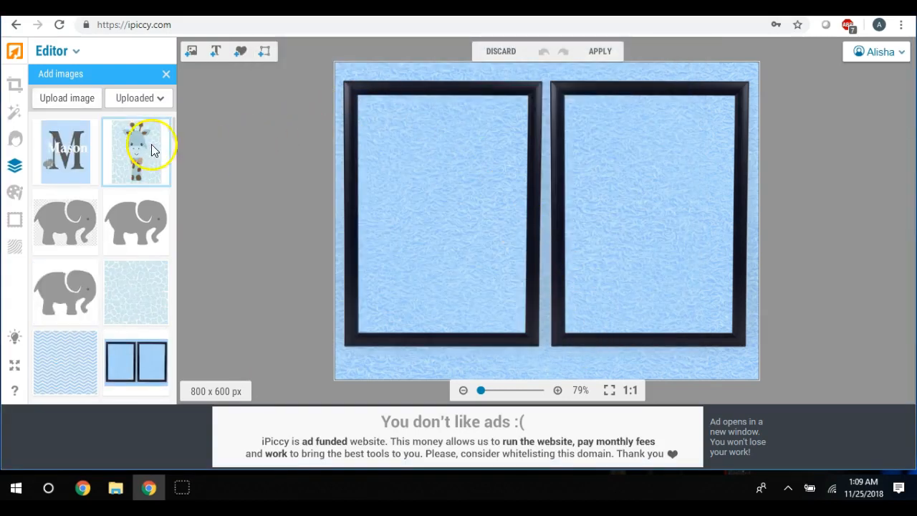
Step: Put the giraffe print (boy1) into the left frame and stretch it to fill the frame
click(136, 150)
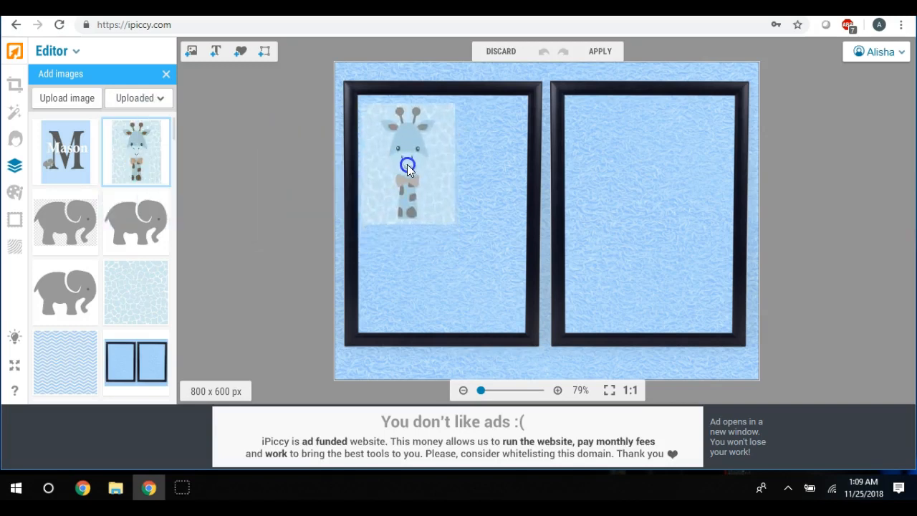
drag(407, 166, 407, 156)
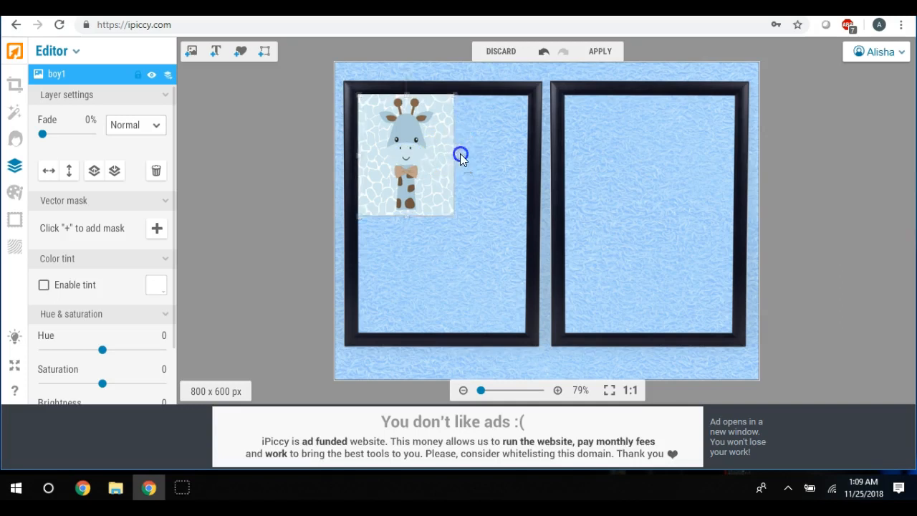
drag(461, 154, 527, 156)
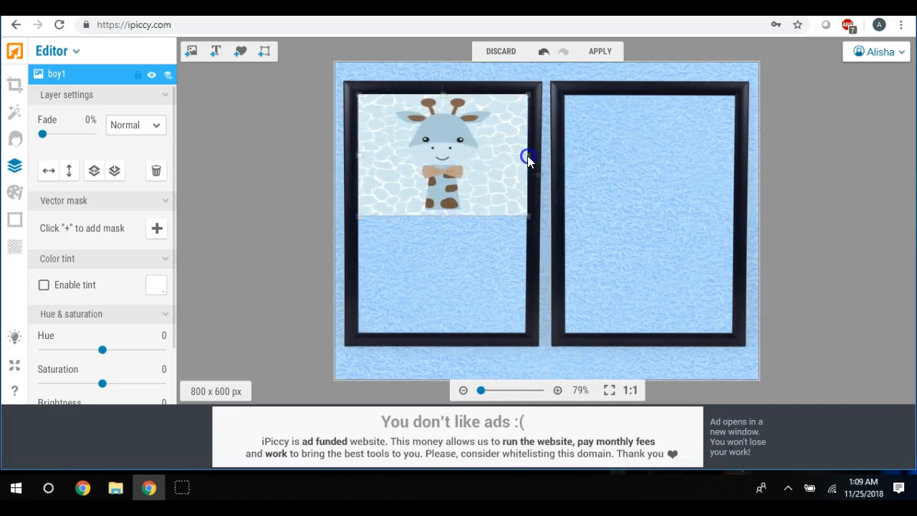
drag(528, 156, 444, 240)
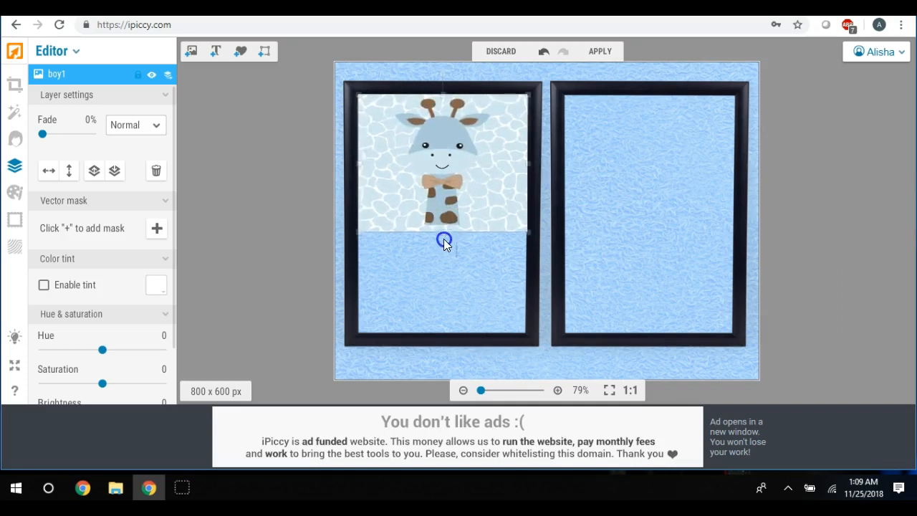
drag(444, 240, 438, 341)
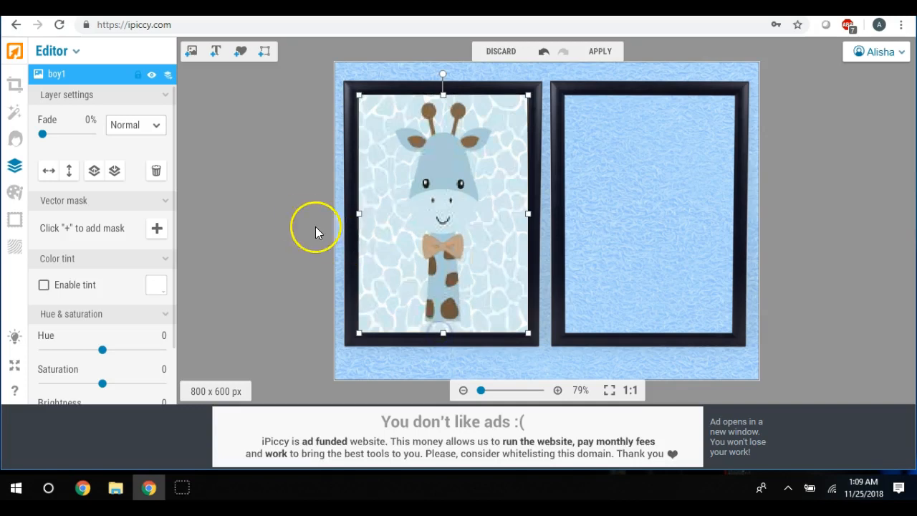
click(190, 52)
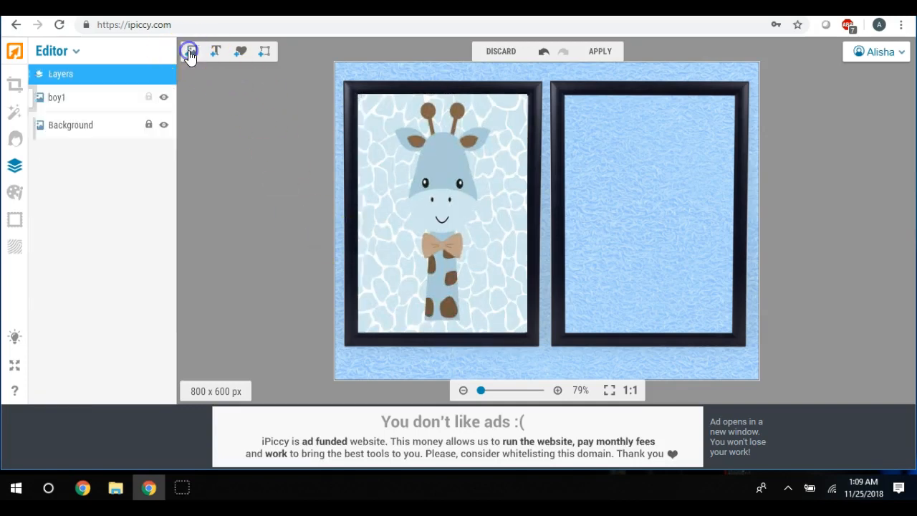
Step: Drag the Mason monogram (boy2) from the uploaded images into the right frame
click(190, 52)
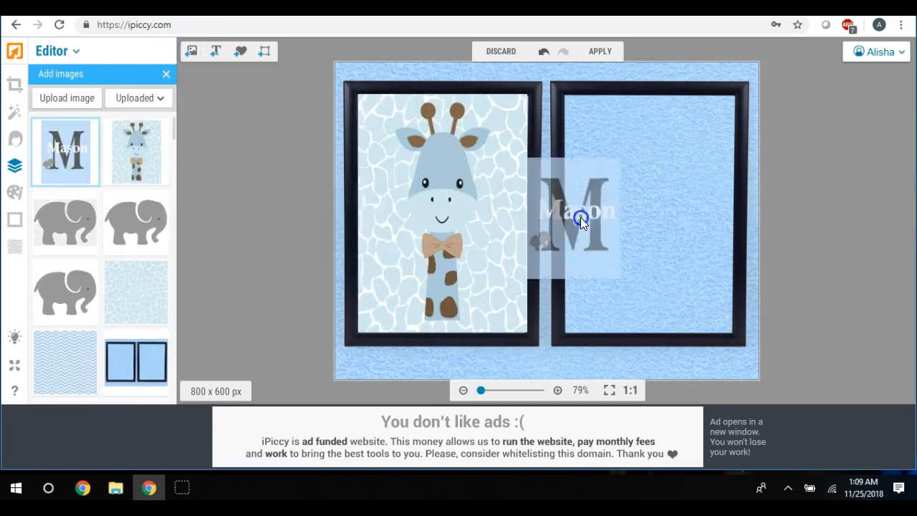
drag(580, 217, 616, 157)
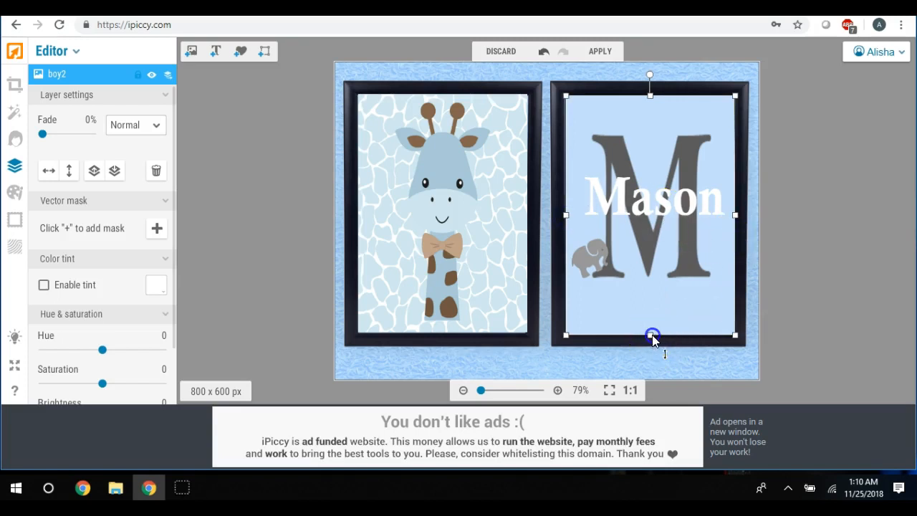
mouse_move(729, 206)
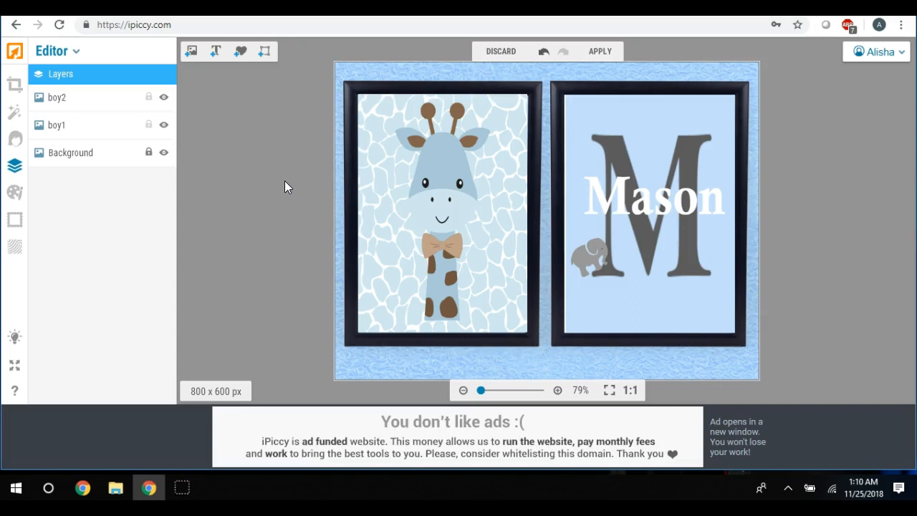
mouse_move(638, 146)
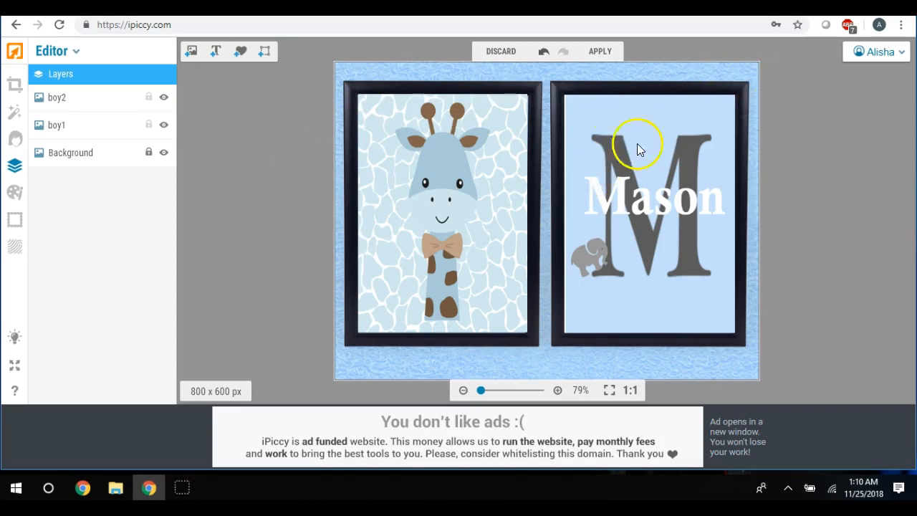
mouse_move(662, 212)
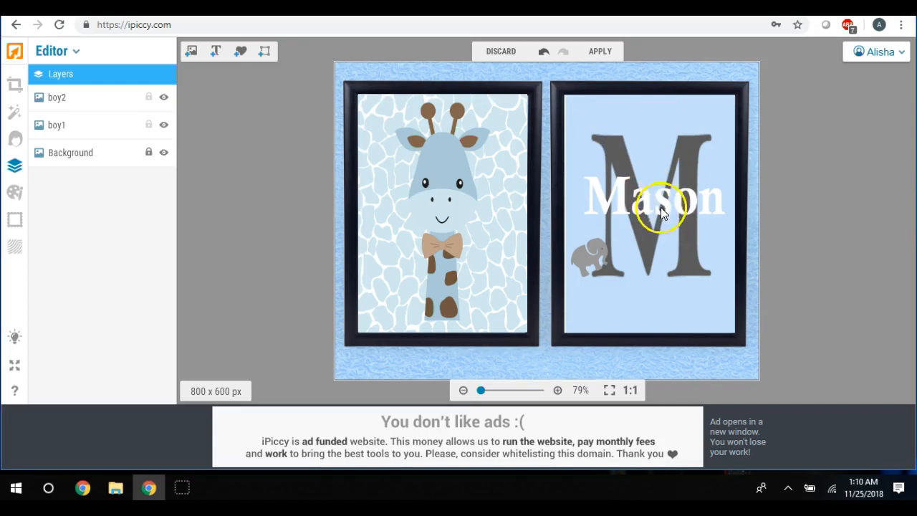
mouse_move(671, 244)
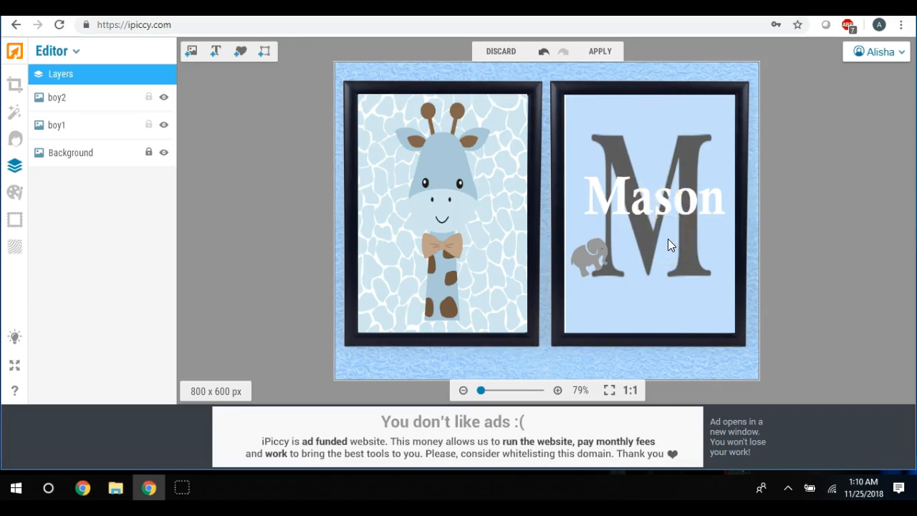
mouse_move(680, 199)
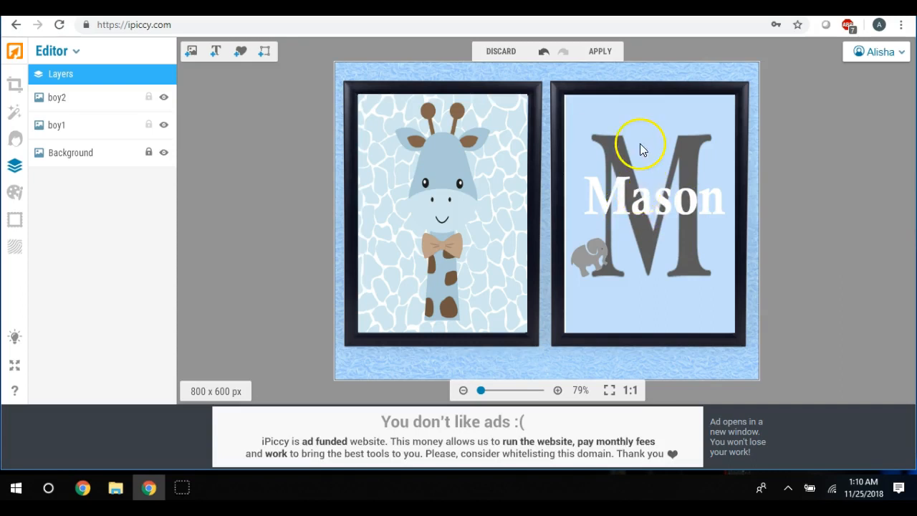
mouse_move(667, 236)
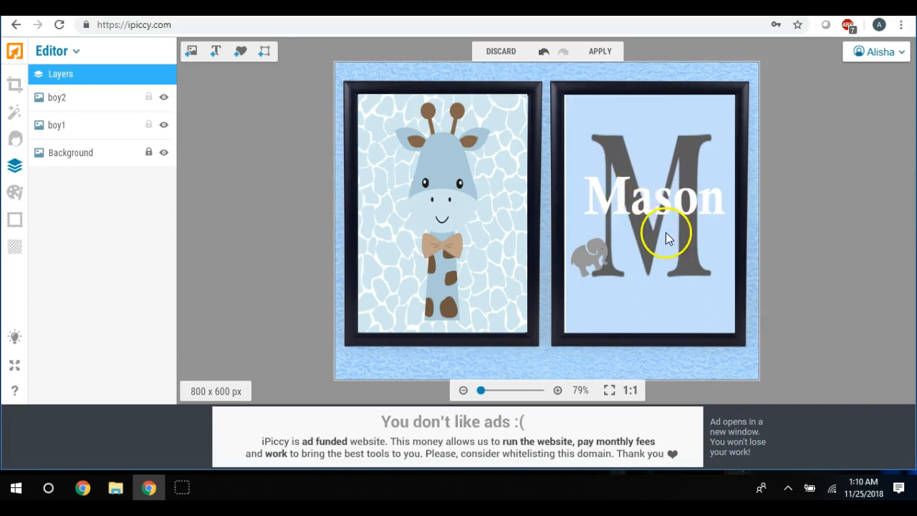
mouse_move(676, 212)
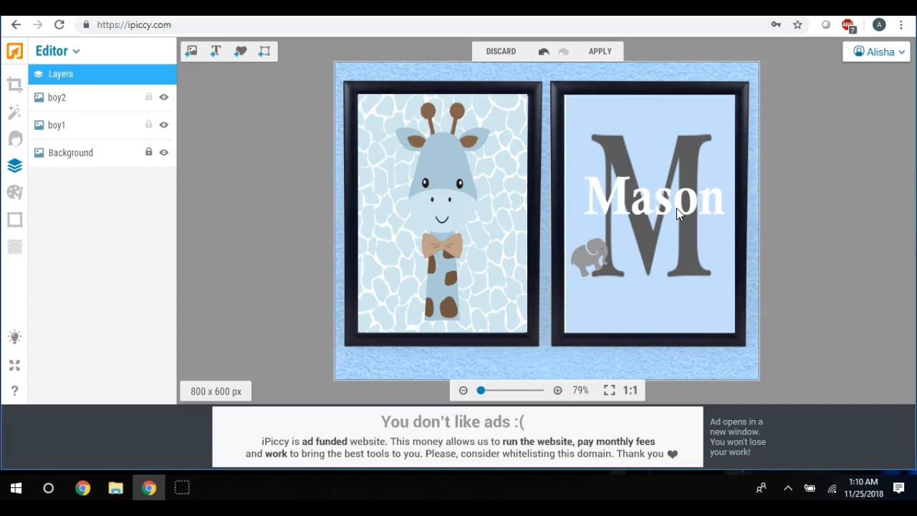
mouse_move(537, 226)
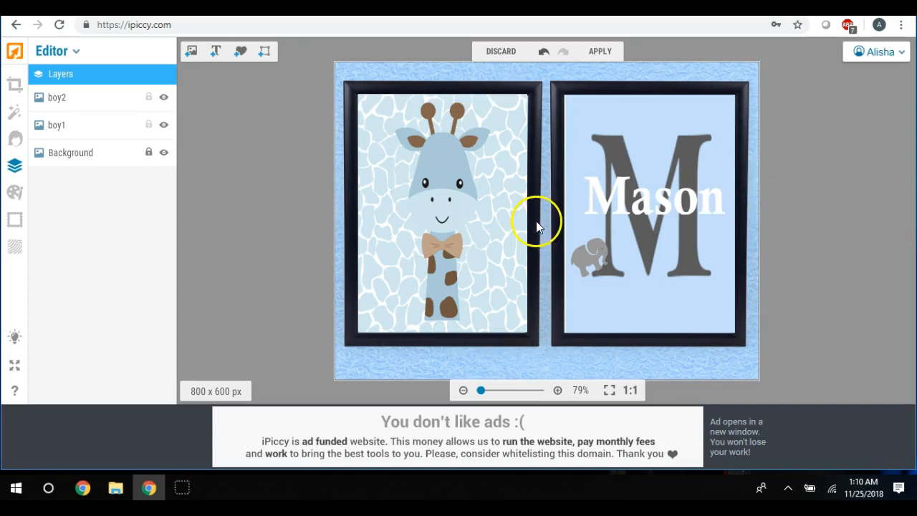
mouse_move(476, 241)
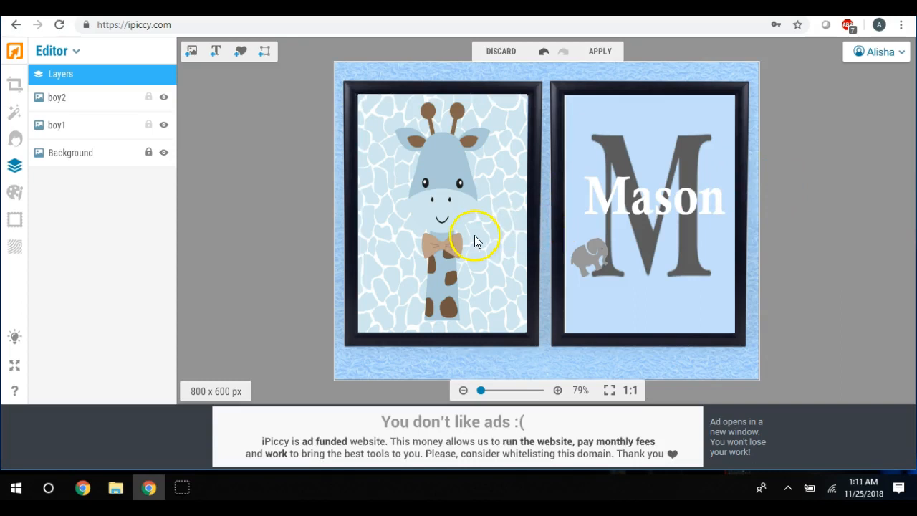
mouse_move(507, 209)
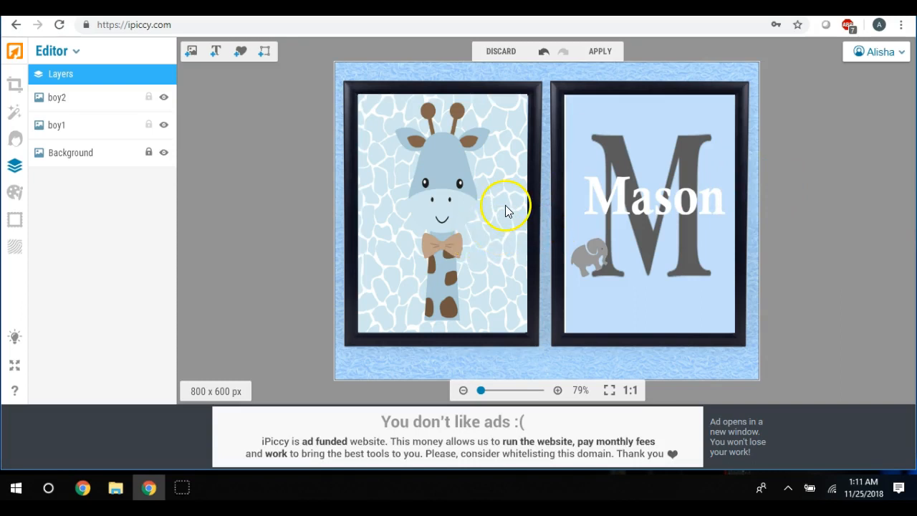
mouse_move(599, 228)
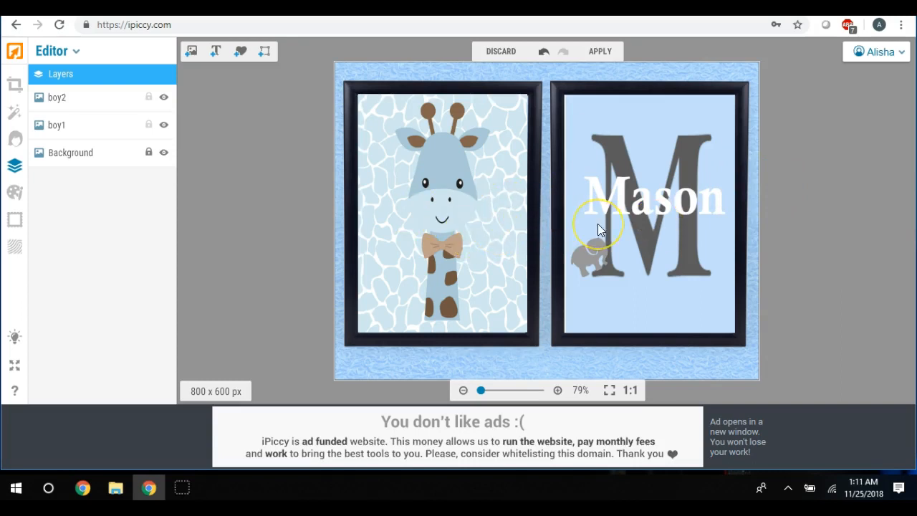
mouse_move(662, 220)
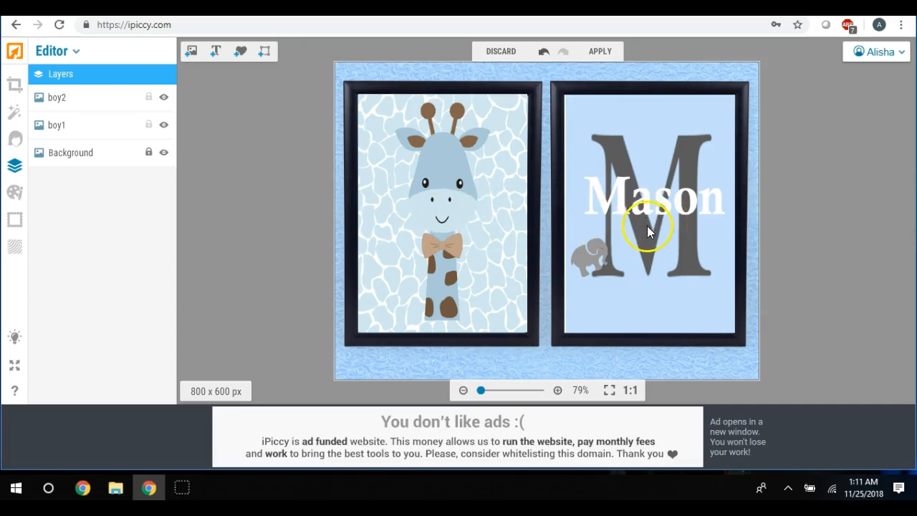
mouse_move(594, 237)
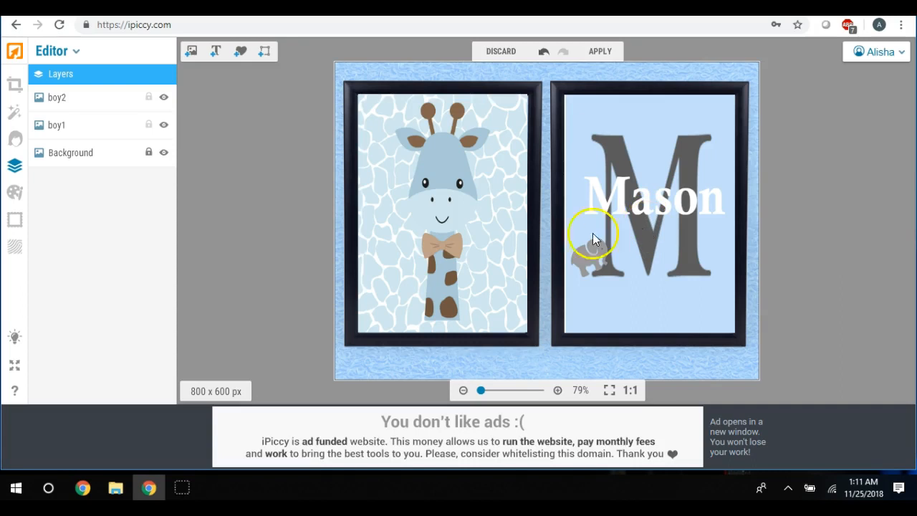
mouse_move(461, 197)
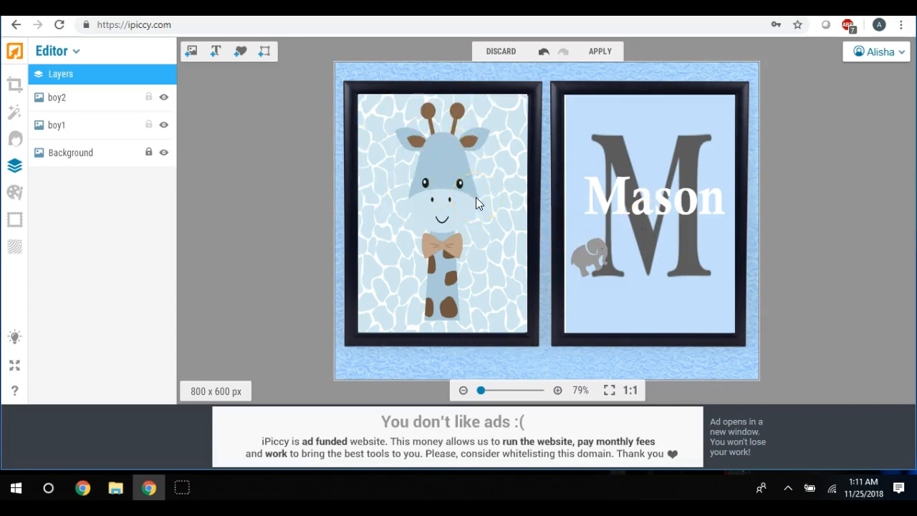
mouse_move(462, 200)
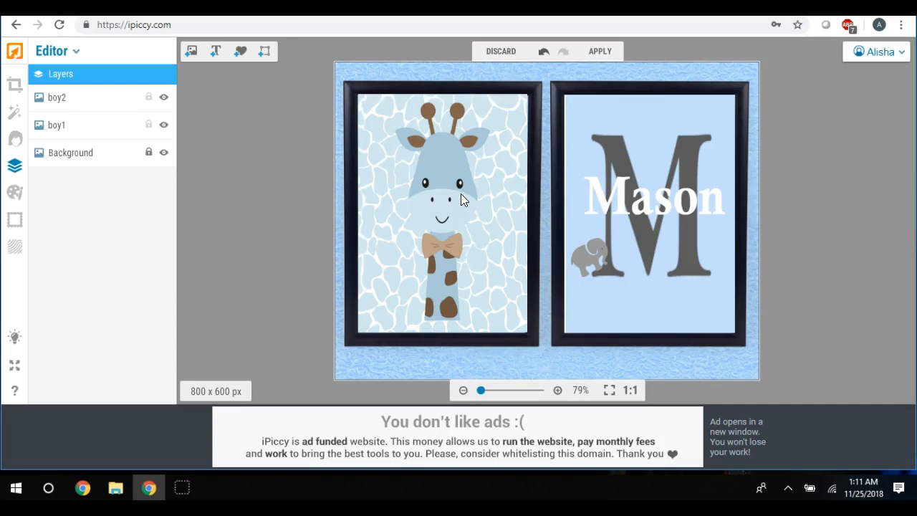
mouse_move(444, 168)
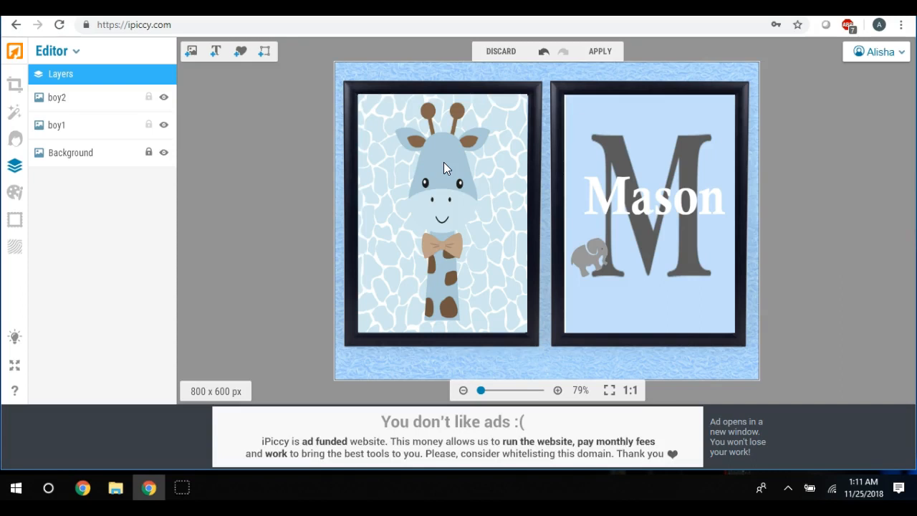
mouse_move(472, 122)
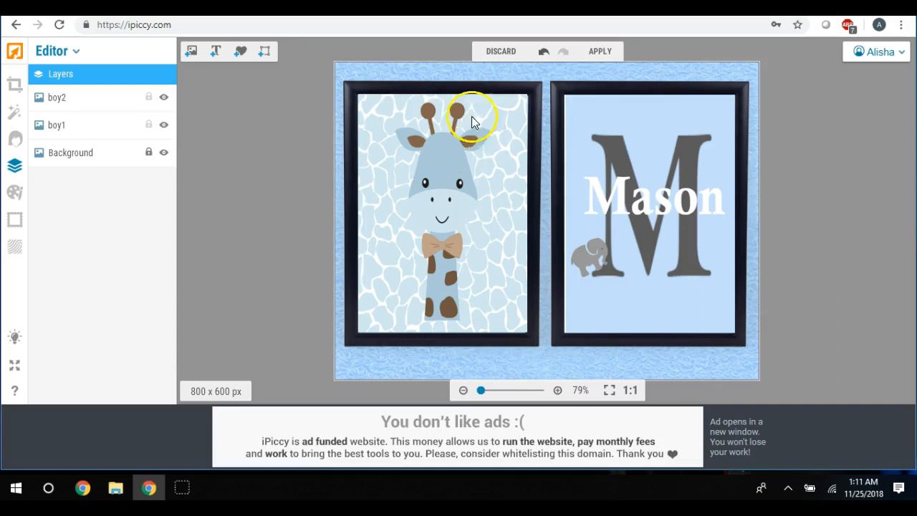